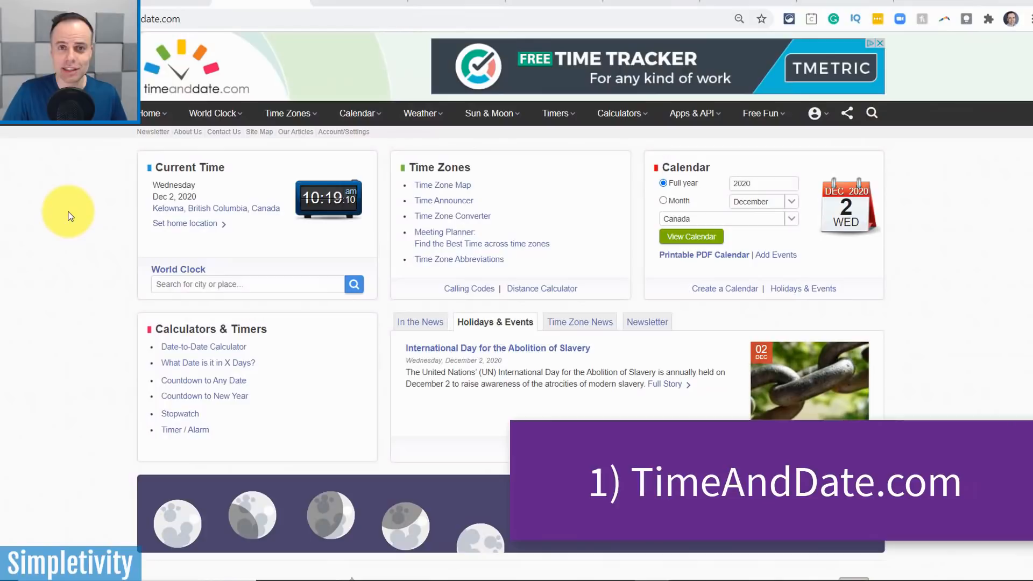
pyautogui.moveTo(193, 230)
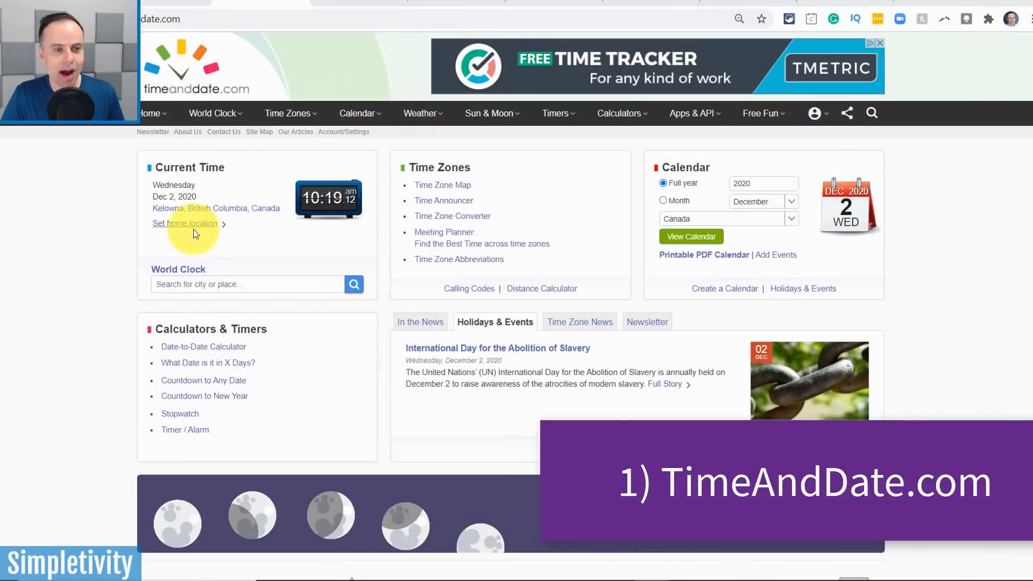
pyautogui.moveTo(112, 277)
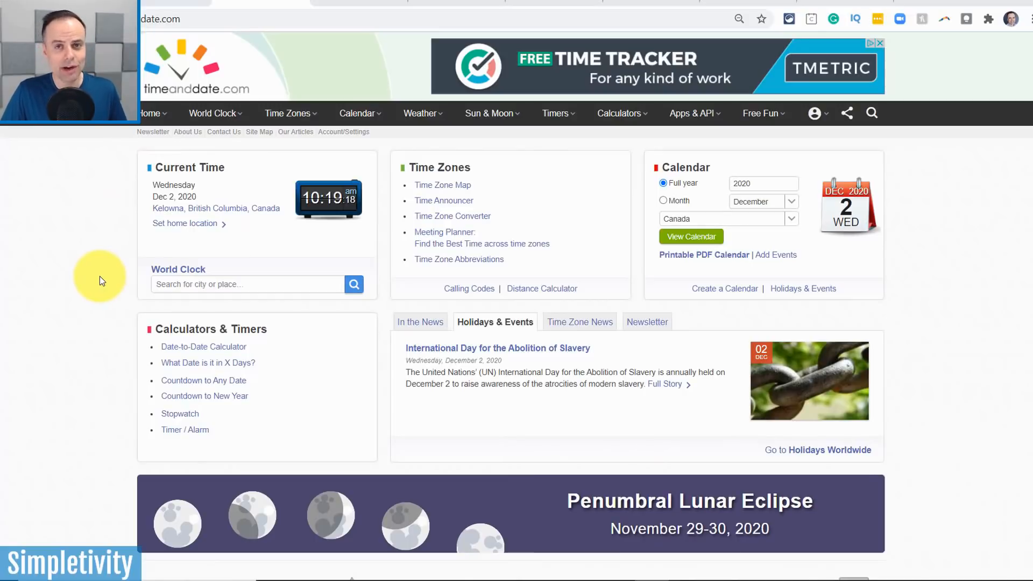
pyautogui.moveTo(590, 199)
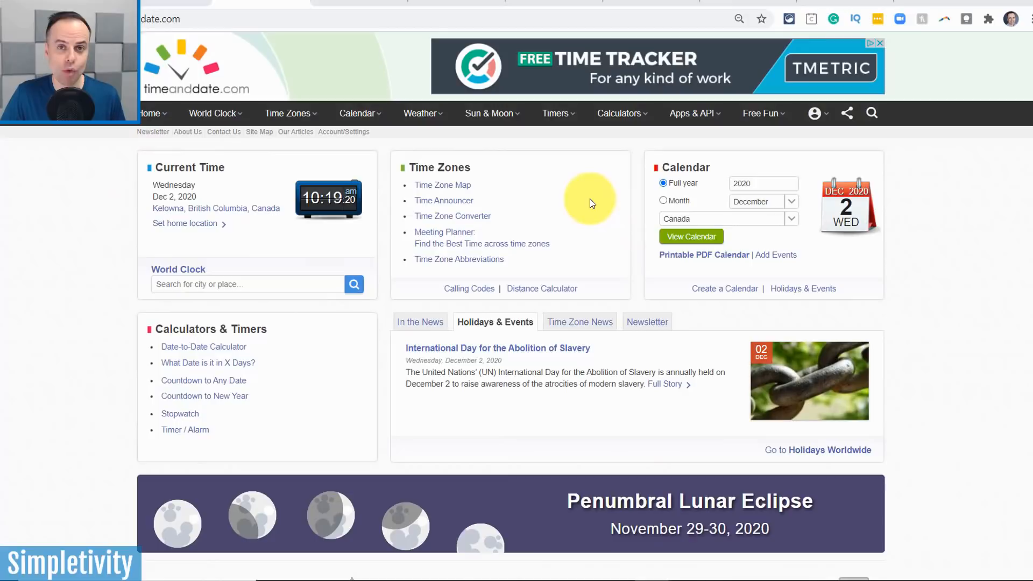
pyautogui.moveTo(636, 133)
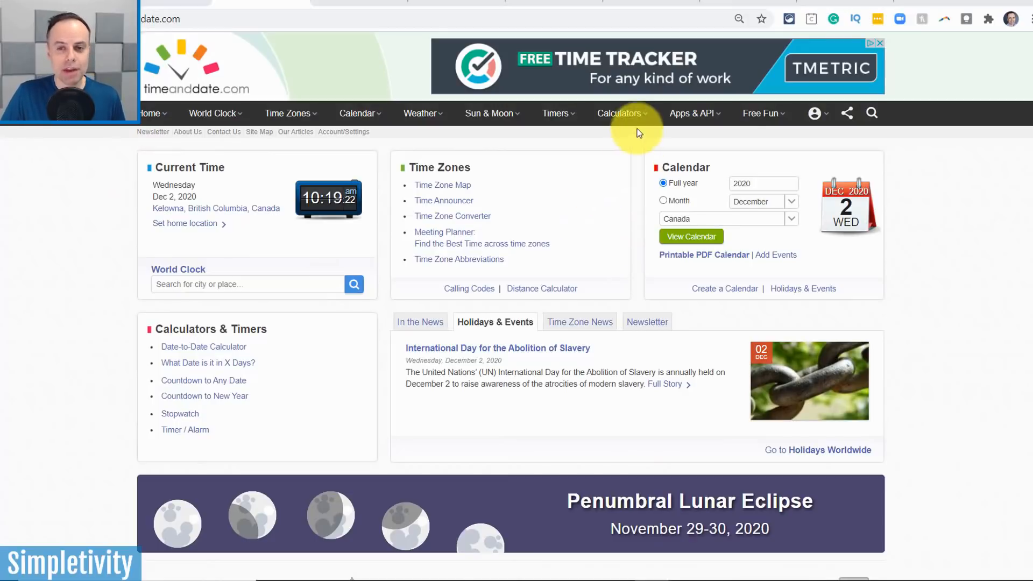
# Step: Start the Date to Date calculator with today, December 2, 2020, as the start date
pyautogui.click(618, 113)
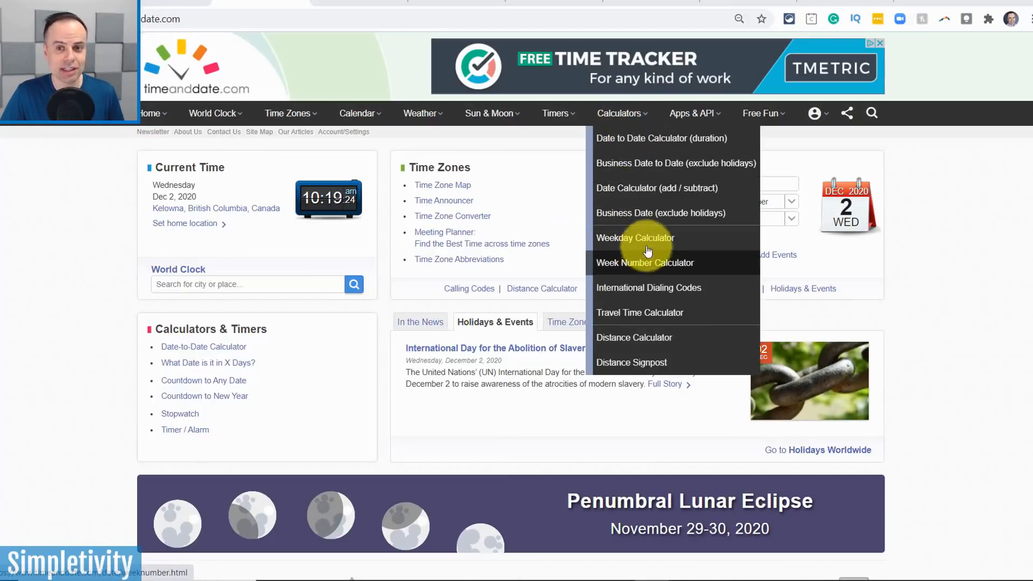
pyautogui.click(661, 138)
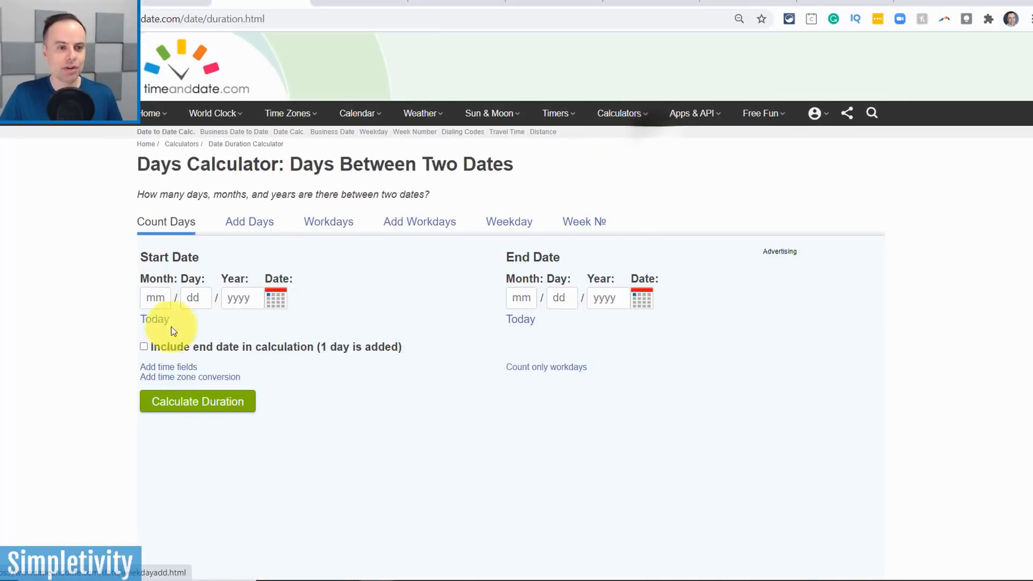
pyautogui.moveTo(40, 298)
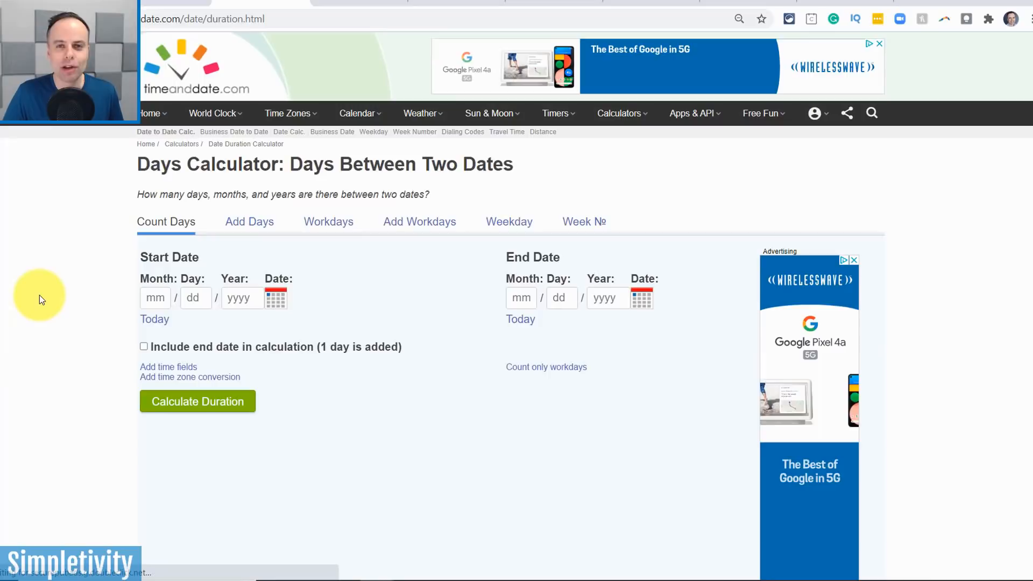
pyautogui.moveTo(117, 315)
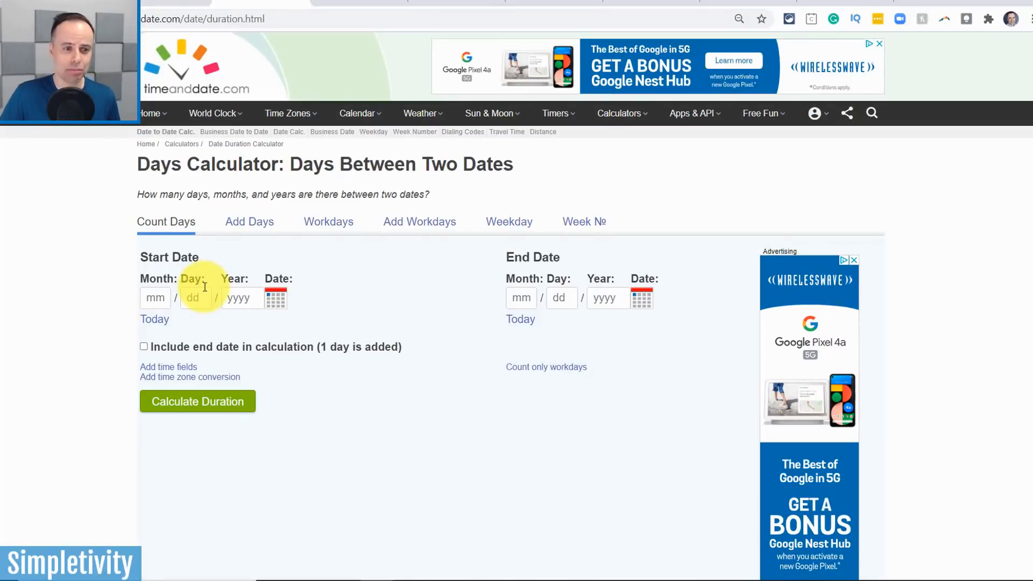
pyautogui.moveTo(154, 319)
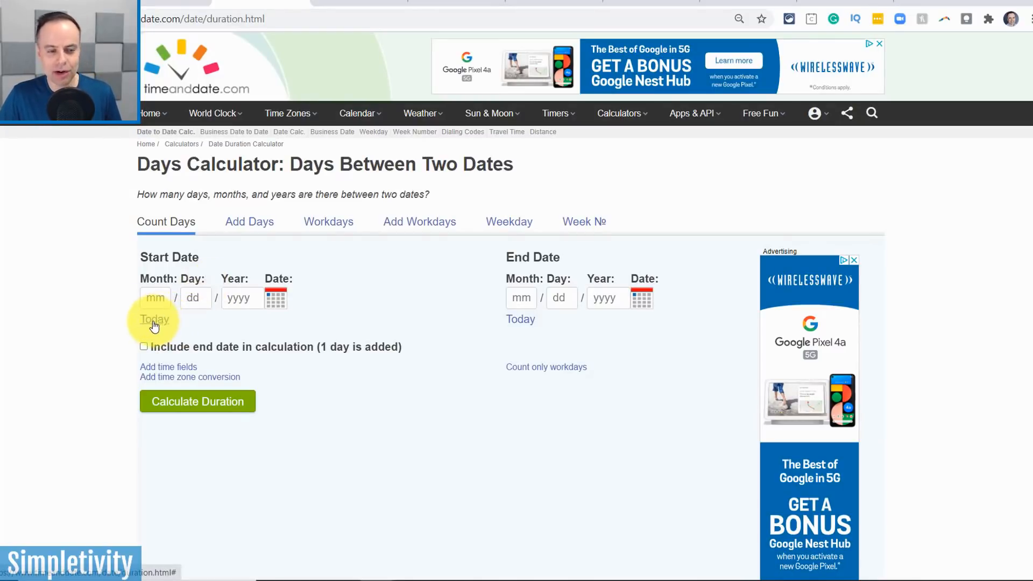
pyautogui.click(154, 319)
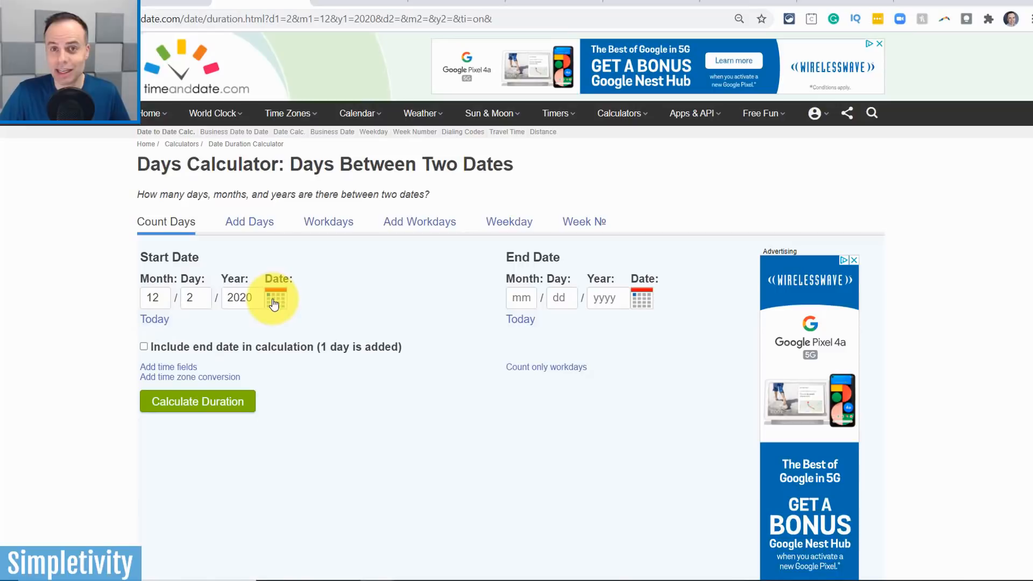
pyautogui.moveTo(275, 303)
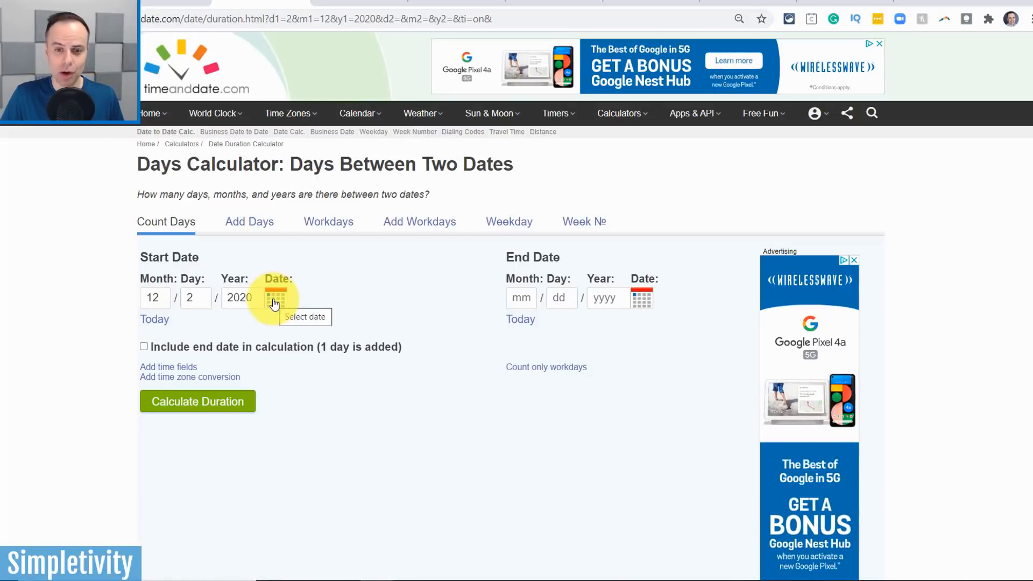
# Step: Pick February 19, 2021 as the end date and submit the duration calculation
pyautogui.click(642, 297)
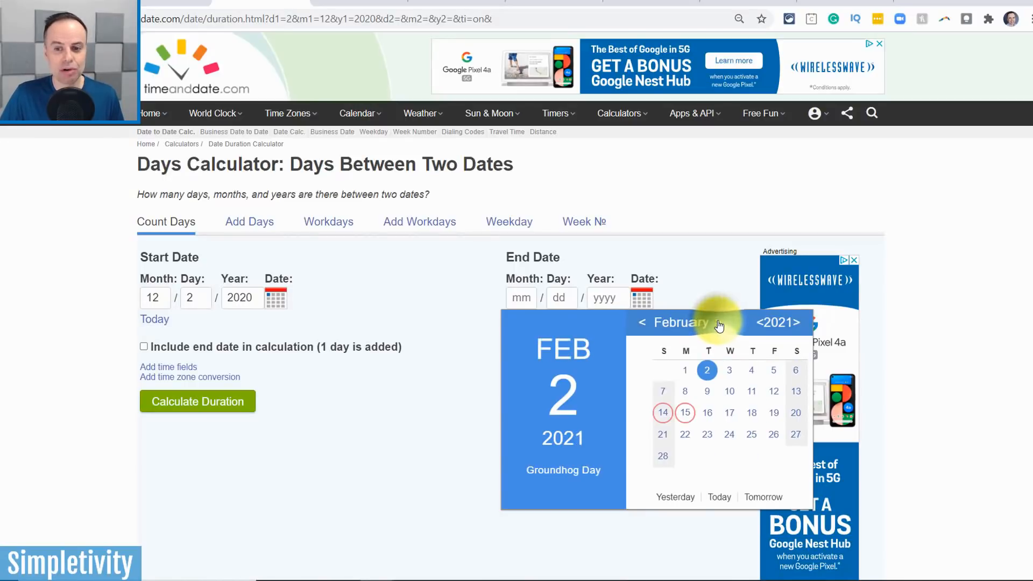
pyautogui.click(774, 412)
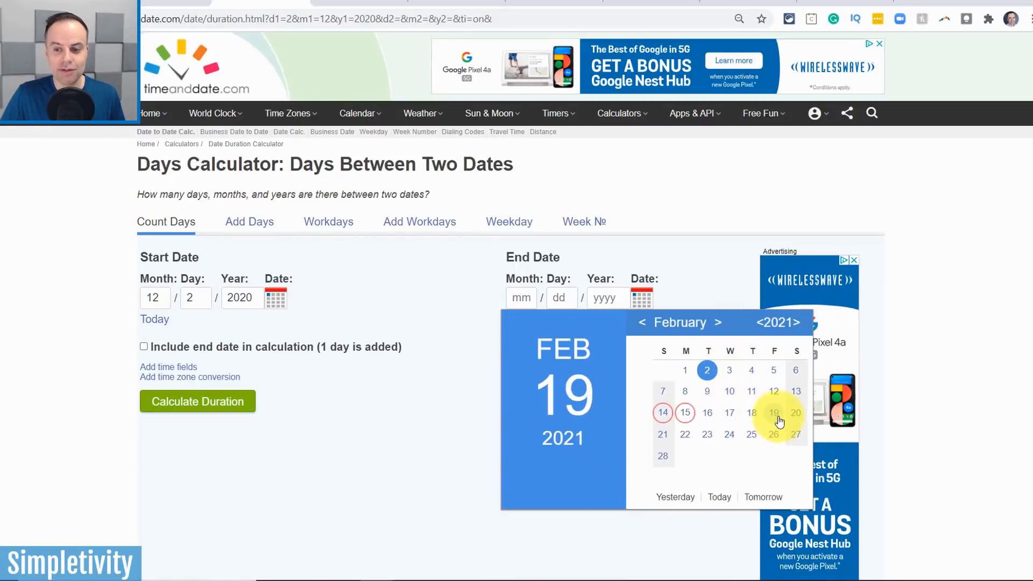
pyautogui.click(774, 412)
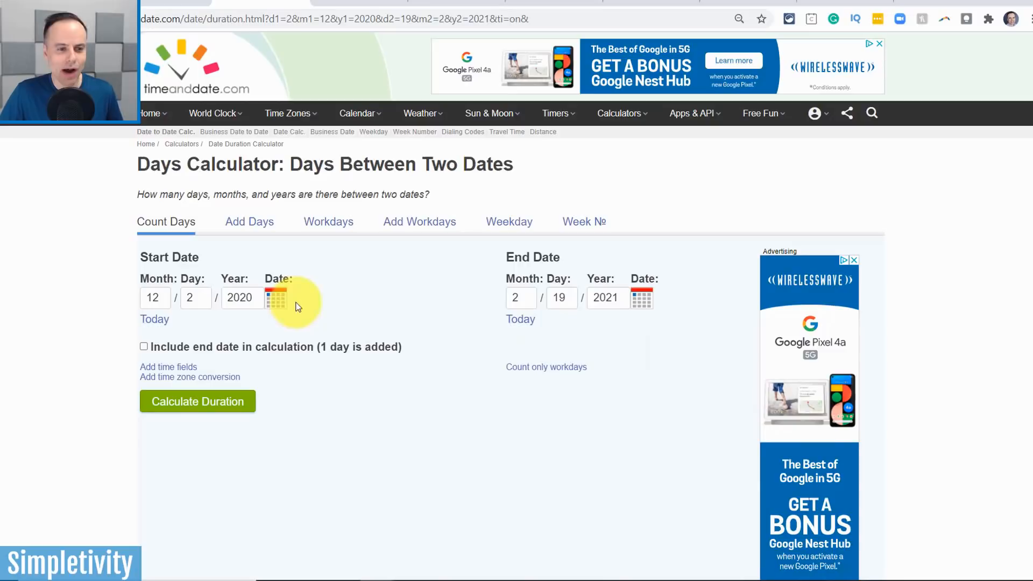
pyautogui.moveTo(349, 310)
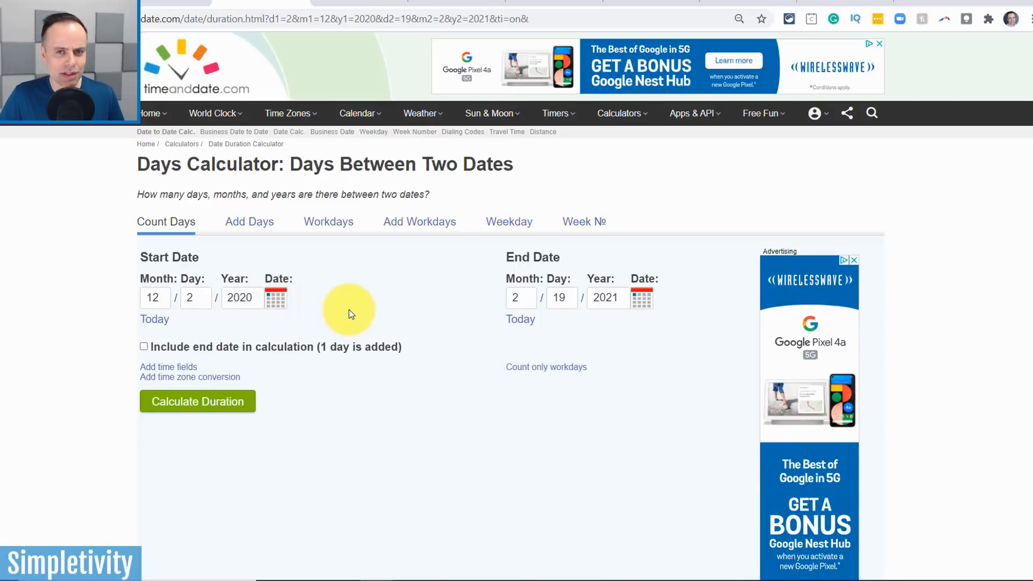
pyautogui.moveTo(397, 305)
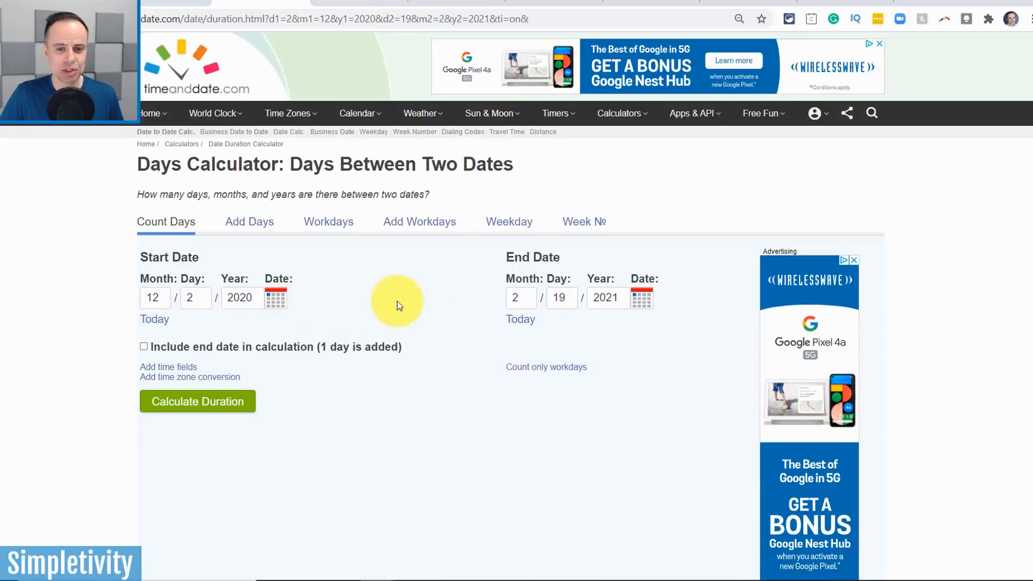
pyautogui.moveTo(388, 305)
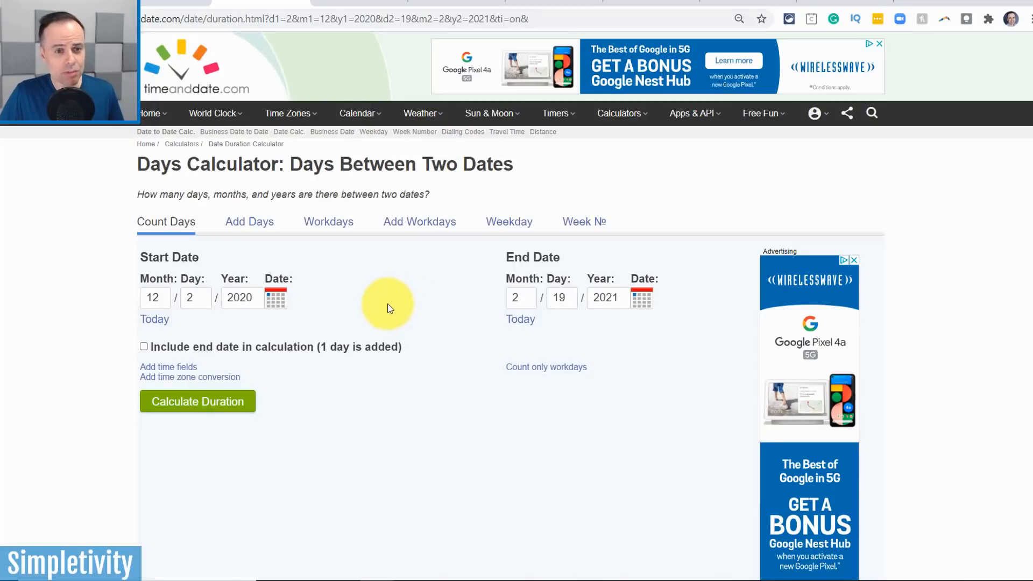
pyautogui.click(197, 401)
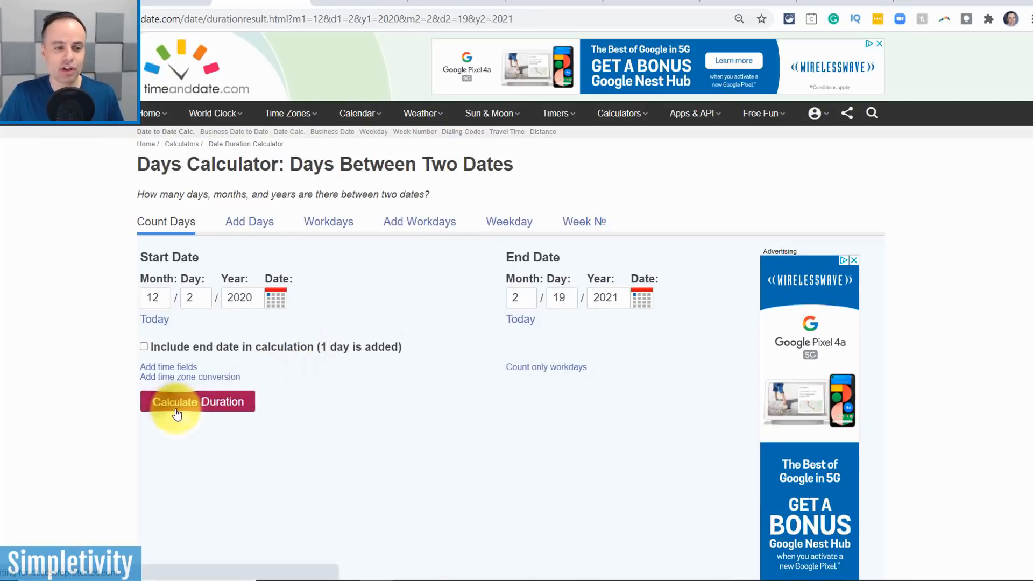
# Step: Calculate and review the 79-day result with its alternative units like 11 weeks 2 days
pyautogui.click(197, 402)
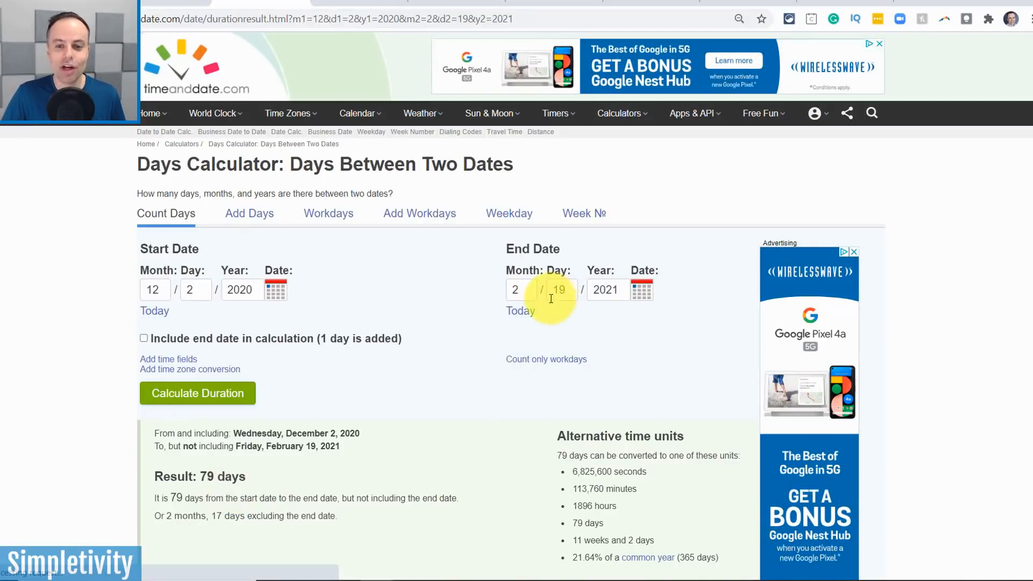
pyautogui.scroll(-3)
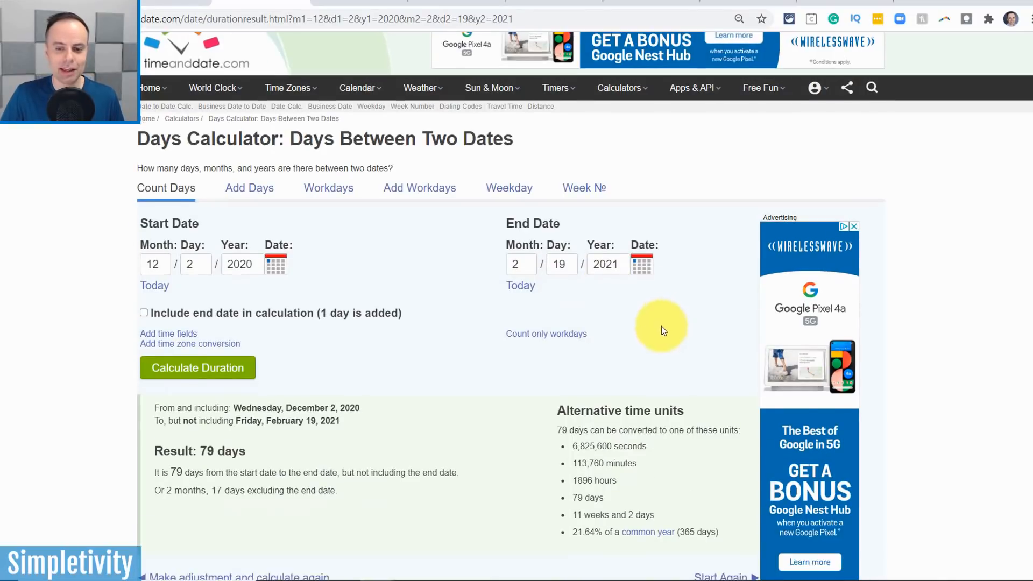
pyautogui.scroll(-3)
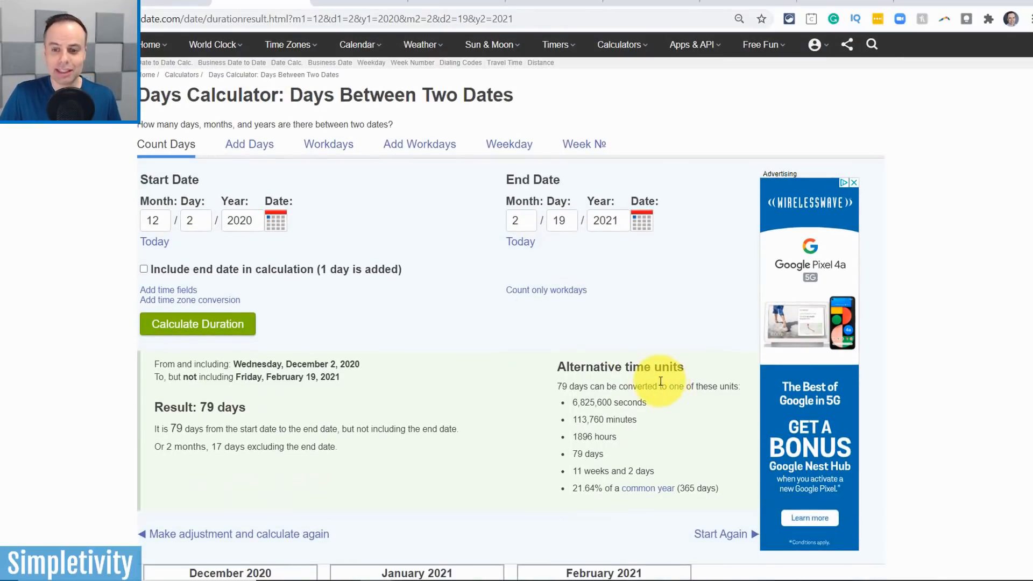
pyautogui.moveTo(616, 480)
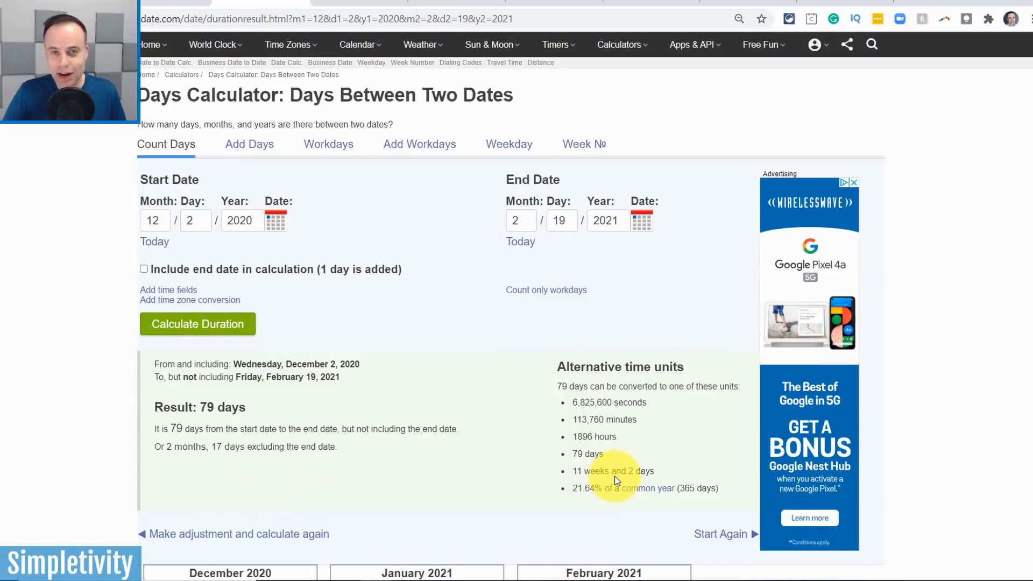
pyautogui.scroll(3)
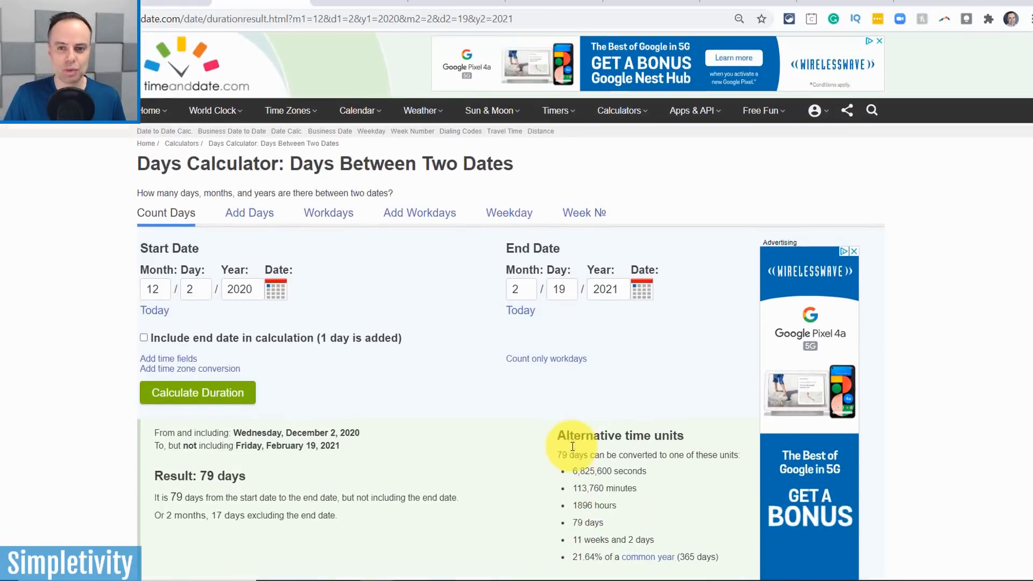
# Step: Start the Add Days calculator with today, December 2, 2020, as the start date
pyautogui.click(617, 113)
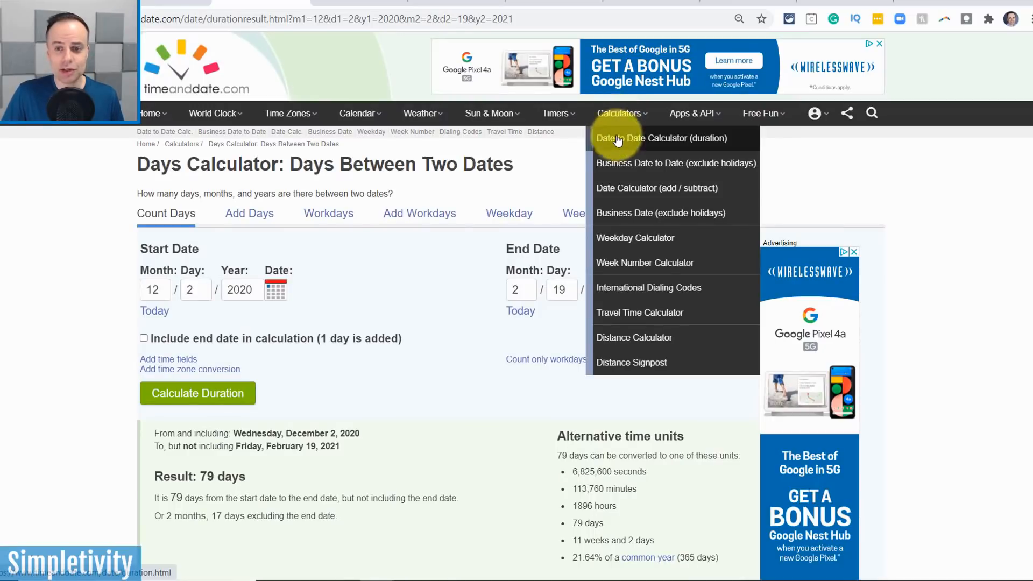
pyautogui.click(656, 187)
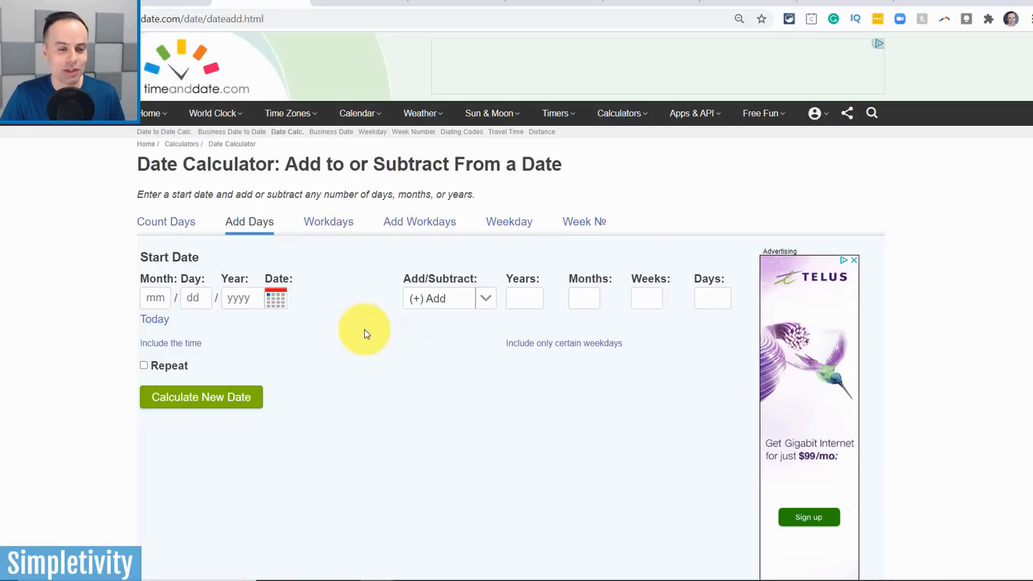
pyautogui.click(154, 318)
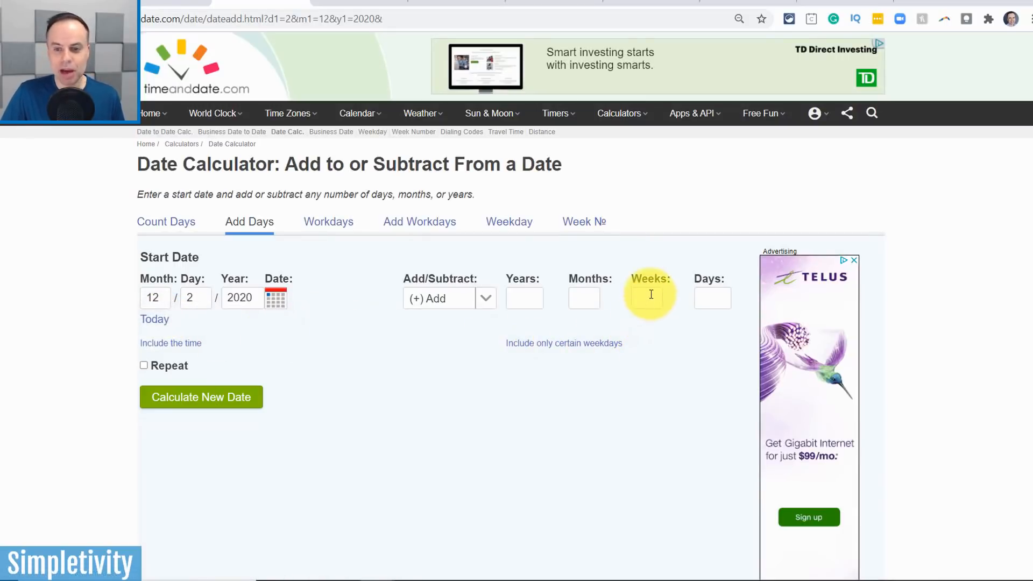
# Step: Add 67 days to get Sunday, February 7, 2021
pyautogui.click(712, 298)
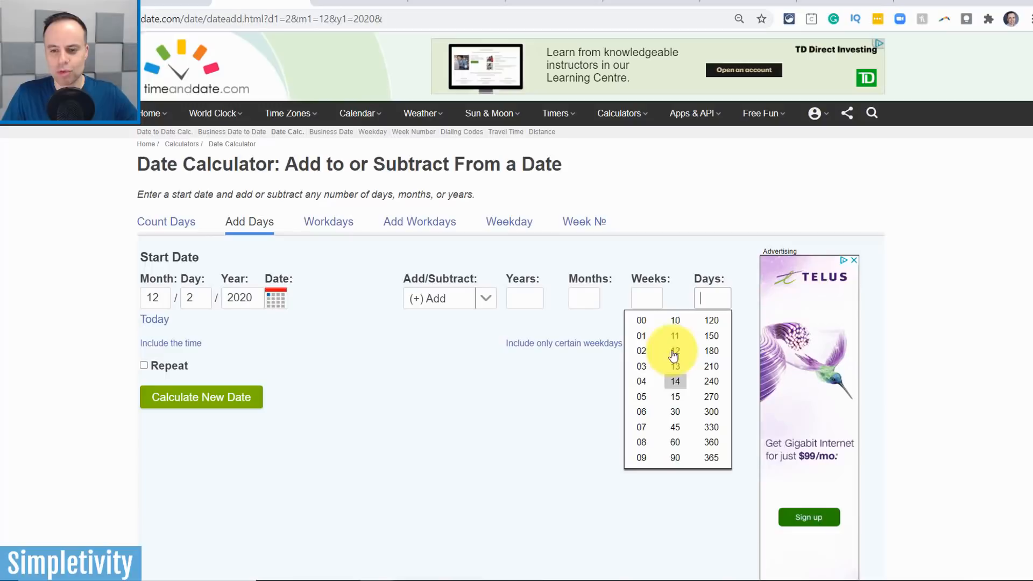
pyautogui.write('7')
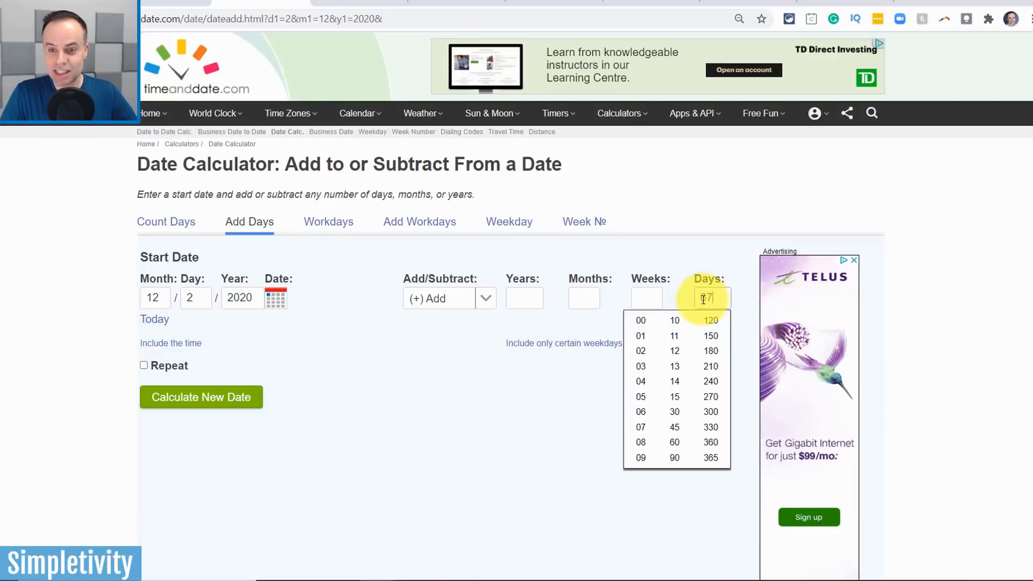
pyautogui.click(201, 397)
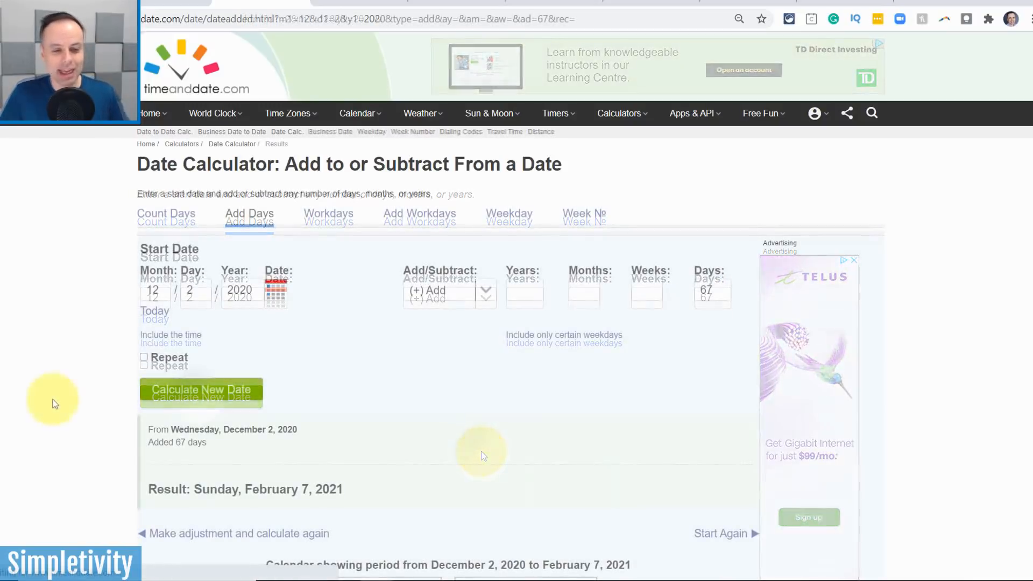
pyautogui.scroll(-3)
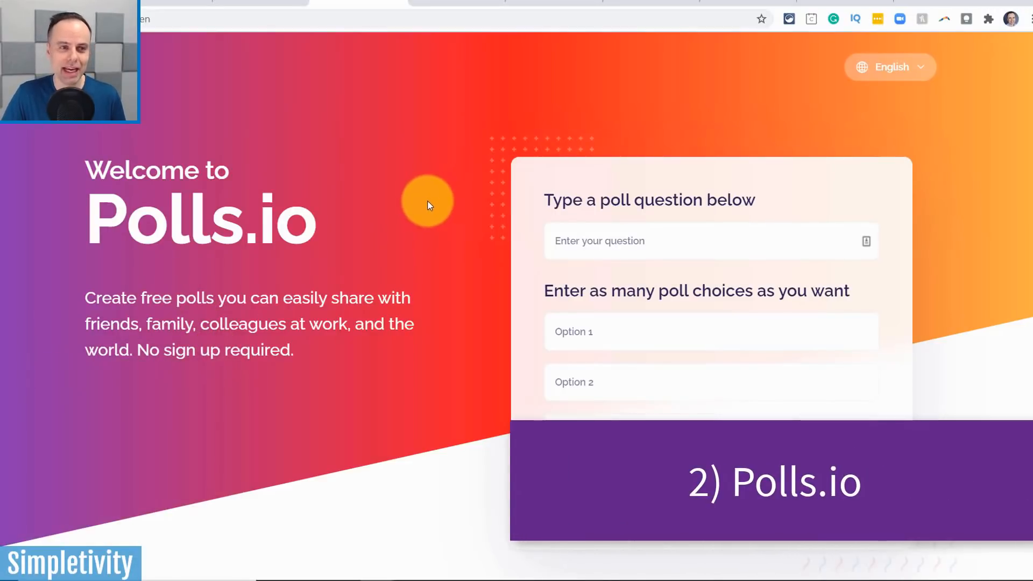
pyautogui.moveTo(392, 157)
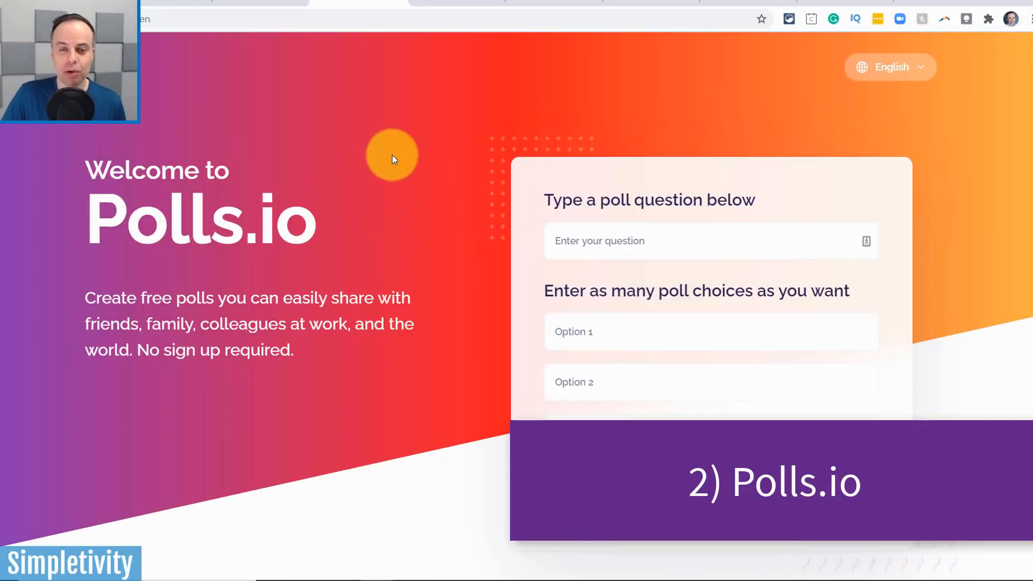
pyautogui.moveTo(665, 273)
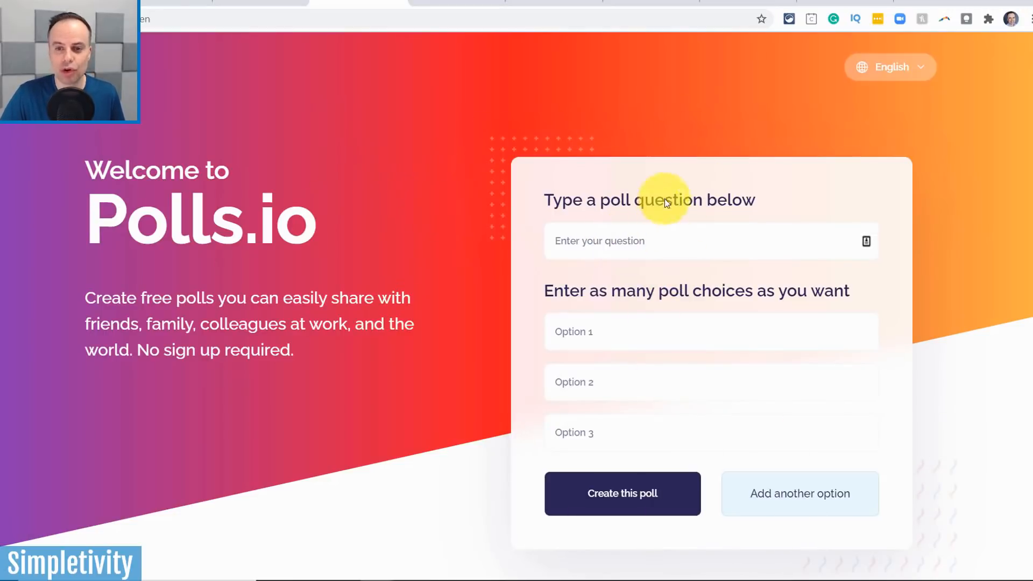
pyautogui.moveTo(612, 247)
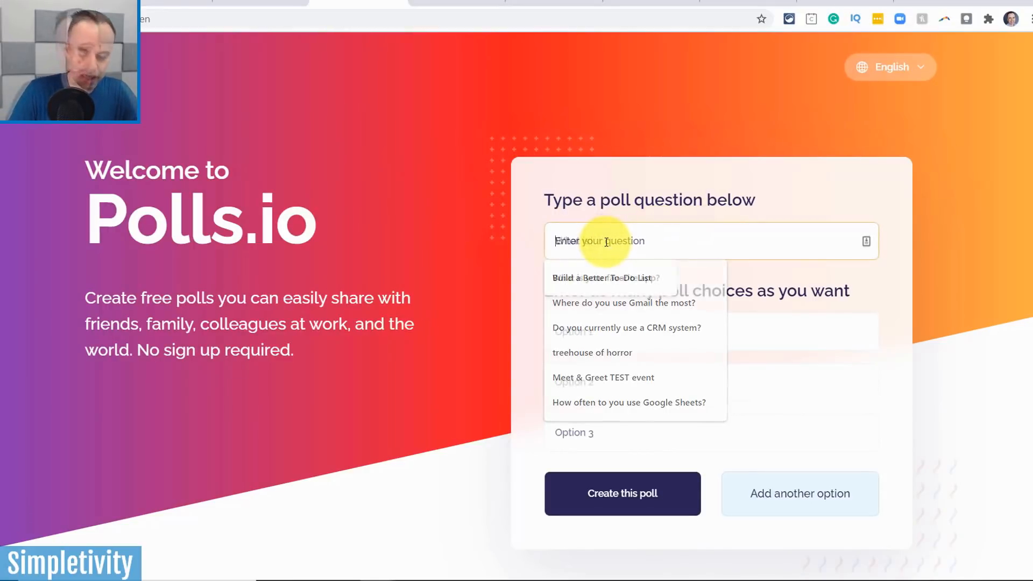
# Step: Create the poll 'What is your favorite app?' with choices Trello, Asana and Monday.com
pyautogui.write('What is your favorite app?')
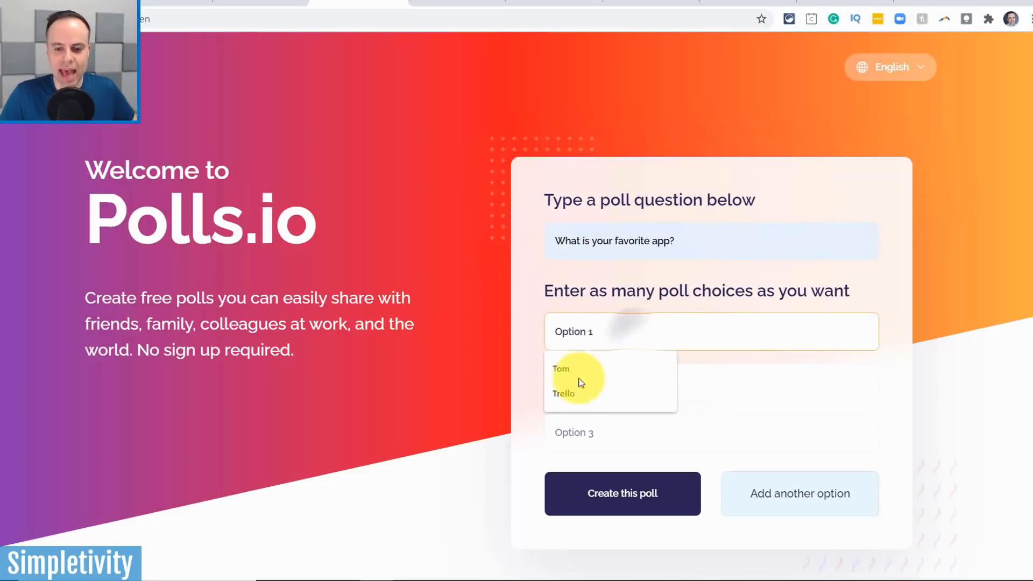
pyautogui.write('Asana')
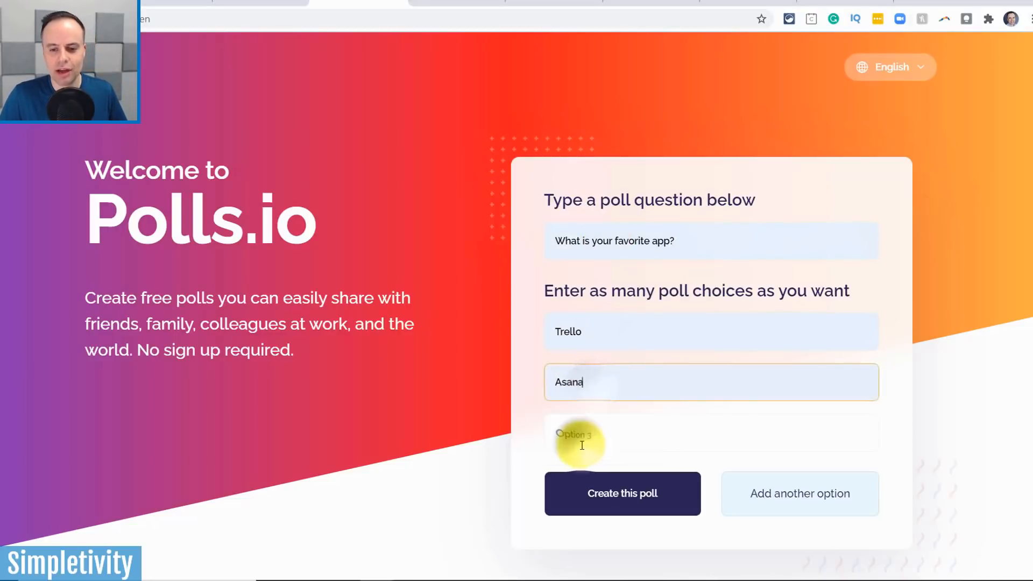
pyautogui.write('Monday.com')
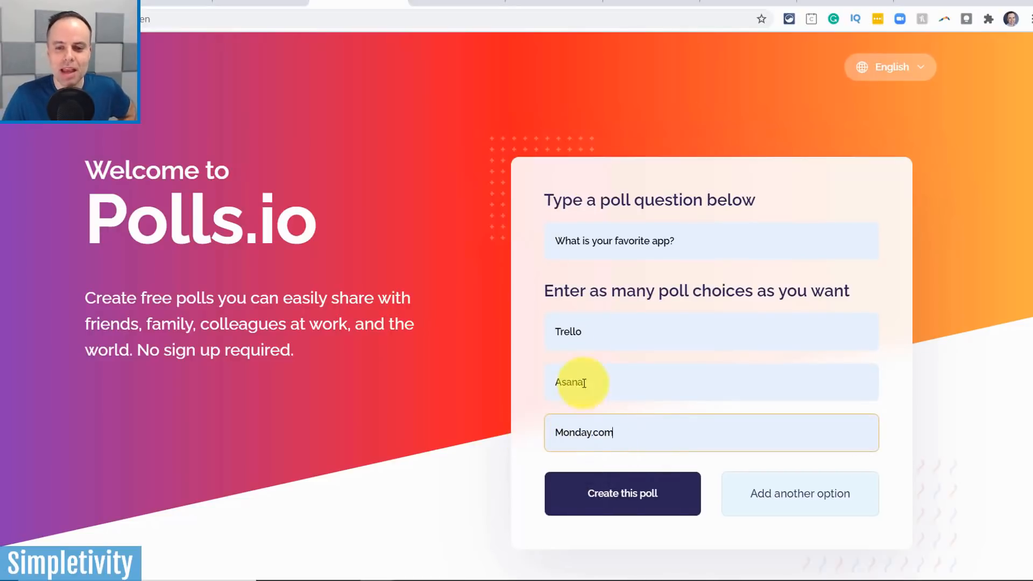
pyautogui.moveTo(647, 302)
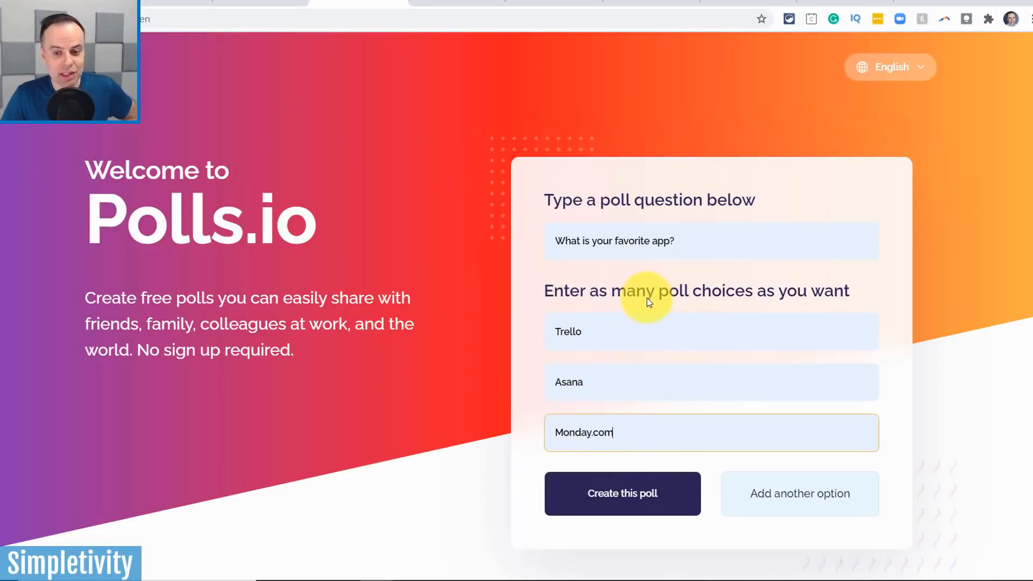
pyautogui.click(620, 494)
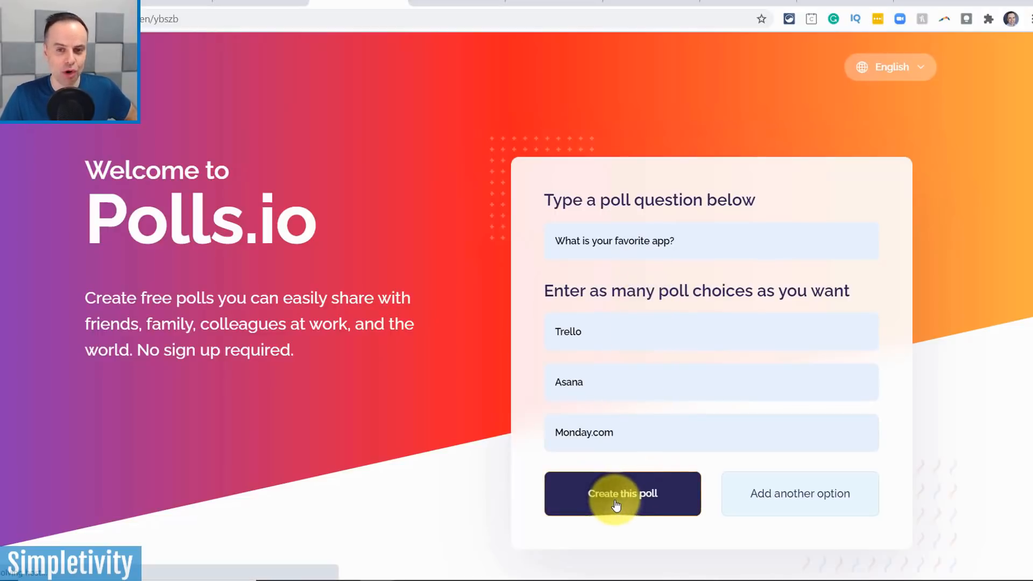
pyautogui.click(622, 493)
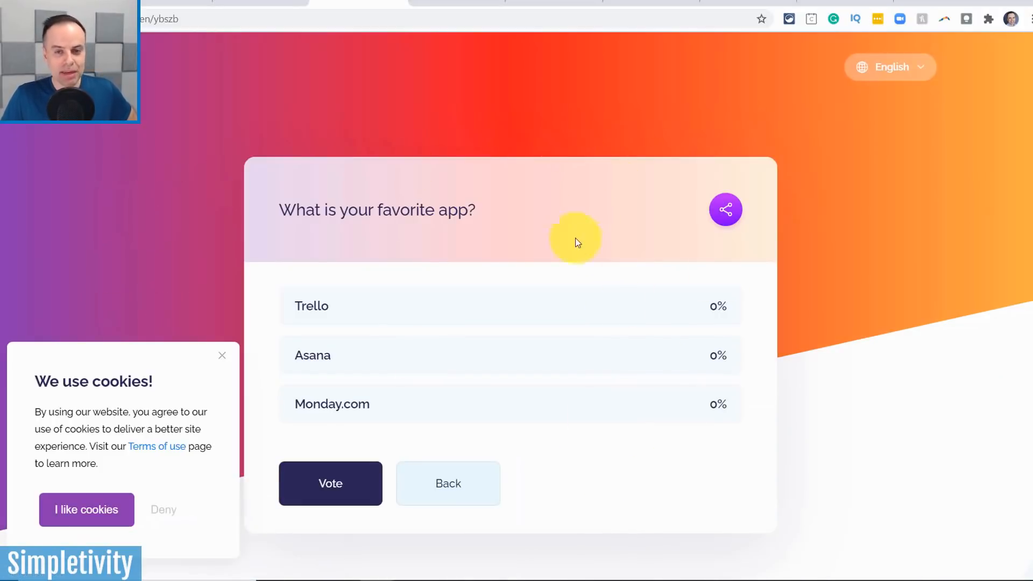
pyautogui.moveTo(210, 19)
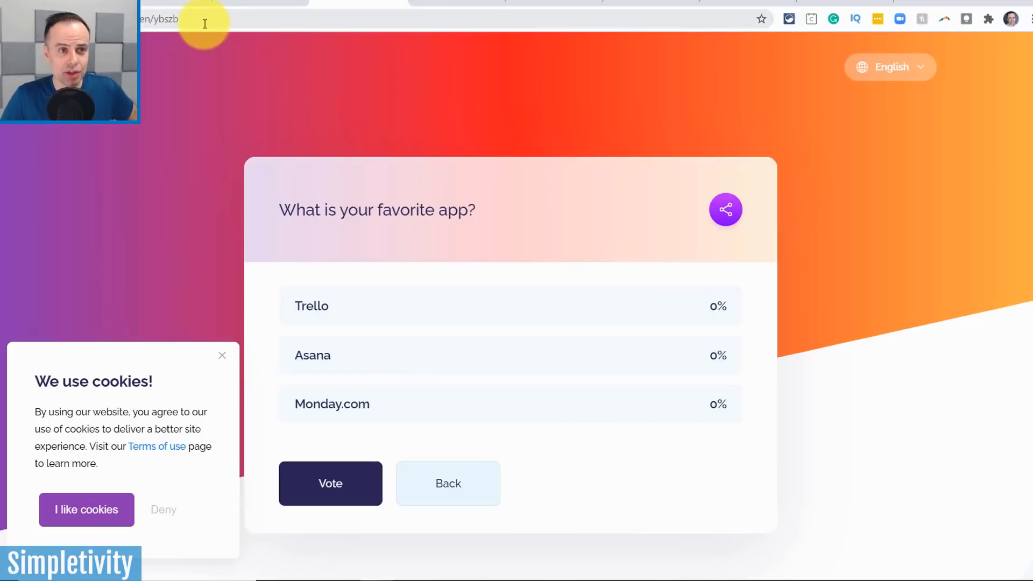
# Step: Copy the new poll's share link to the clipboard
pyautogui.click(724, 209)
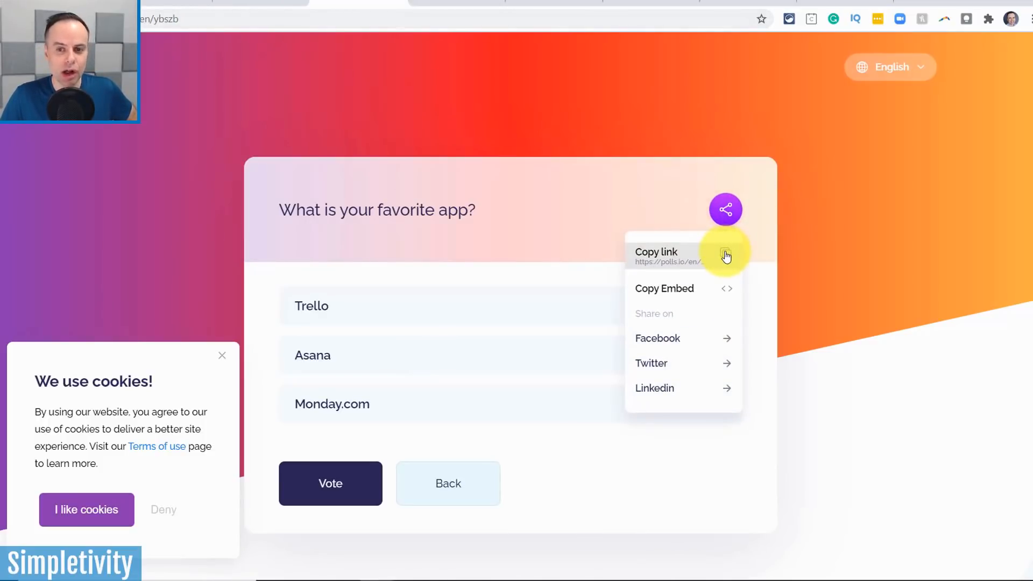
pyautogui.moveTo(684, 288)
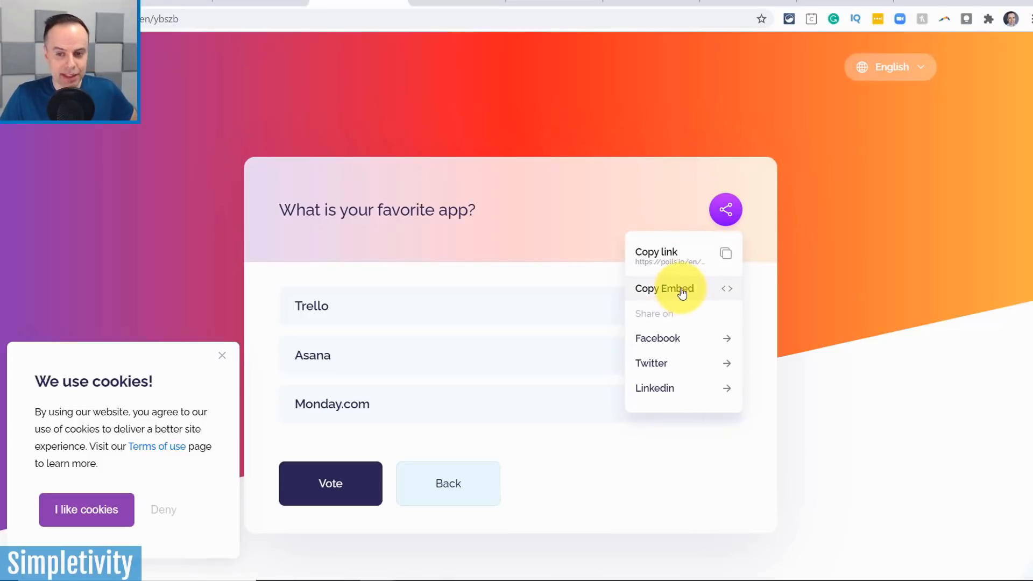
pyautogui.moveTo(660, 388)
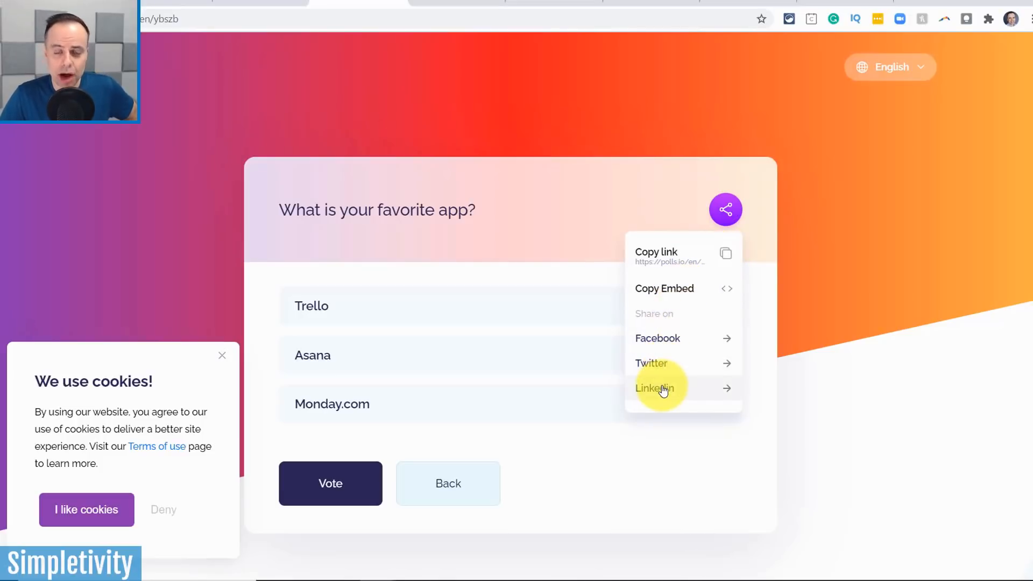
pyautogui.moveTo(724, 256)
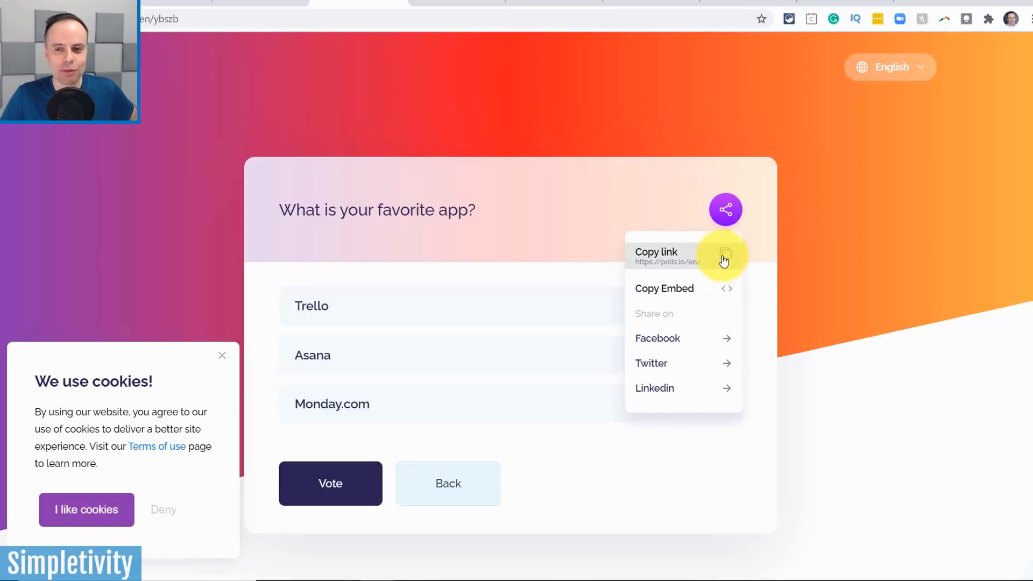
pyautogui.click(725, 258)
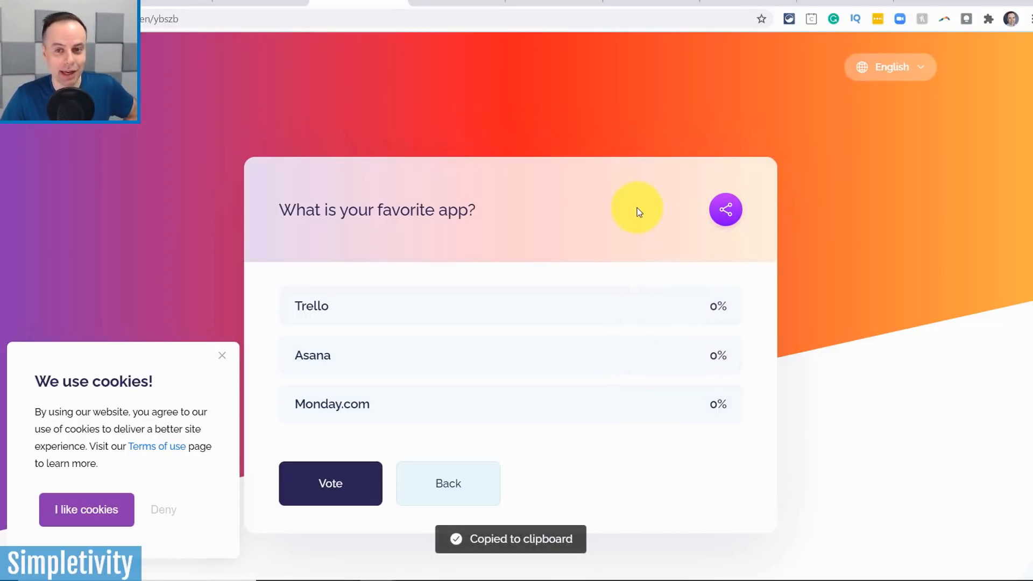
pyautogui.moveTo(482, 248)
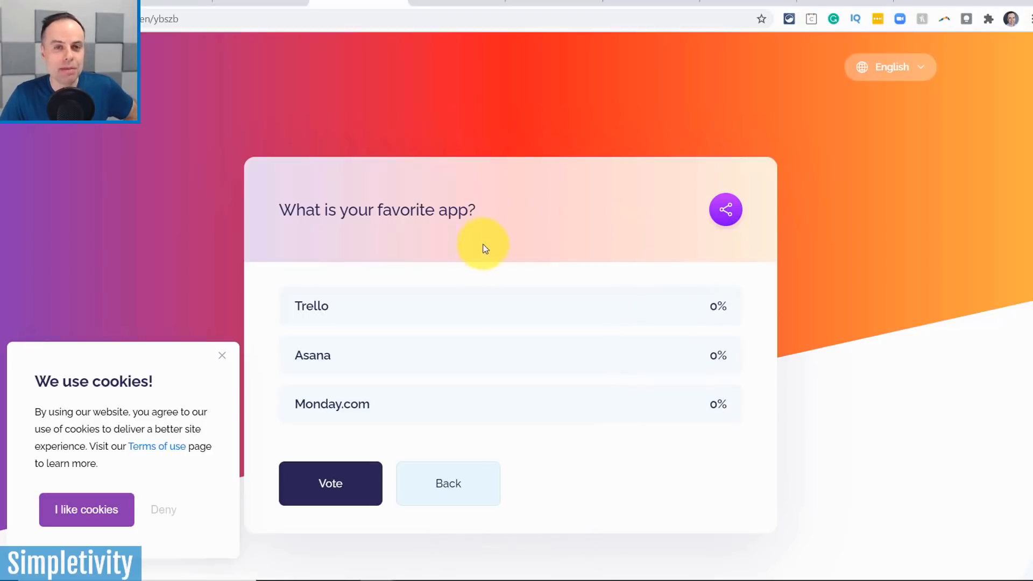
pyautogui.moveTo(489, 343)
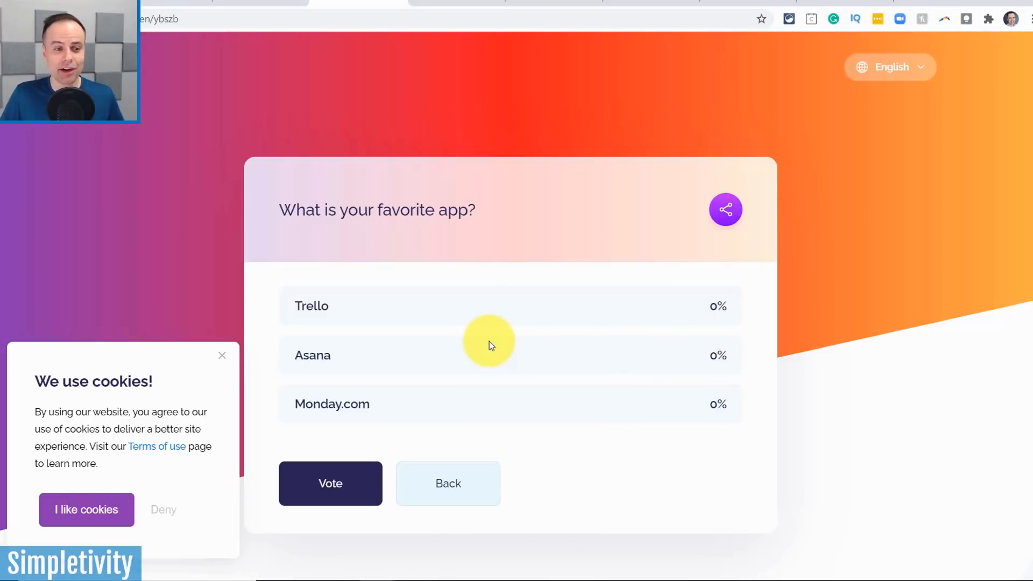
pyautogui.moveTo(470, 342)
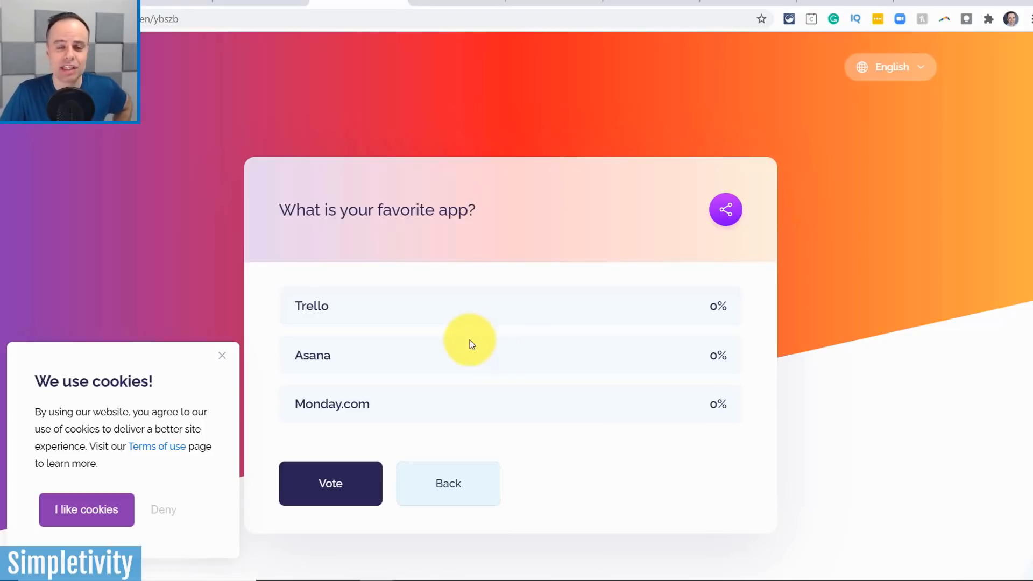
pyautogui.moveTo(192, 26)
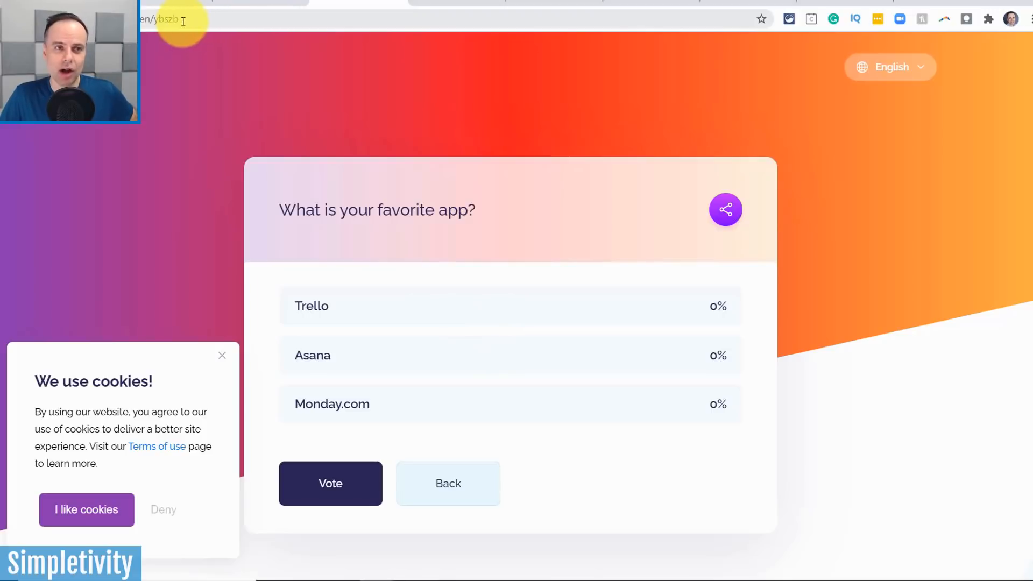
pyautogui.moveTo(330, 483)
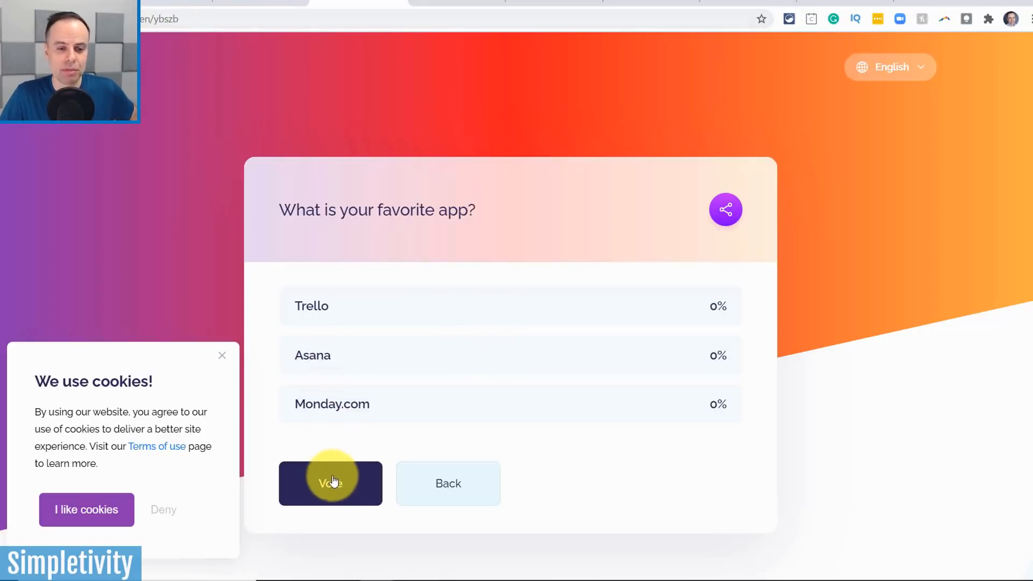
# Step: Vote for Monday.com and view results showing it at 100%
pyautogui.click(330, 483)
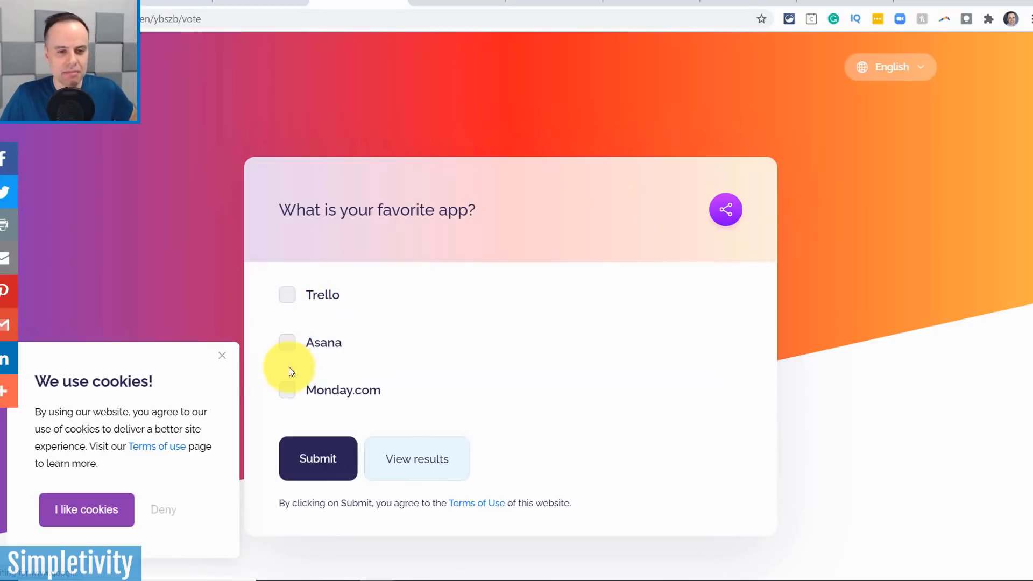
pyautogui.click(286, 389)
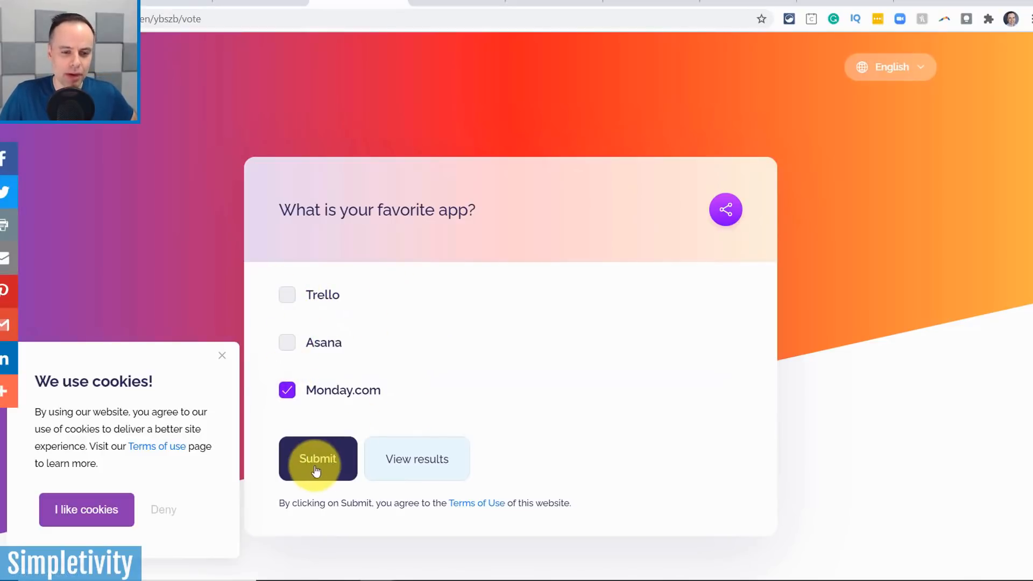
pyautogui.click(317, 459)
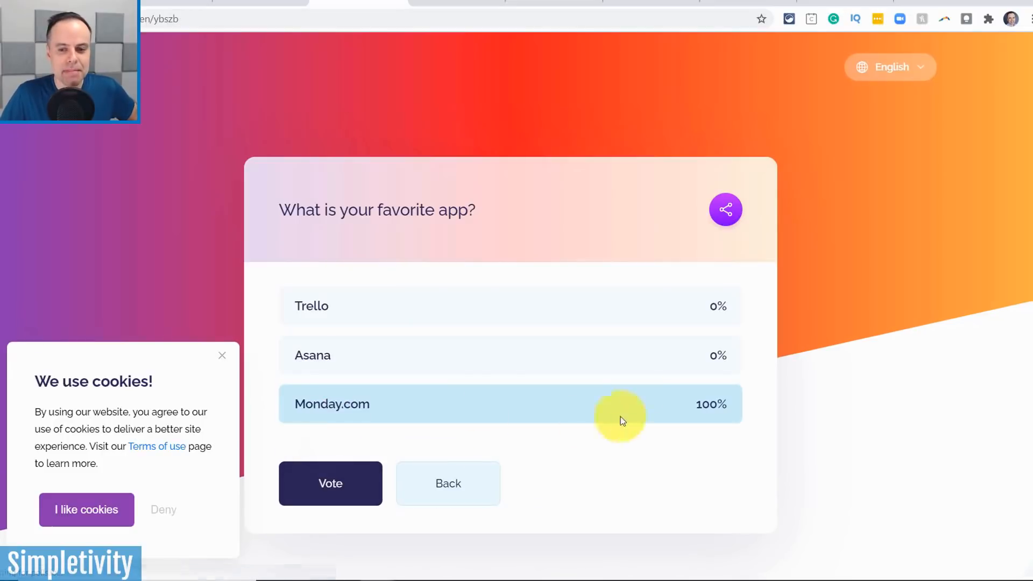
pyautogui.moveTo(556, 402)
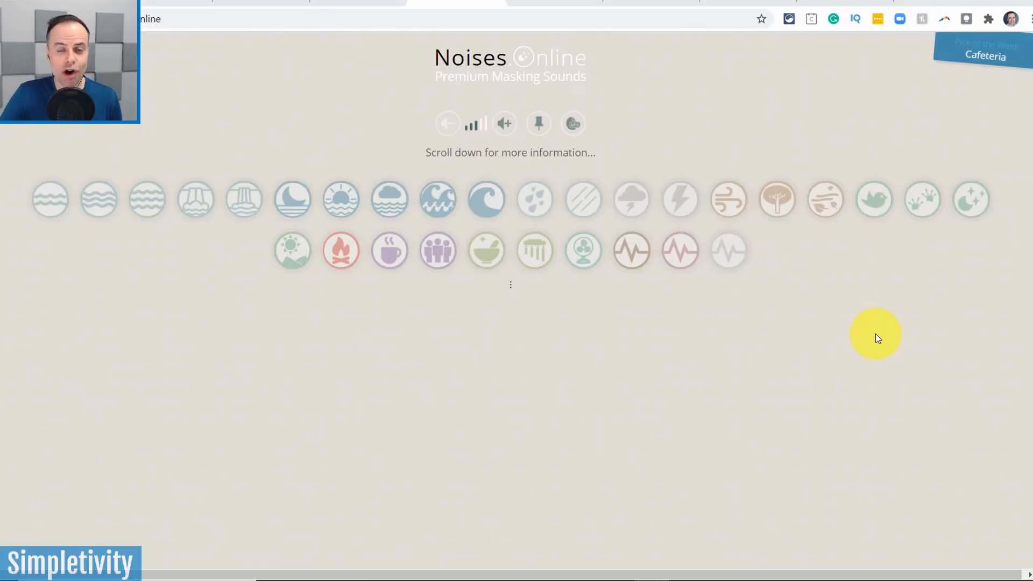
pyautogui.moveTo(692, 151)
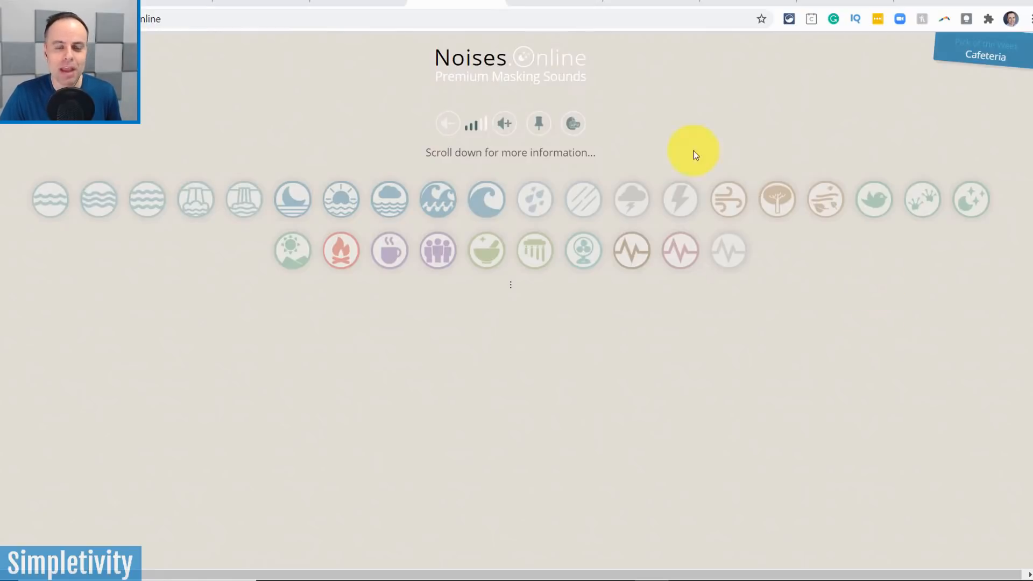
pyautogui.moveTo(491, 93)
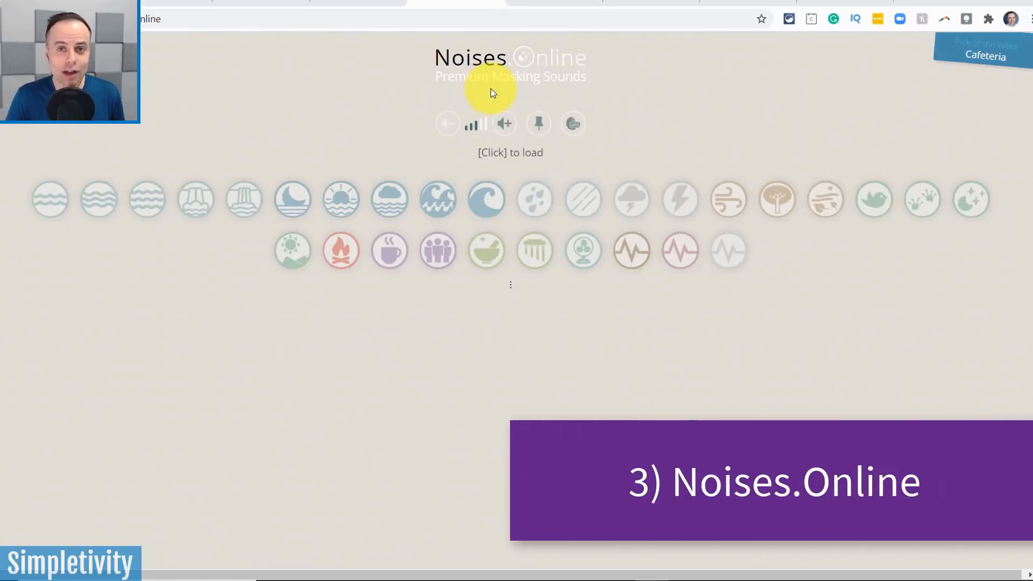
pyautogui.moveTo(211, 164)
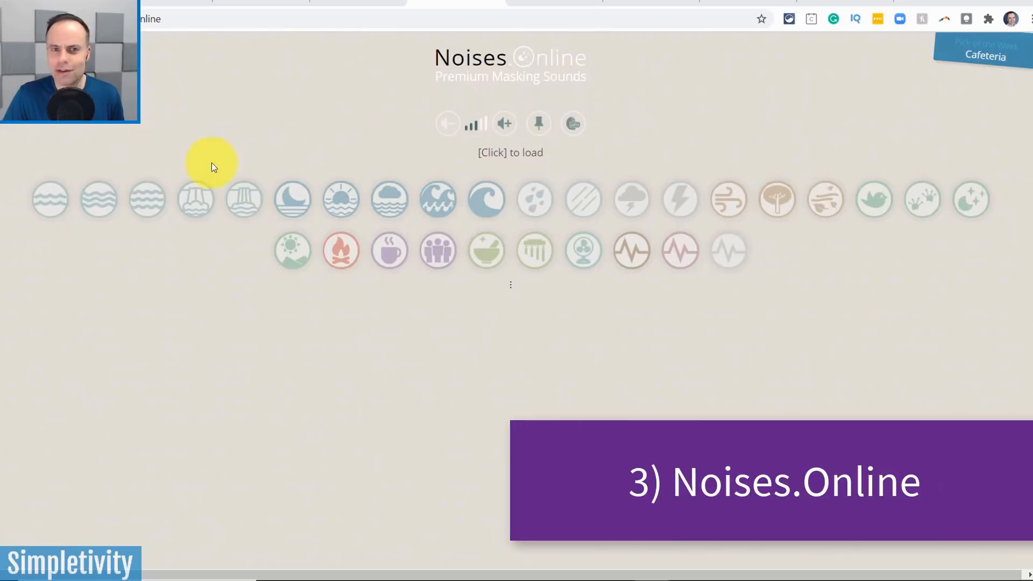
pyautogui.moveTo(122, 195)
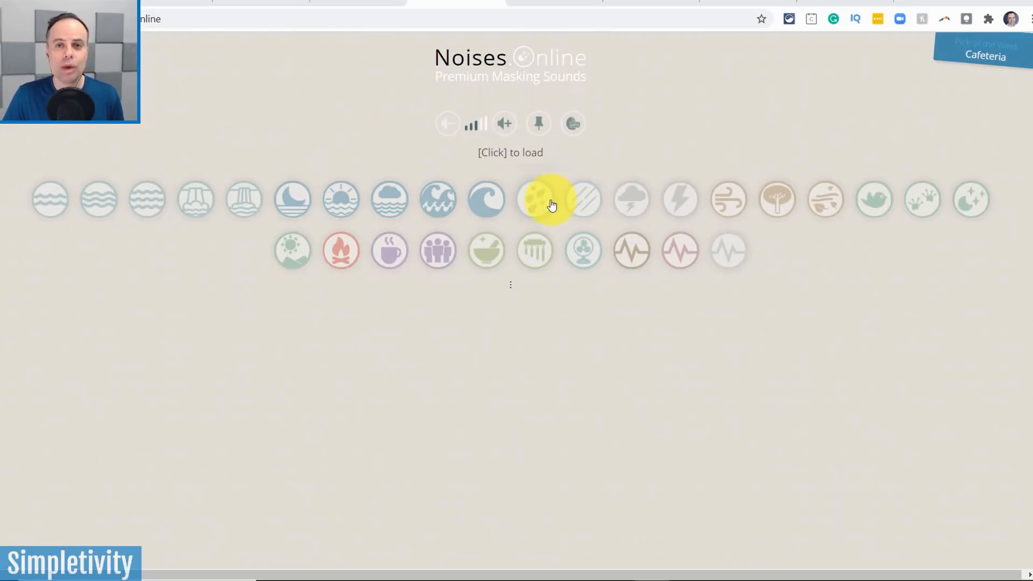
pyautogui.moveTo(303, 168)
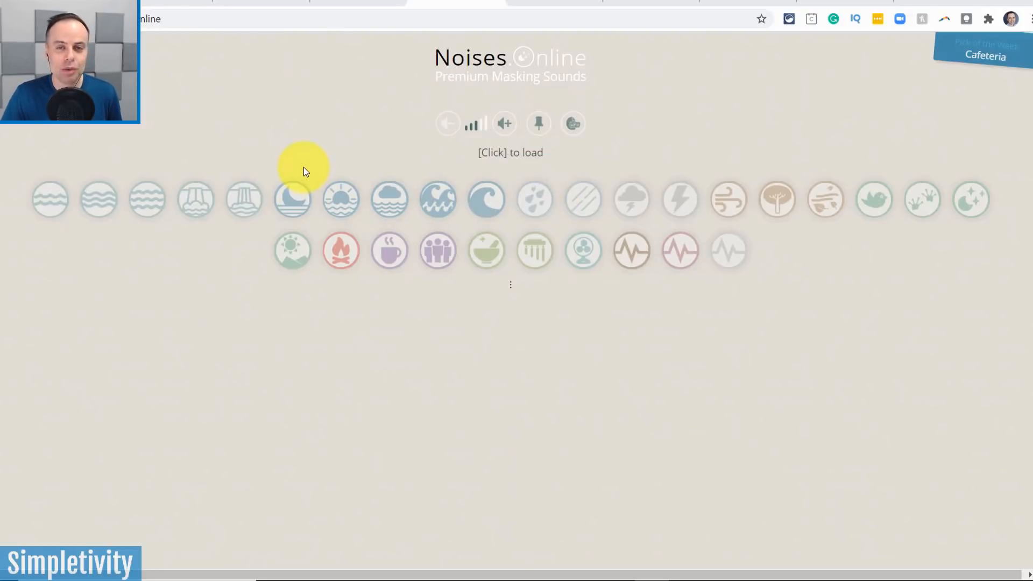
pyautogui.moveTo(268, 147)
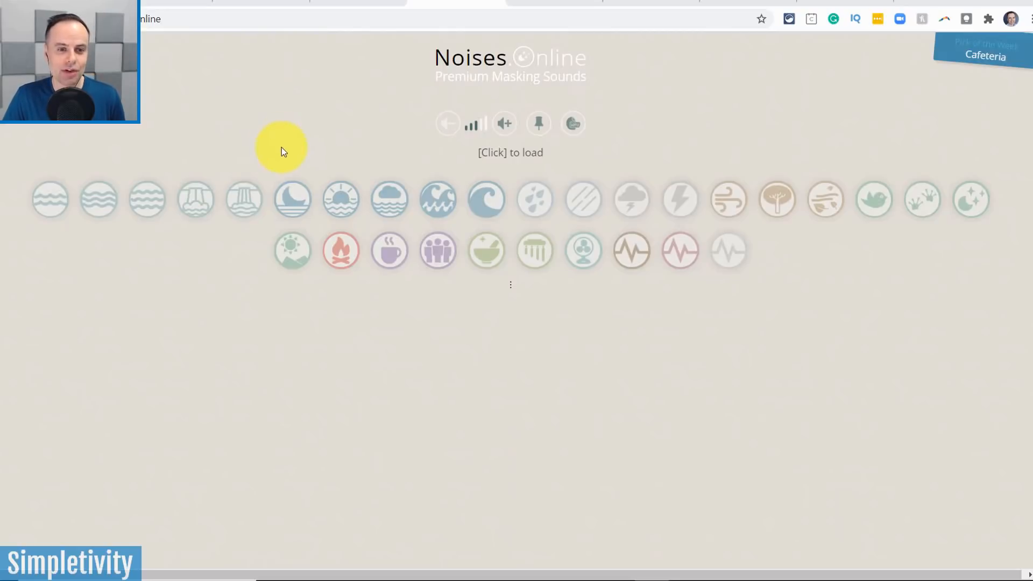
pyautogui.click(50, 199)
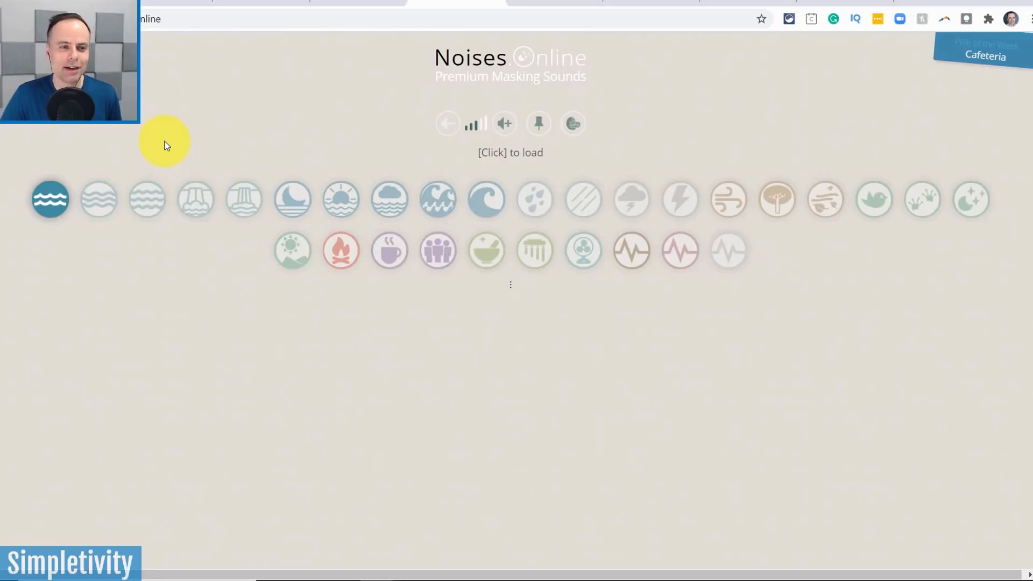
pyautogui.moveTo(245, 129)
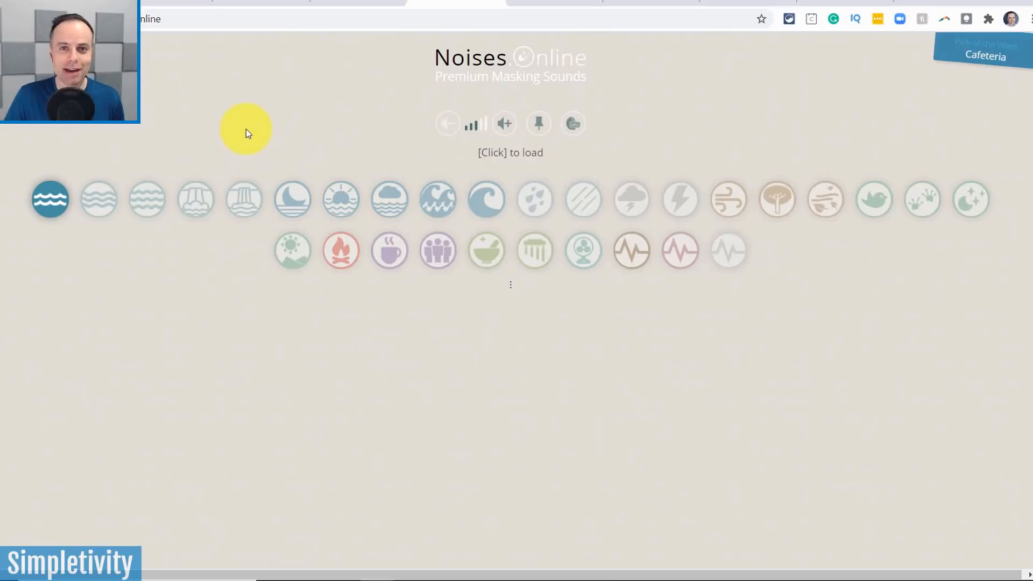
pyautogui.moveTo(330, 158)
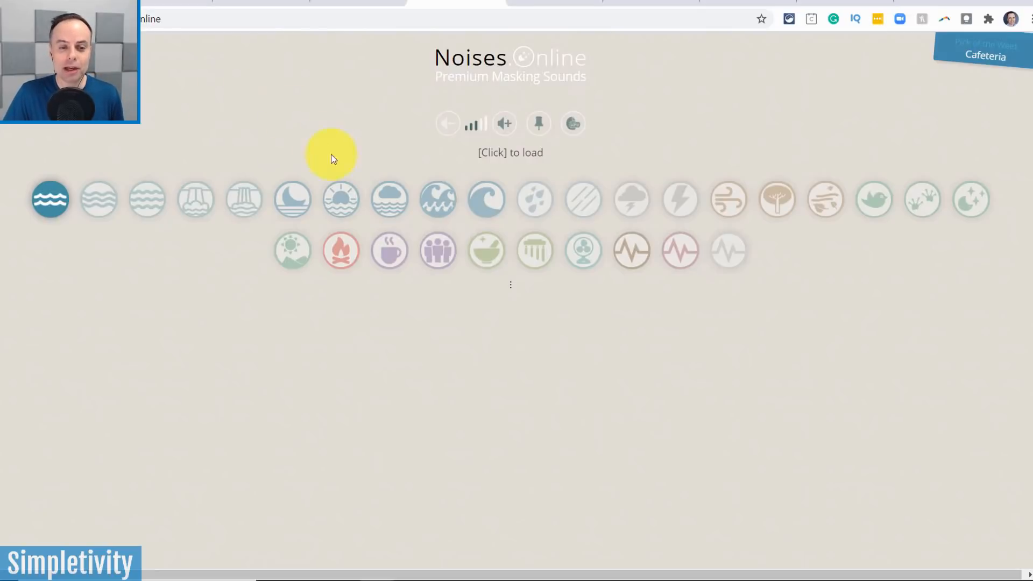
pyautogui.moveTo(342, 250)
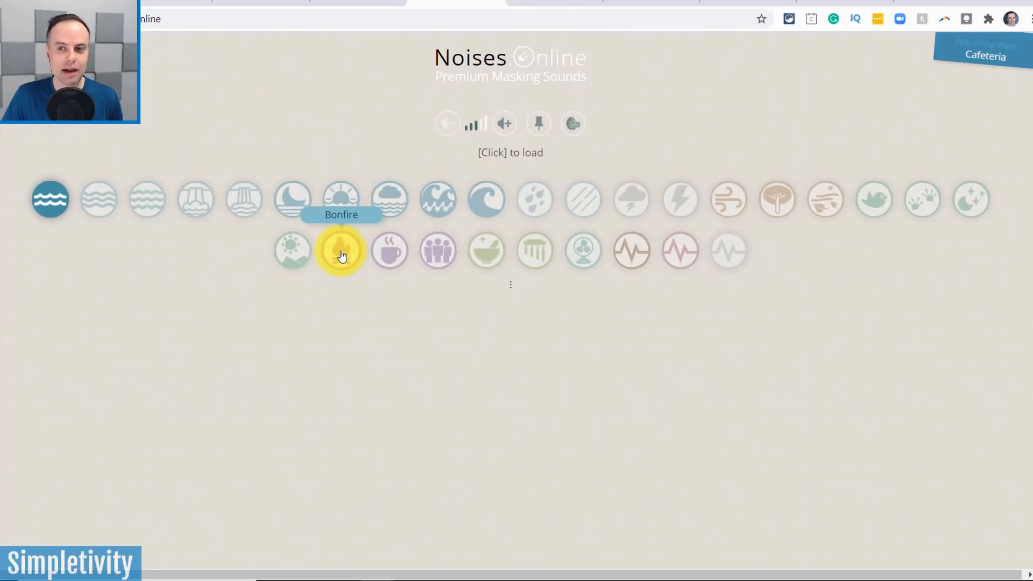
pyautogui.click(341, 251)
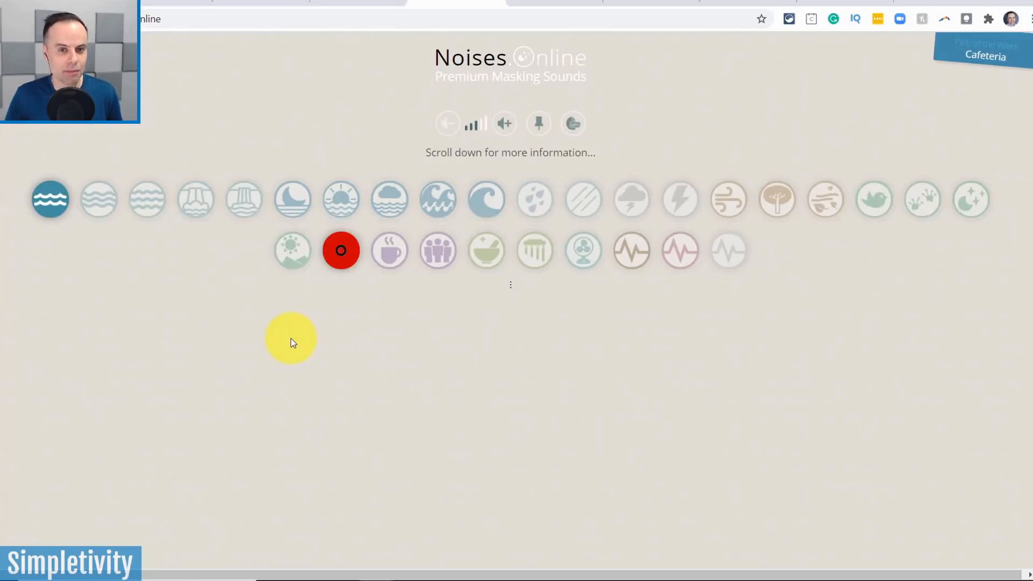
pyautogui.click(342, 251)
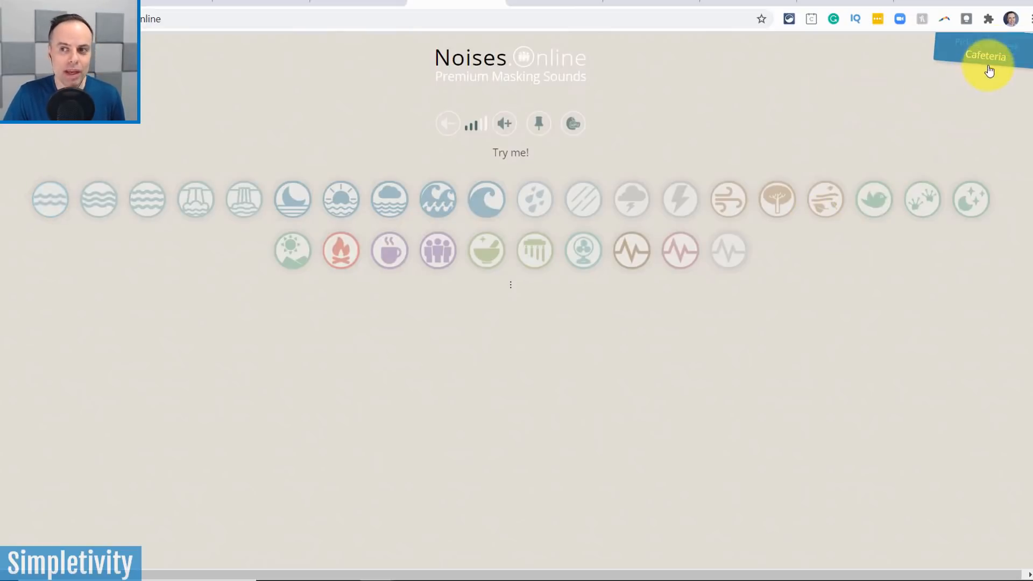
# Step: Load the Cafeteria mix and adjust the Cocktail Voices and Coffee House levels
pyautogui.click(437, 251)
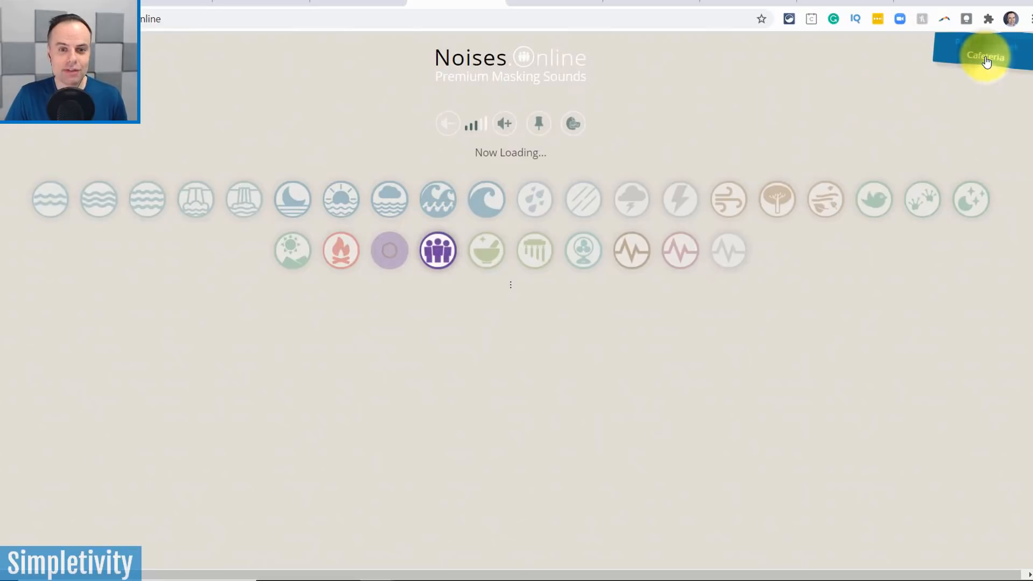
pyautogui.click(389, 250)
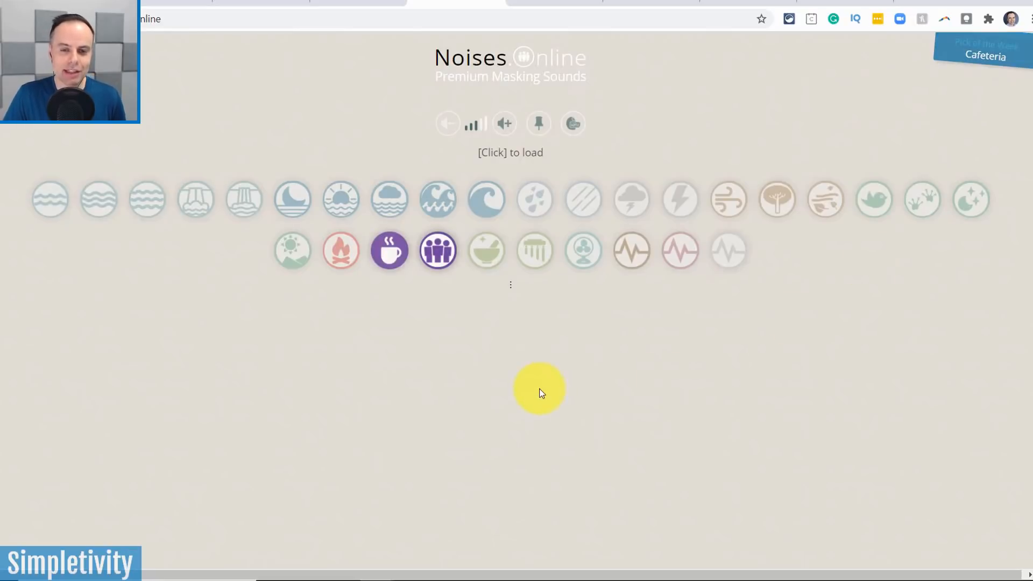
pyautogui.moveTo(487, 375)
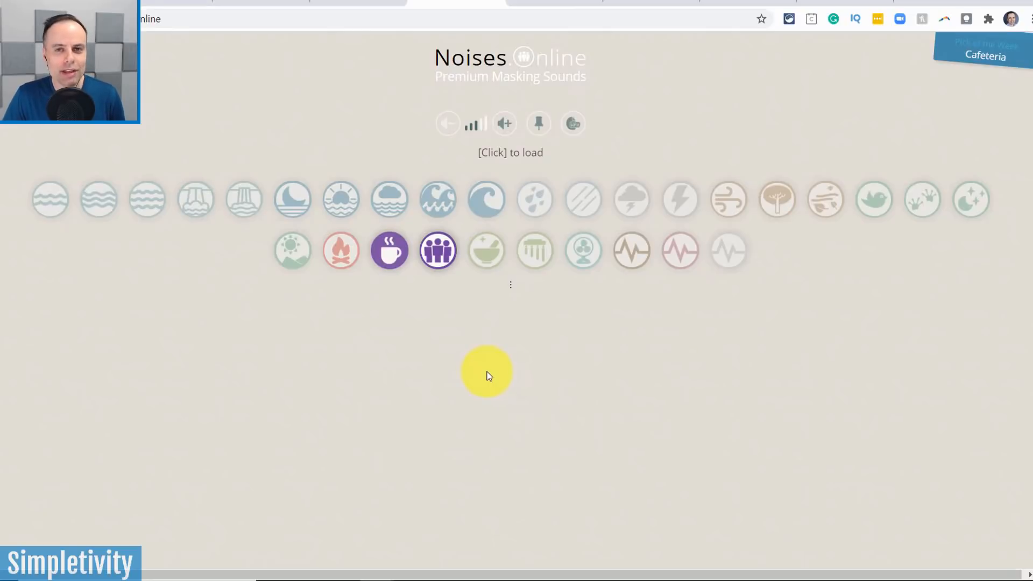
pyautogui.moveTo(450, 320)
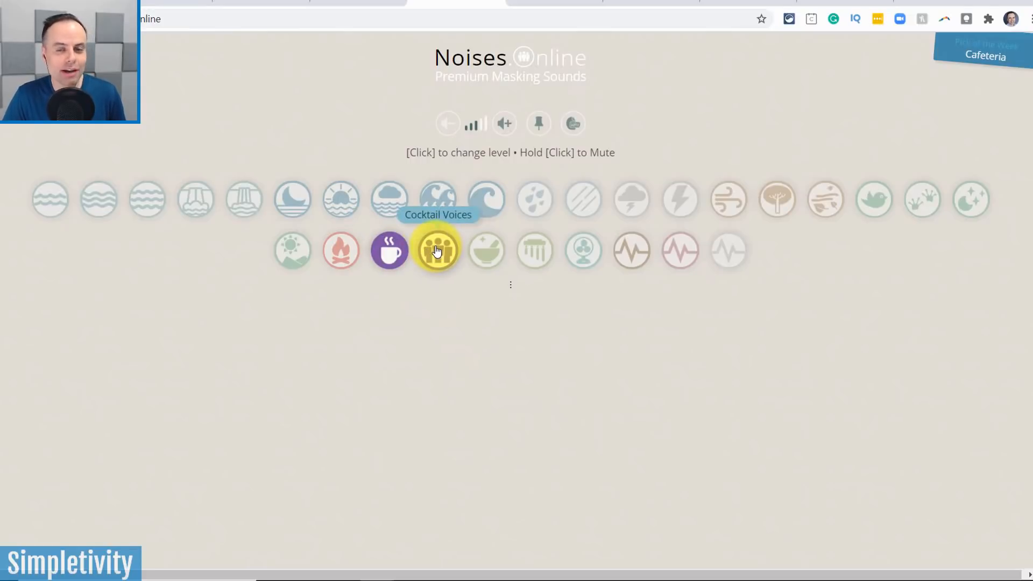
pyautogui.click(436, 248)
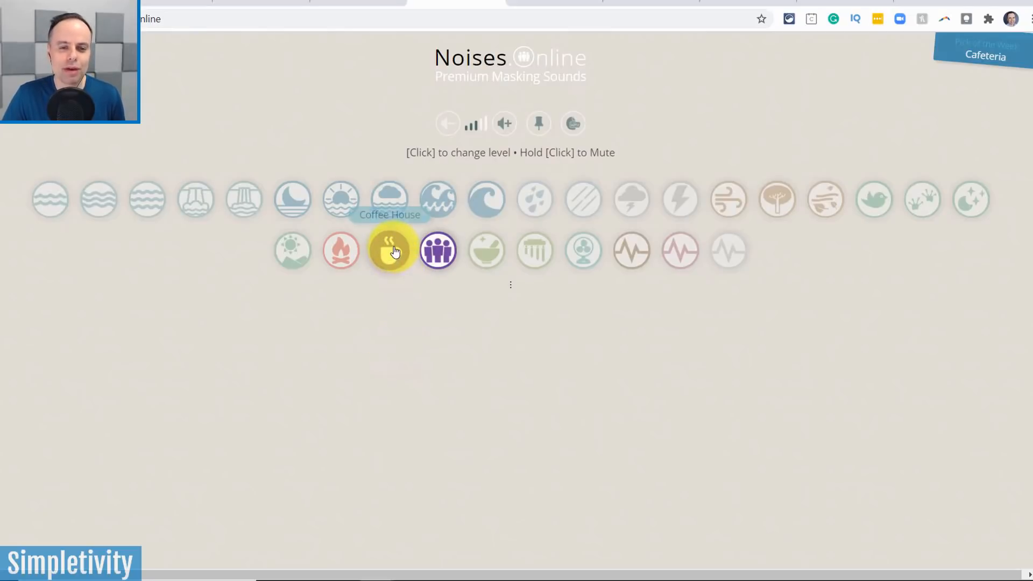
pyautogui.click(390, 250)
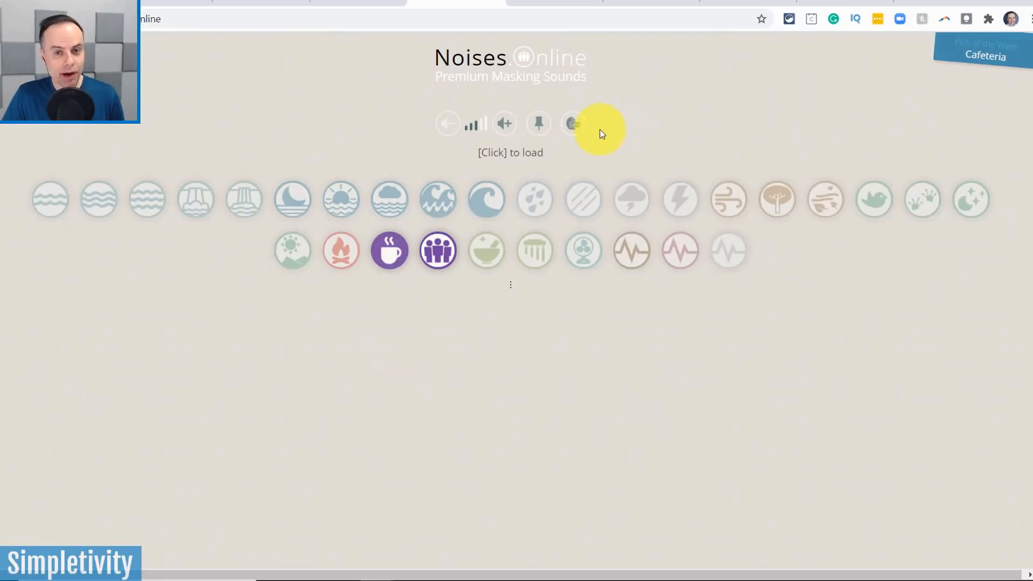
pyautogui.moveTo(570, 161)
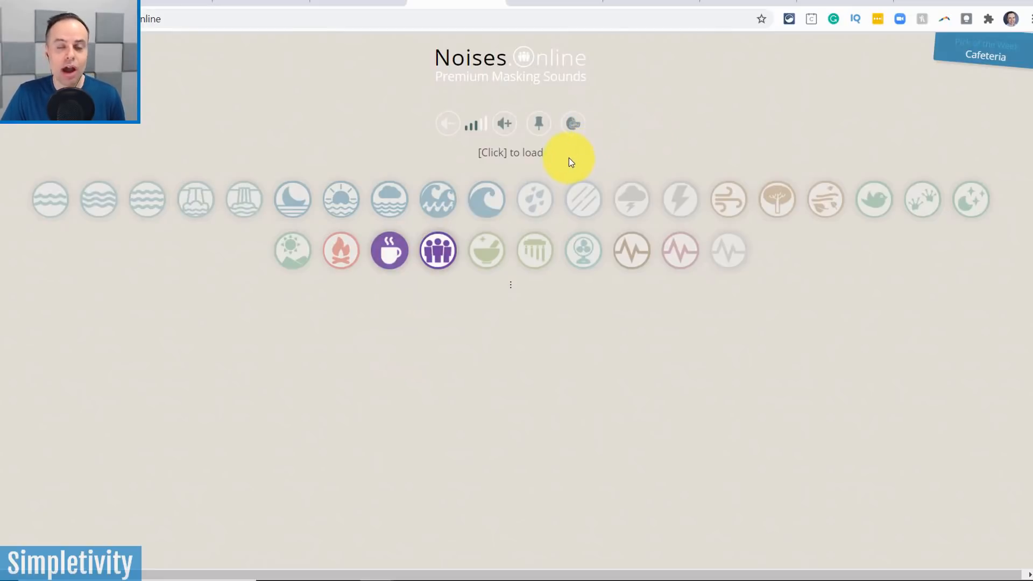
pyautogui.moveTo(538, 123)
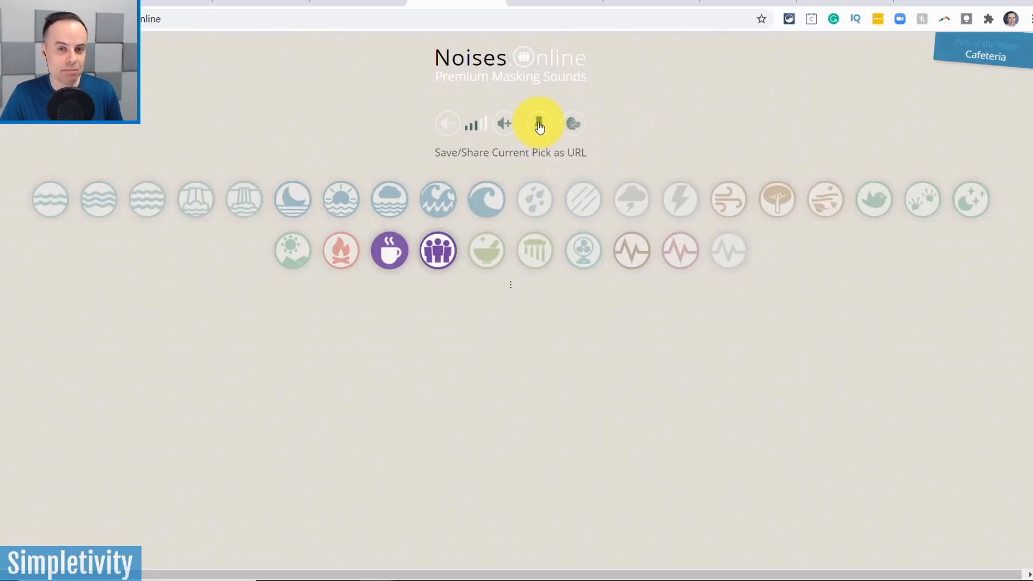
# Step: Generate a shareable URL for the Cafeteria mix, then move to The Most Dangerous Writing App
pyautogui.click(539, 124)
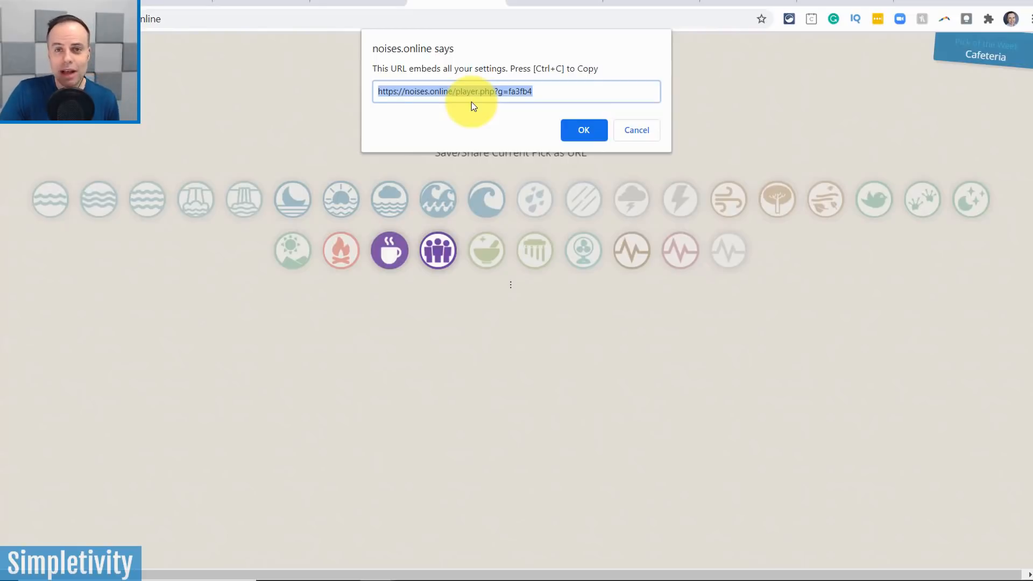
pyautogui.moveTo(478, 119)
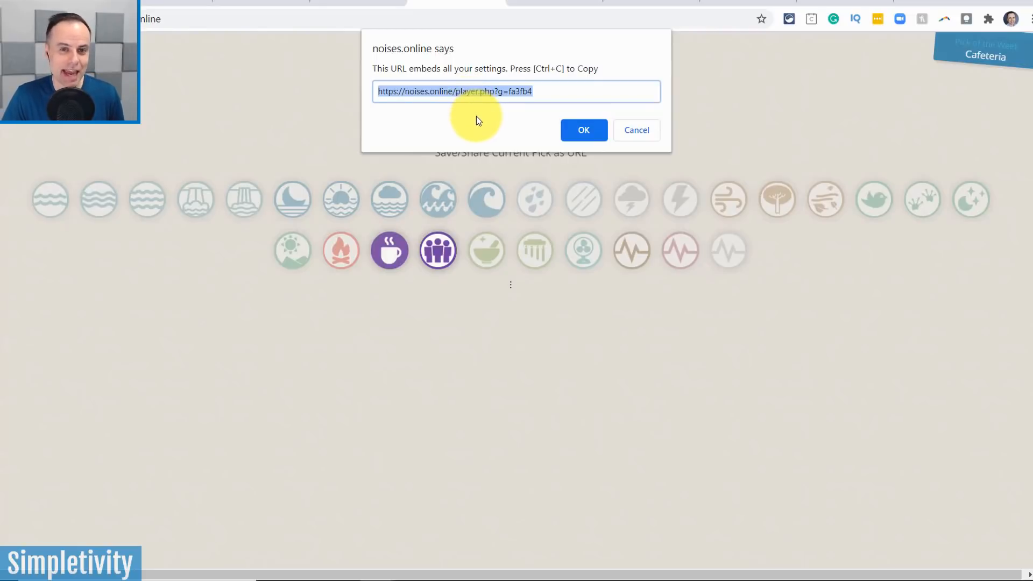
pyautogui.moveTo(484, 91)
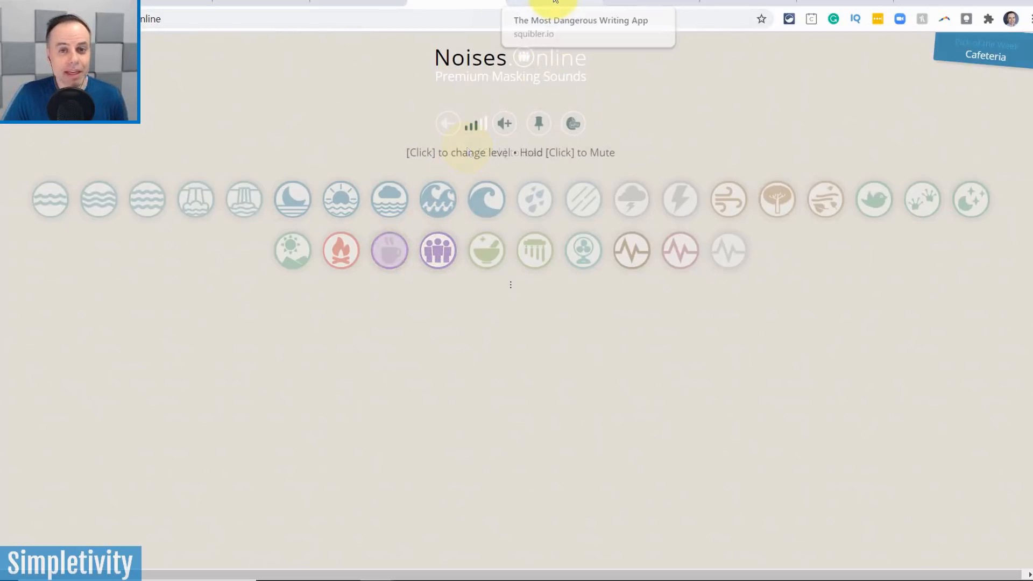
pyautogui.click(586, 26)
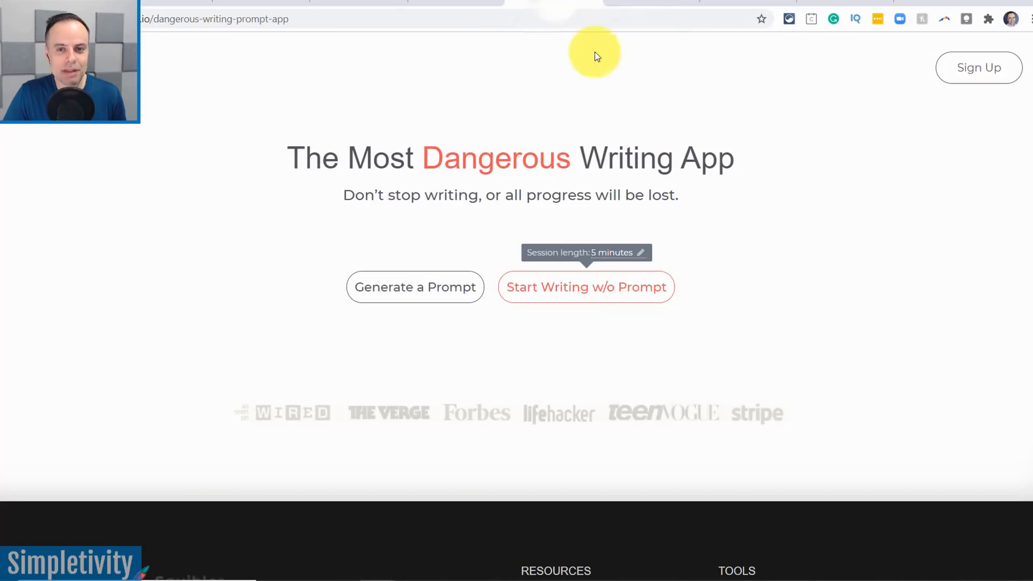
pyautogui.moveTo(822, 166)
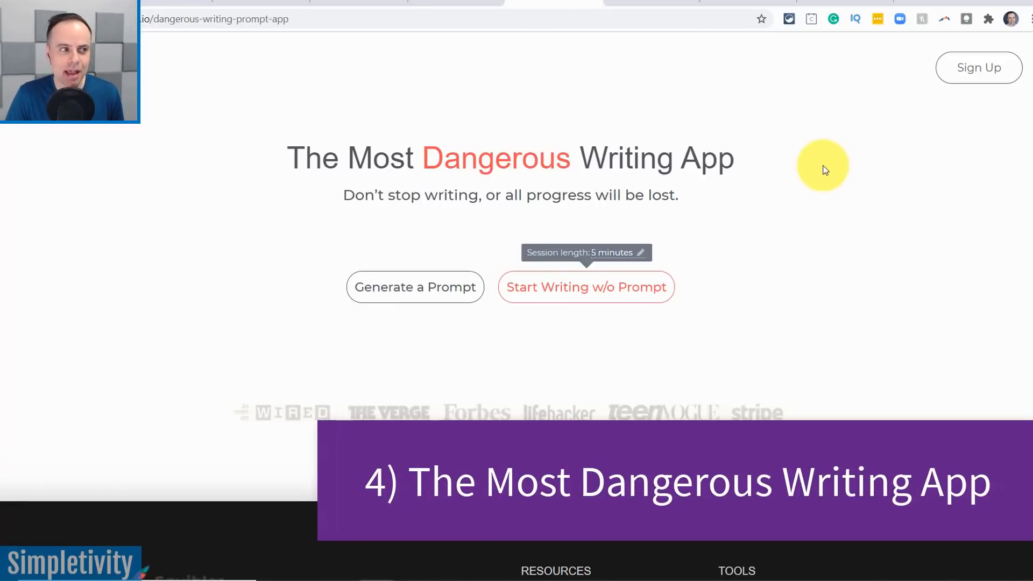
pyautogui.moveTo(771, 190)
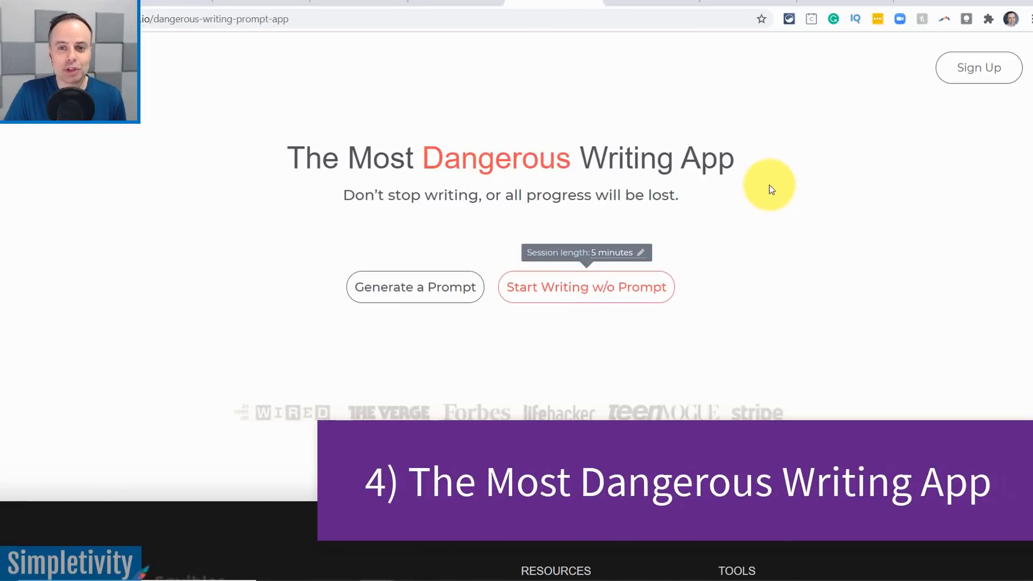
pyautogui.moveTo(821, 212)
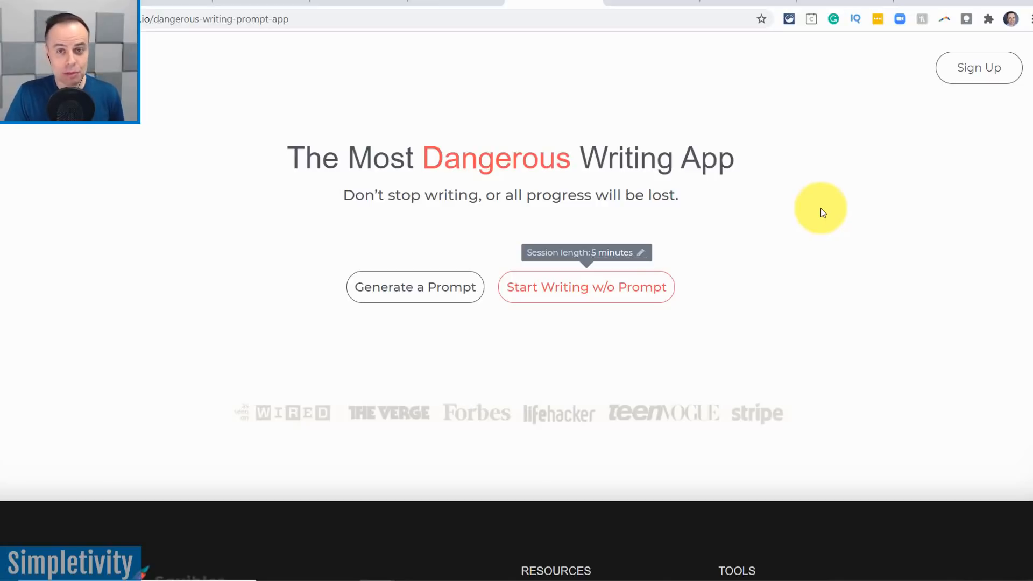
pyautogui.moveTo(372, 143)
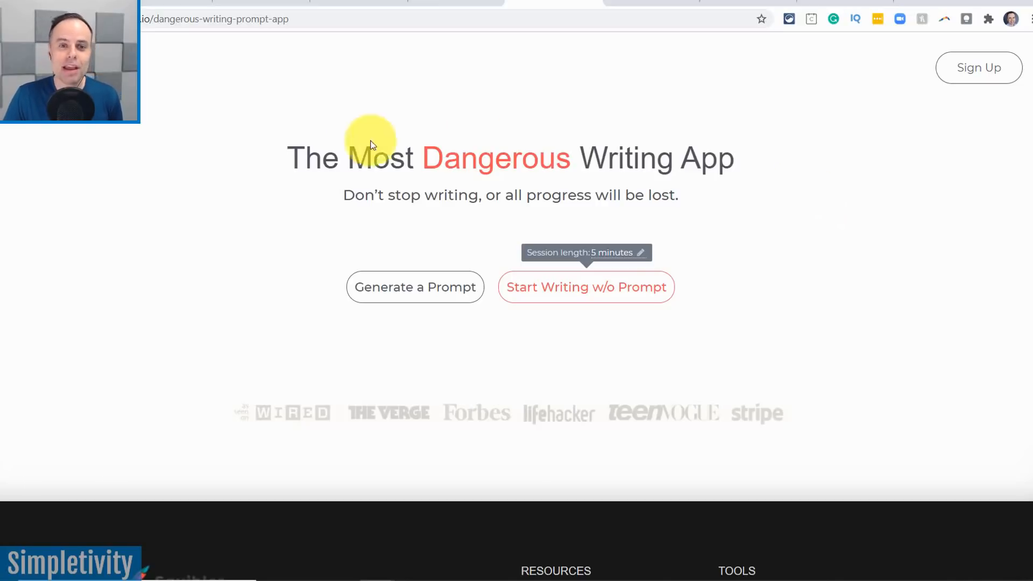
pyautogui.moveTo(816, 187)
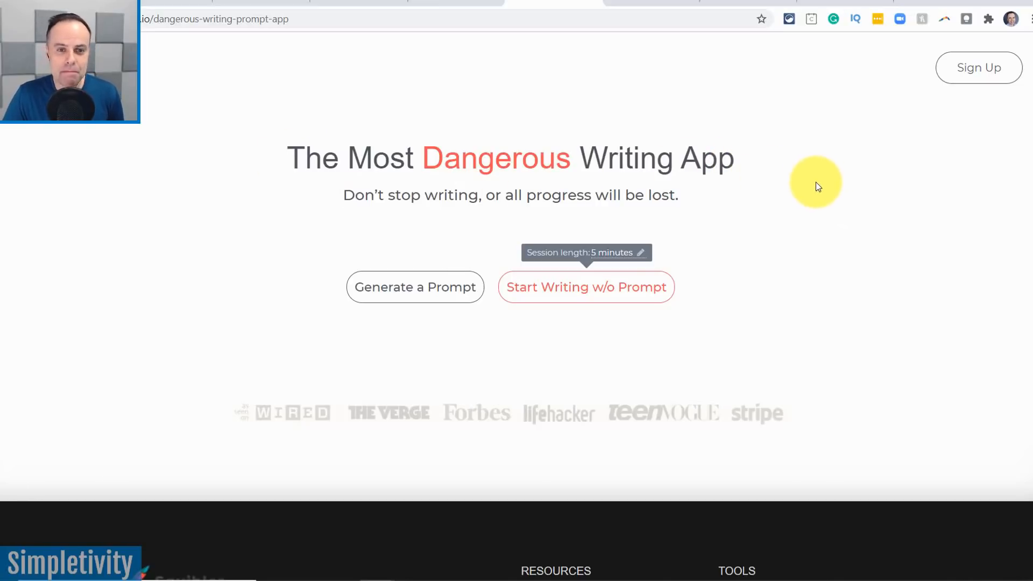
pyautogui.moveTo(444, 213)
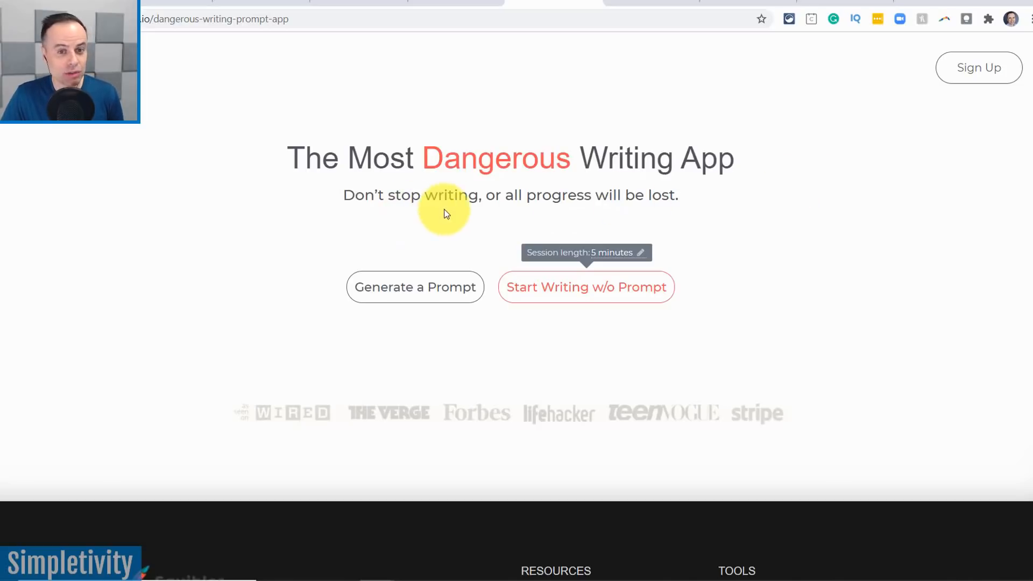
pyautogui.moveTo(635, 219)
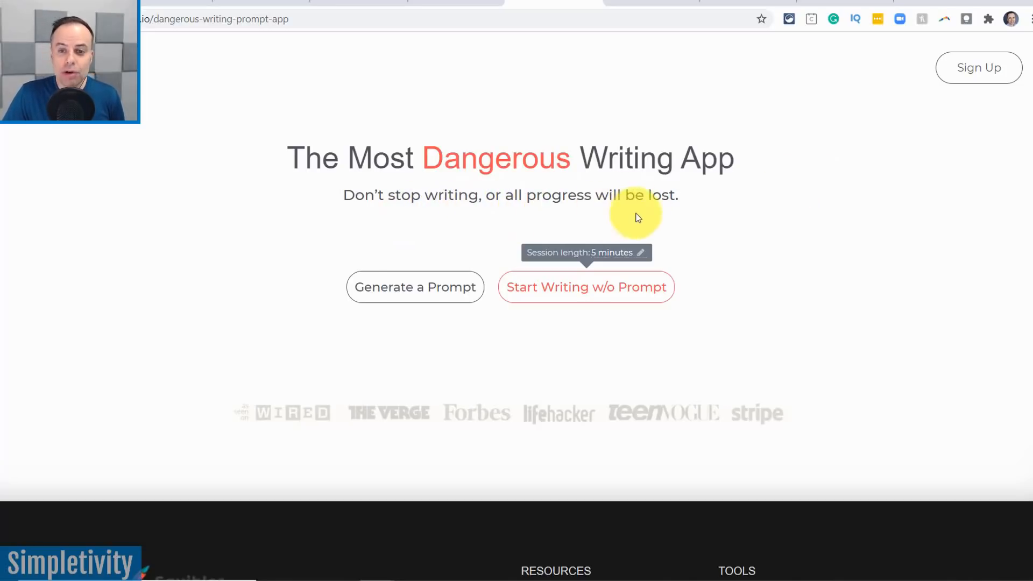
pyautogui.moveTo(723, 221)
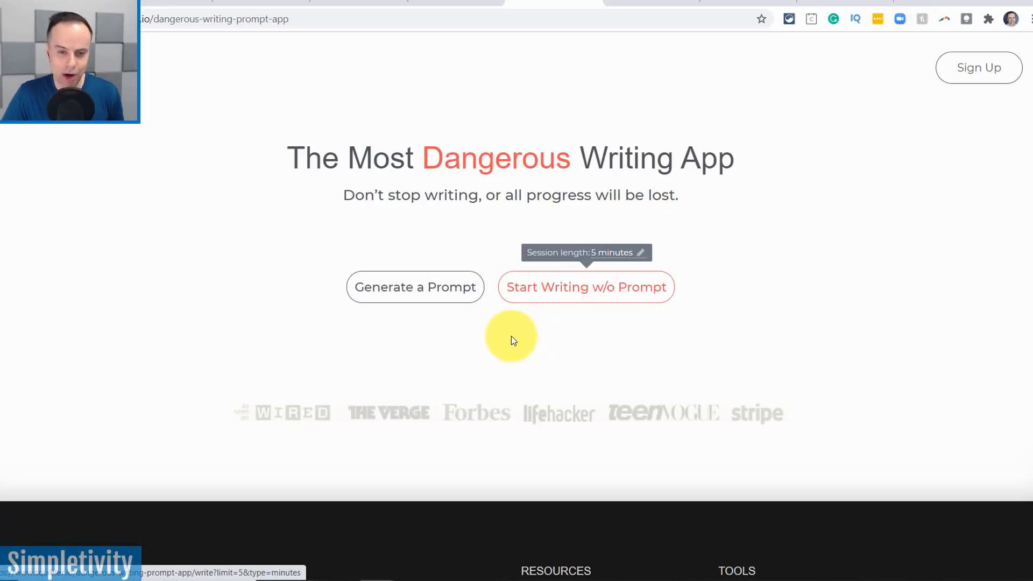
pyautogui.moveTo(416, 286)
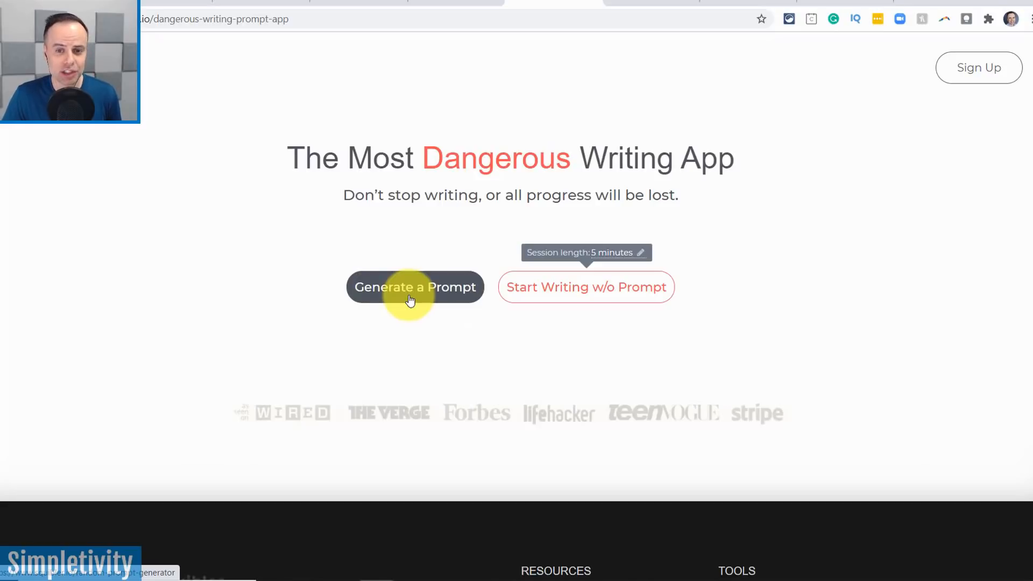
pyautogui.moveTo(585, 286)
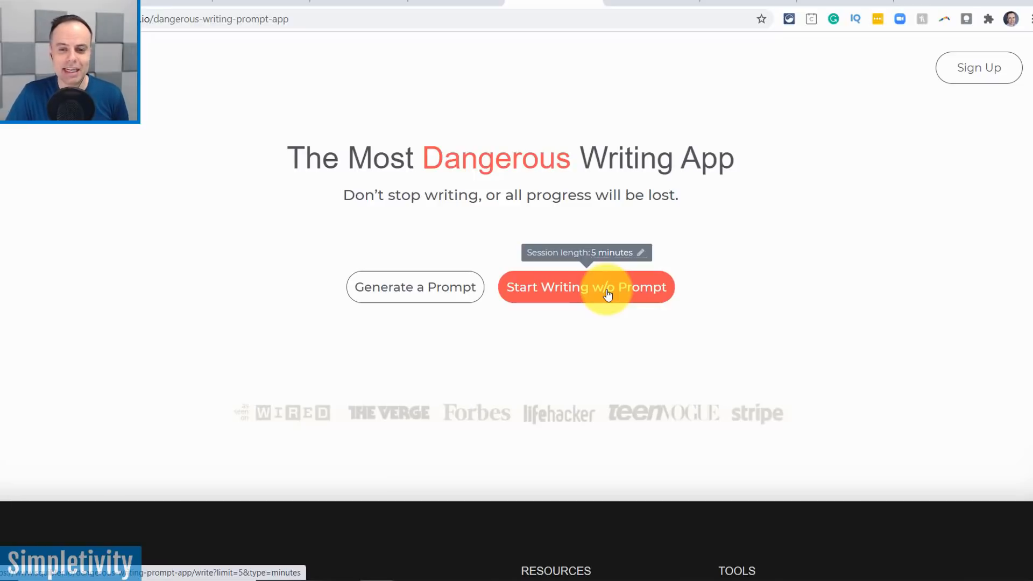
pyautogui.moveTo(609, 256)
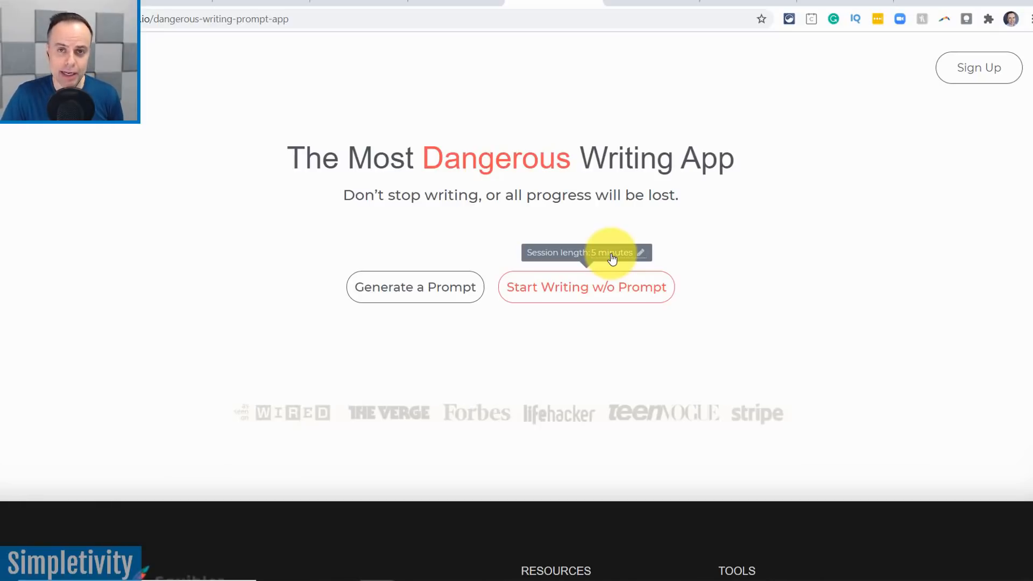
# Step: Set the session length to 75 words and begin writing without a prompt
pyautogui.click(580, 251)
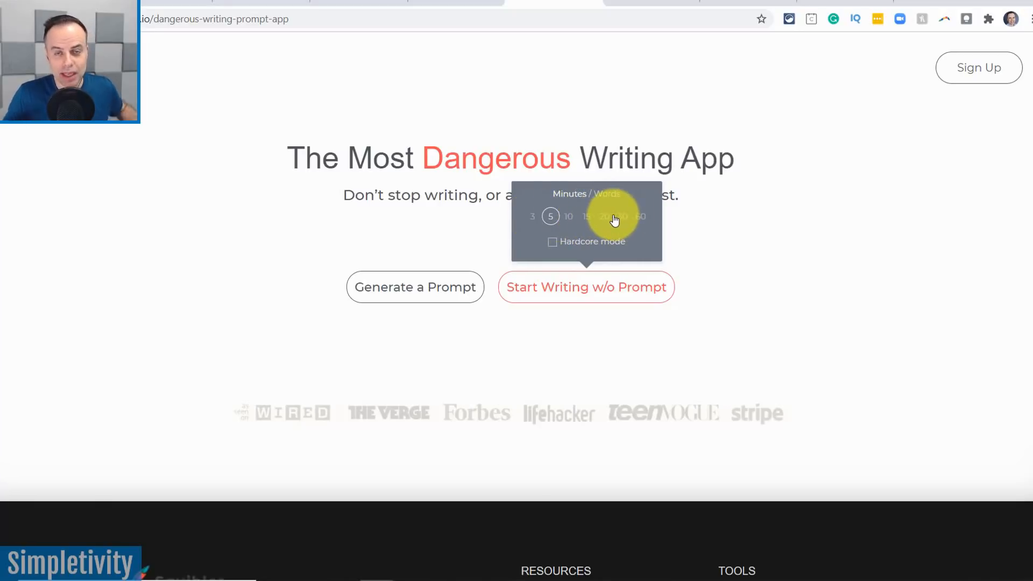
pyautogui.moveTo(609, 198)
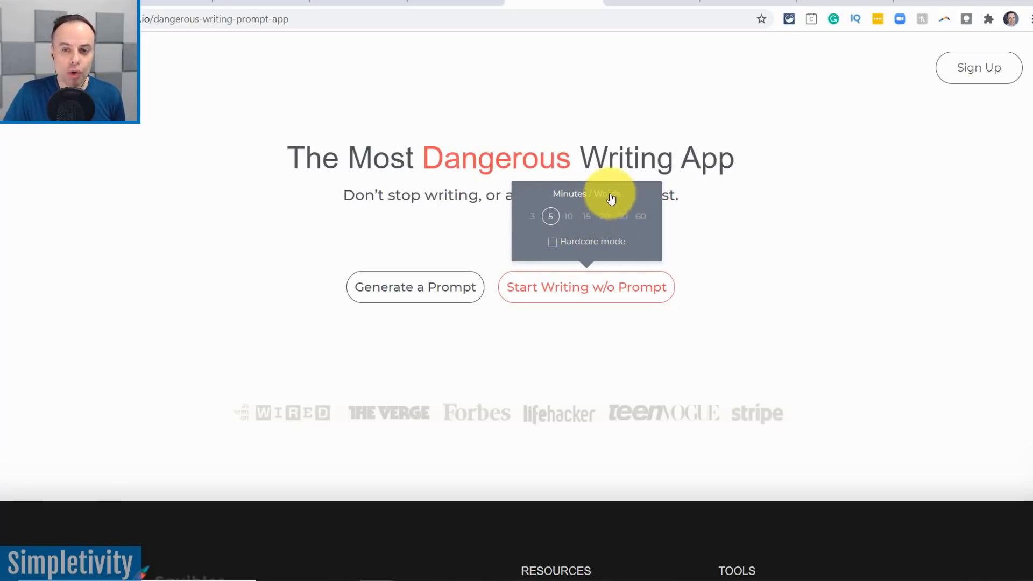
pyautogui.click(606, 193)
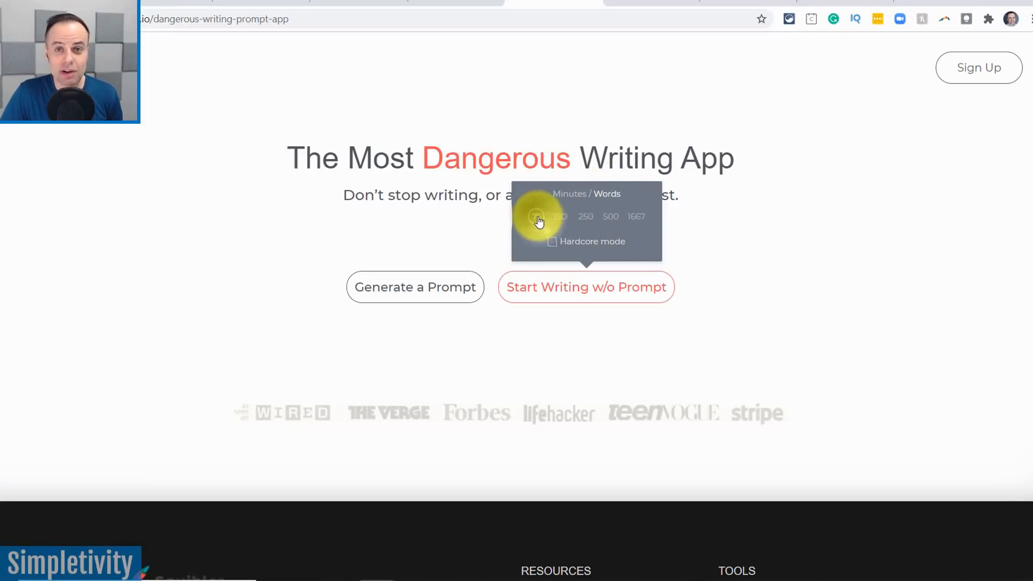
pyautogui.moveTo(784, 217)
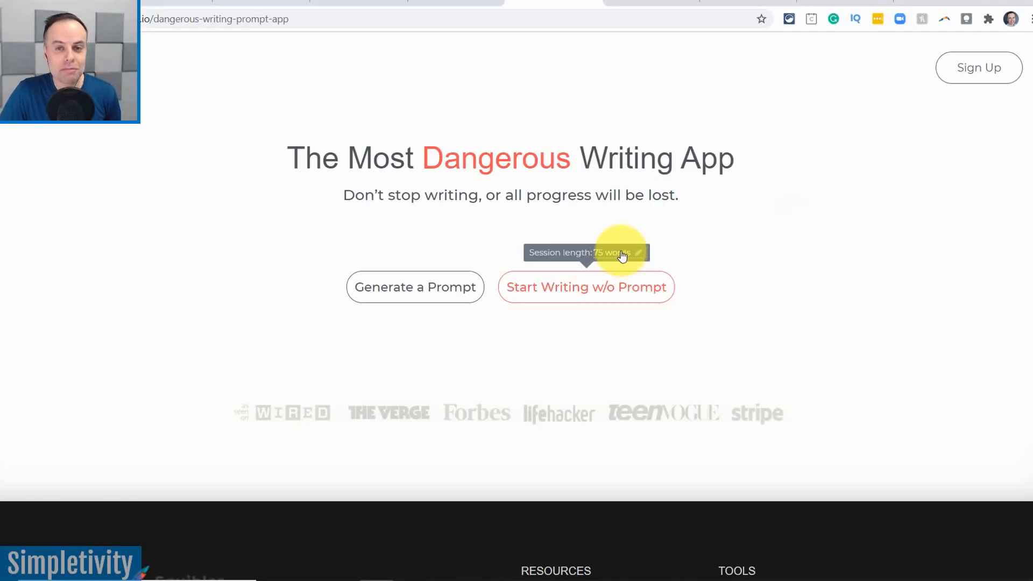
pyautogui.moveTo(585, 294)
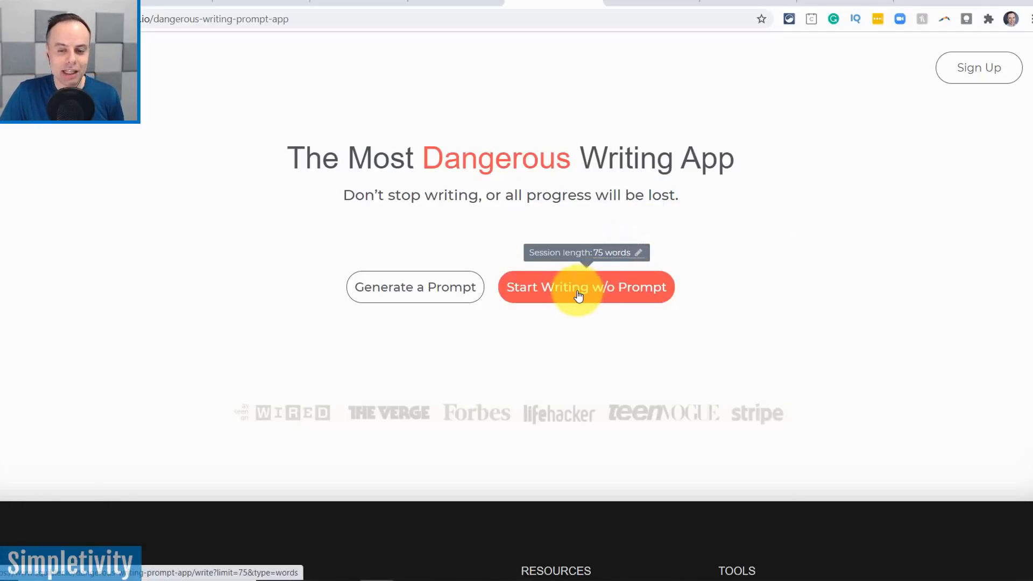
pyautogui.click(585, 286)
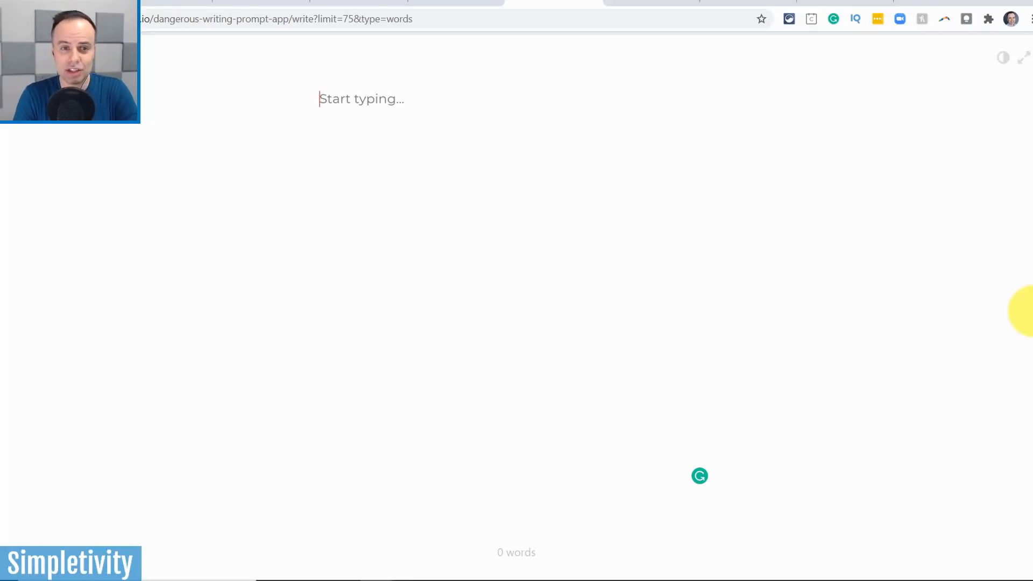
pyautogui.write('As I')
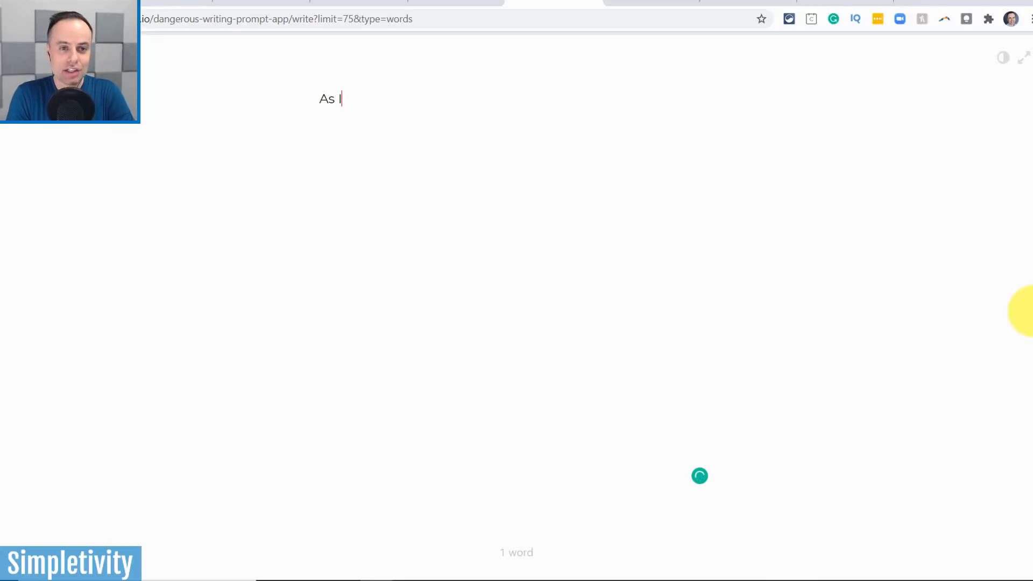
pyautogui.write('start w')
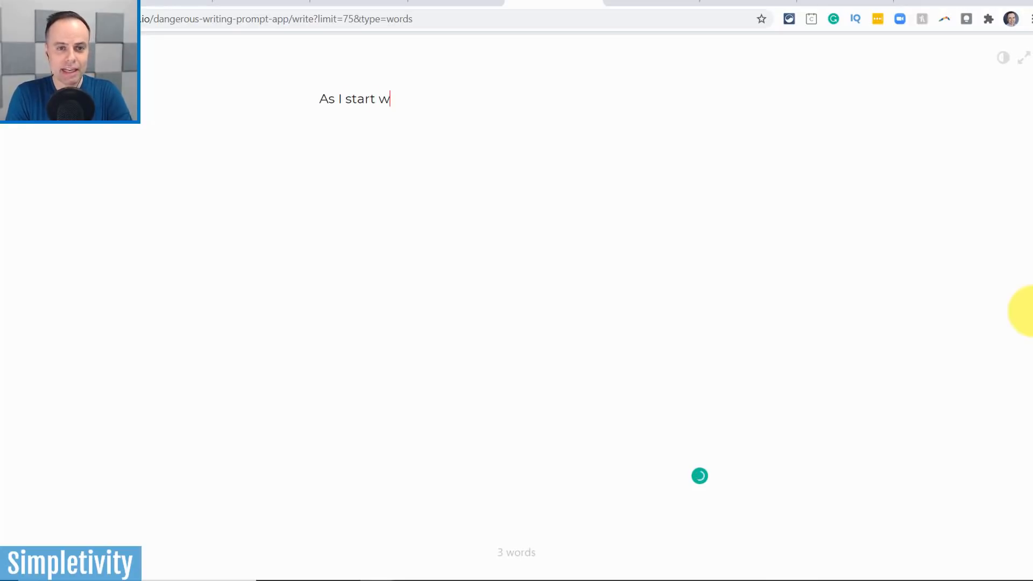
pyautogui.write('riting look')
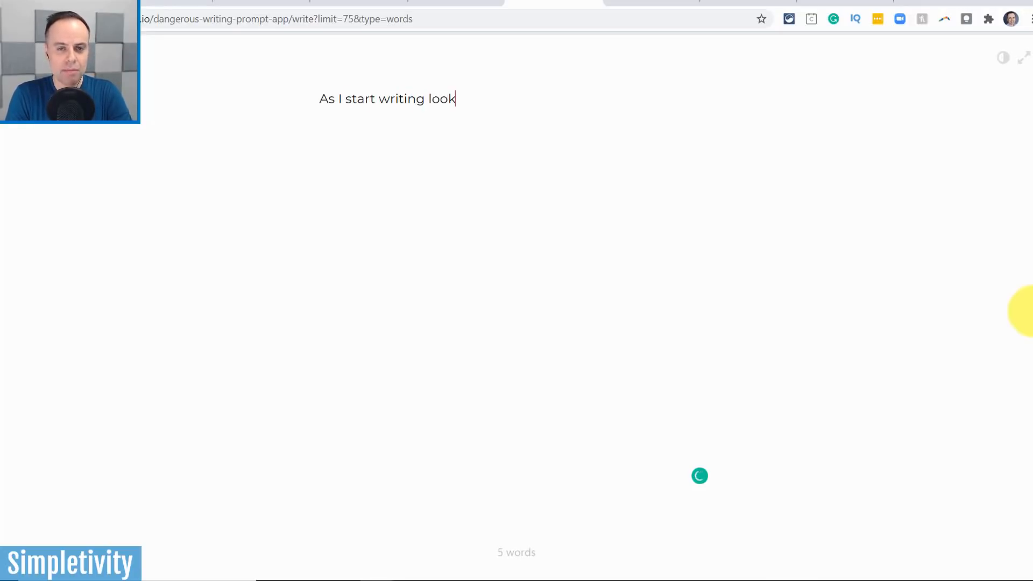
pyautogui.write('ing')
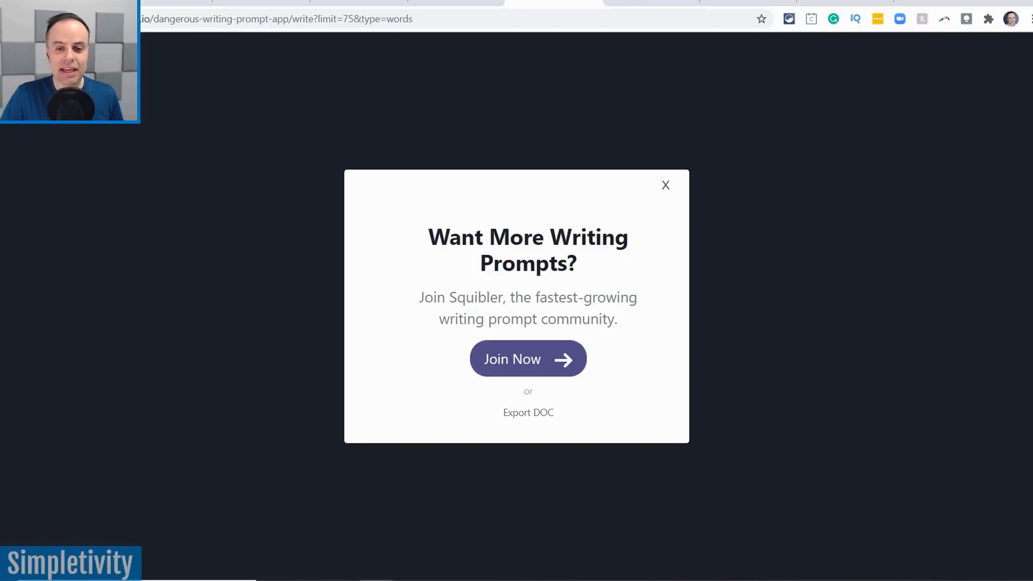
pyautogui.click(665, 185)
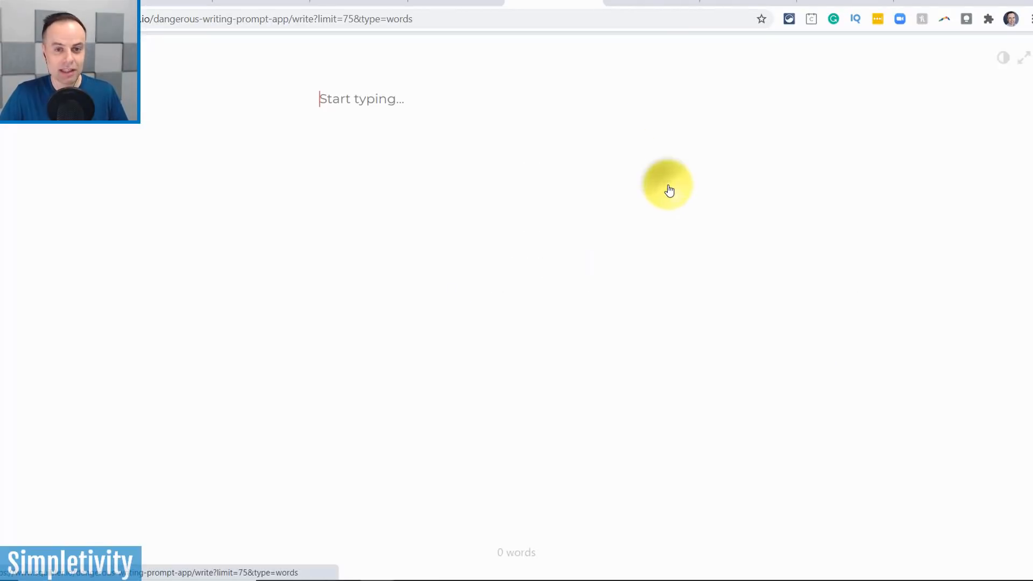
pyautogui.moveTo(628, 219)
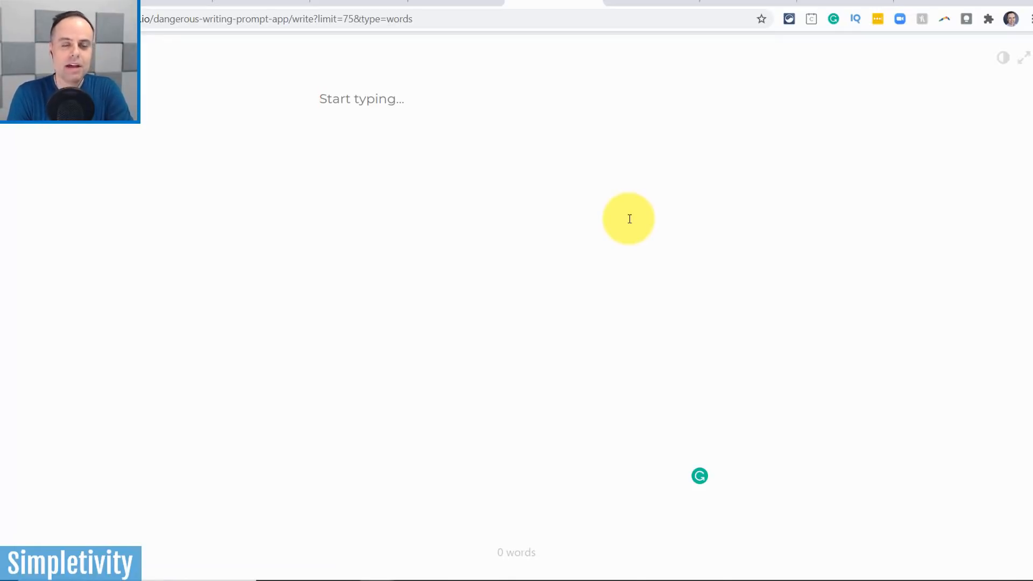
pyautogui.write('If')
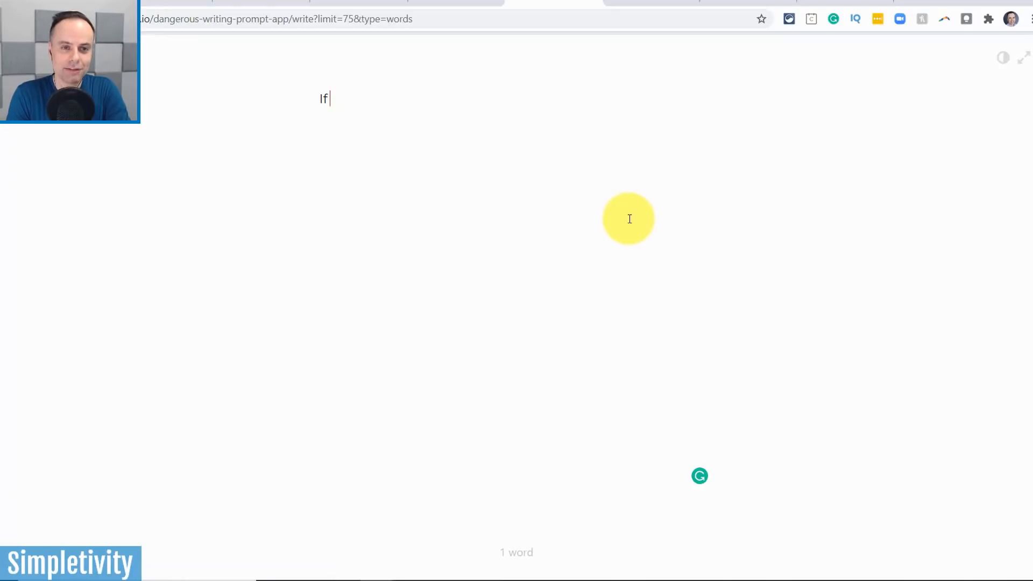
pyautogui.write('I start aga')
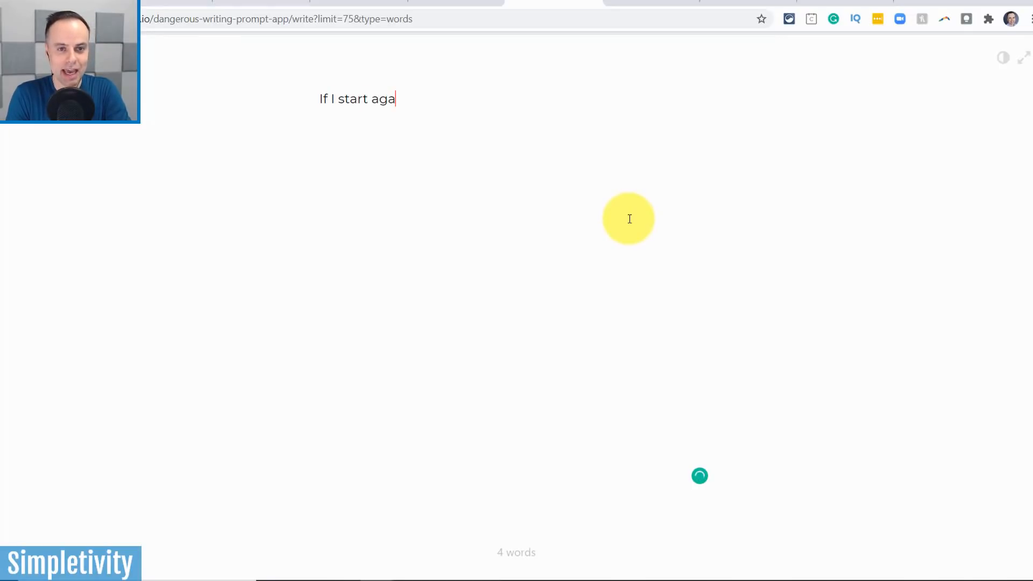
pyautogui.write('in')
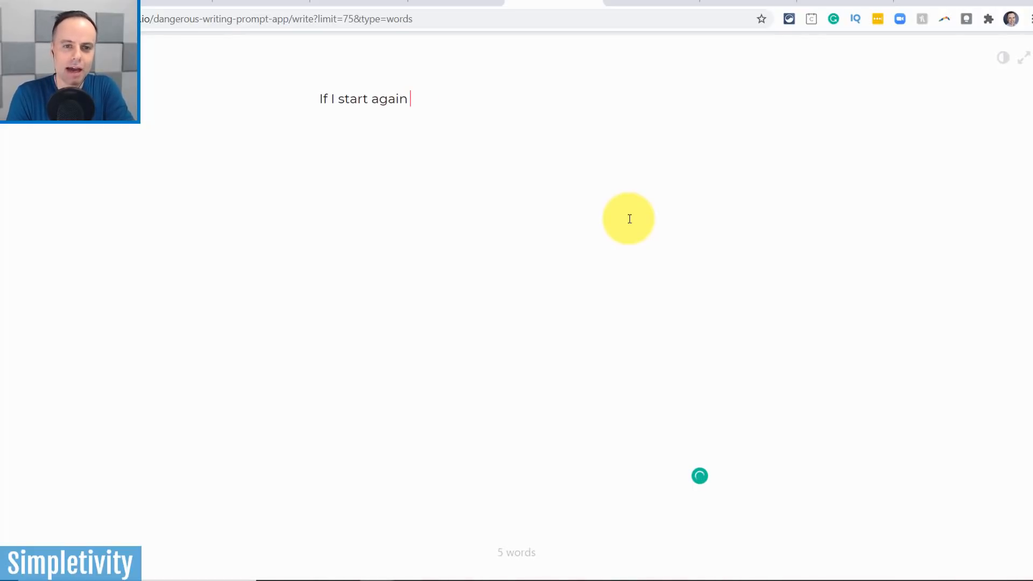
pyautogui.write('I want')
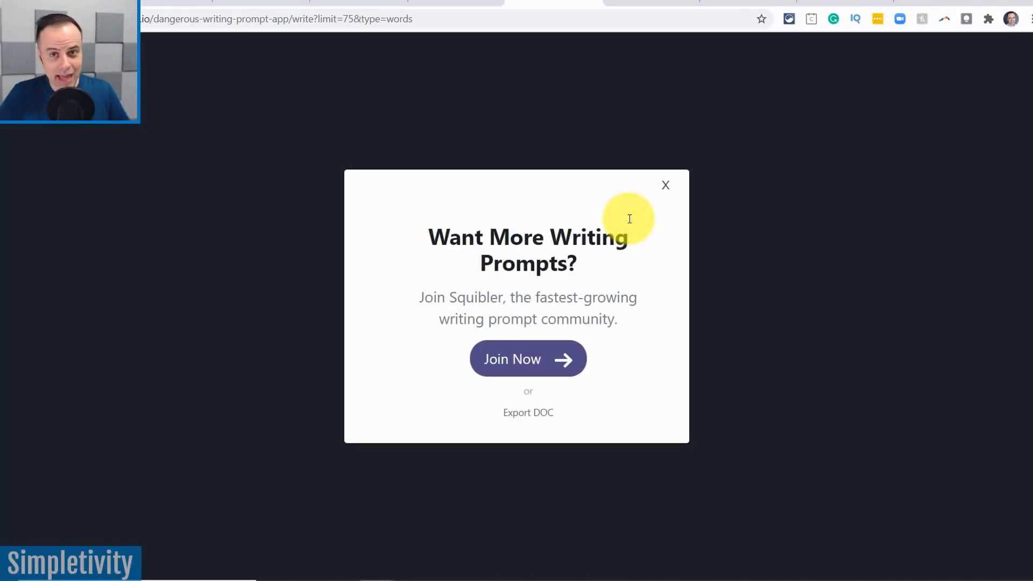
pyautogui.moveTo(665, 187)
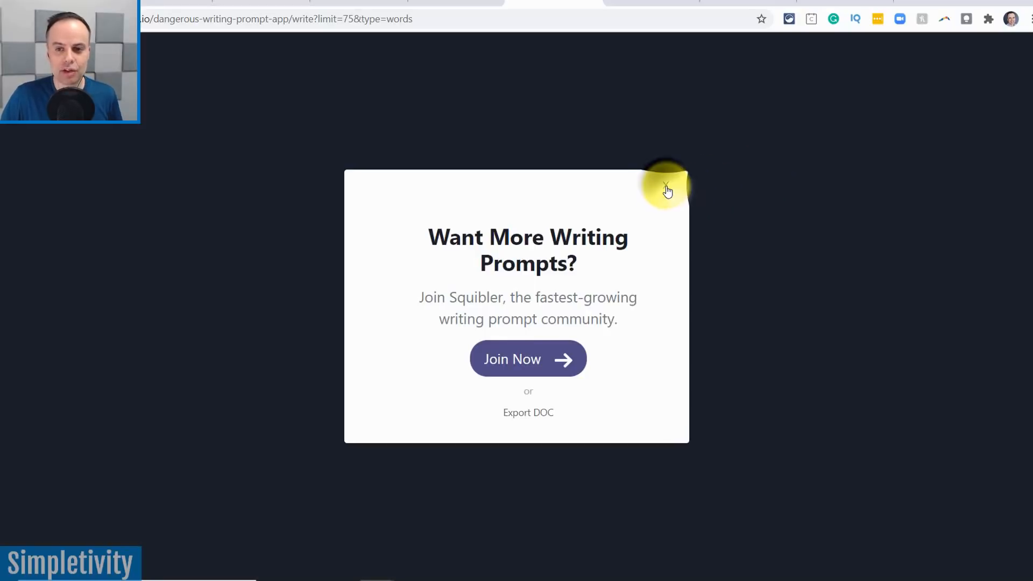
pyautogui.click(666, 188)
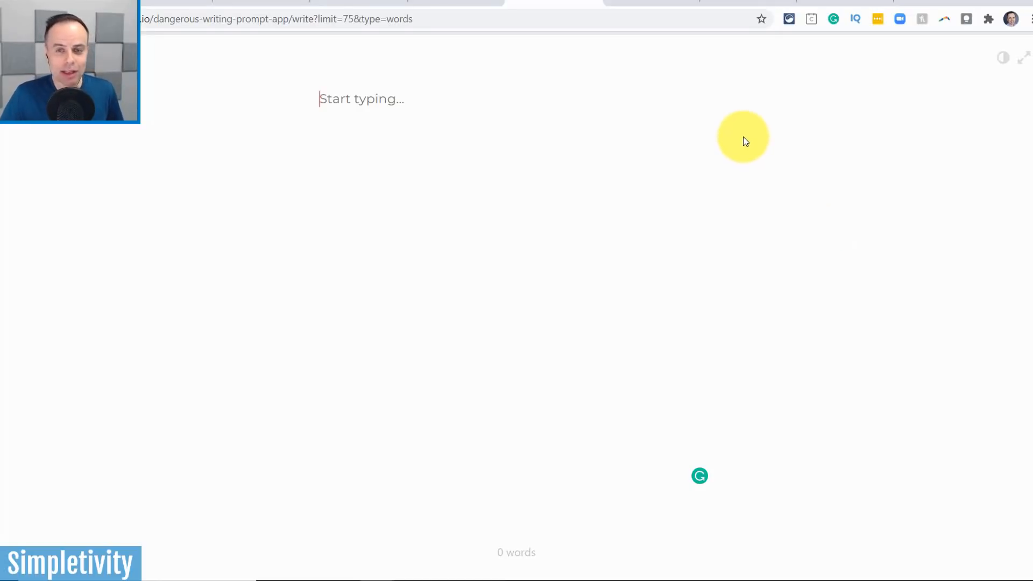
pyautogui.moveTo(718, 76)
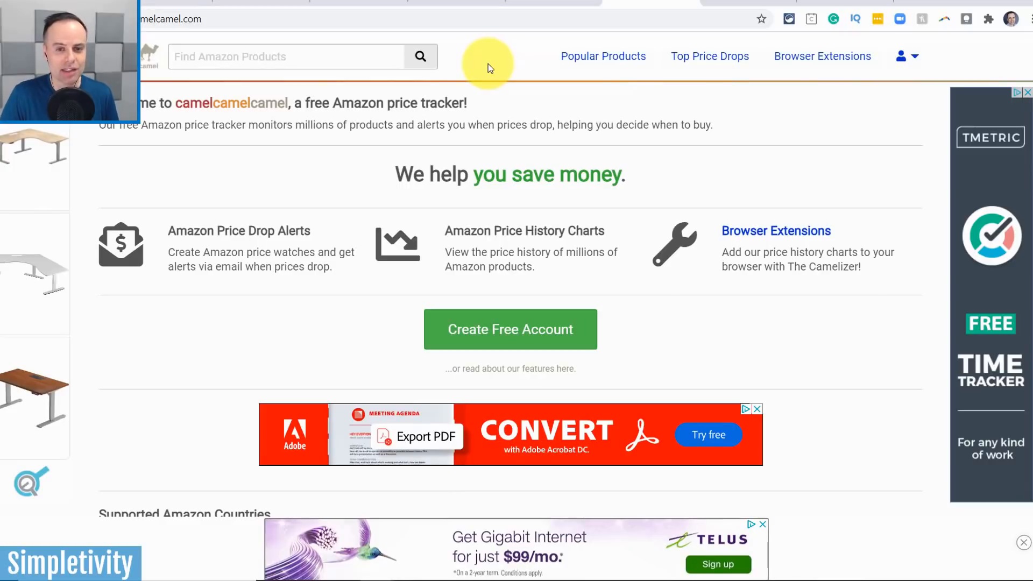
# Step: Look over the camelcamelcamel homepage and open its Popular Products deals page
pyautogui.scroll(-3)
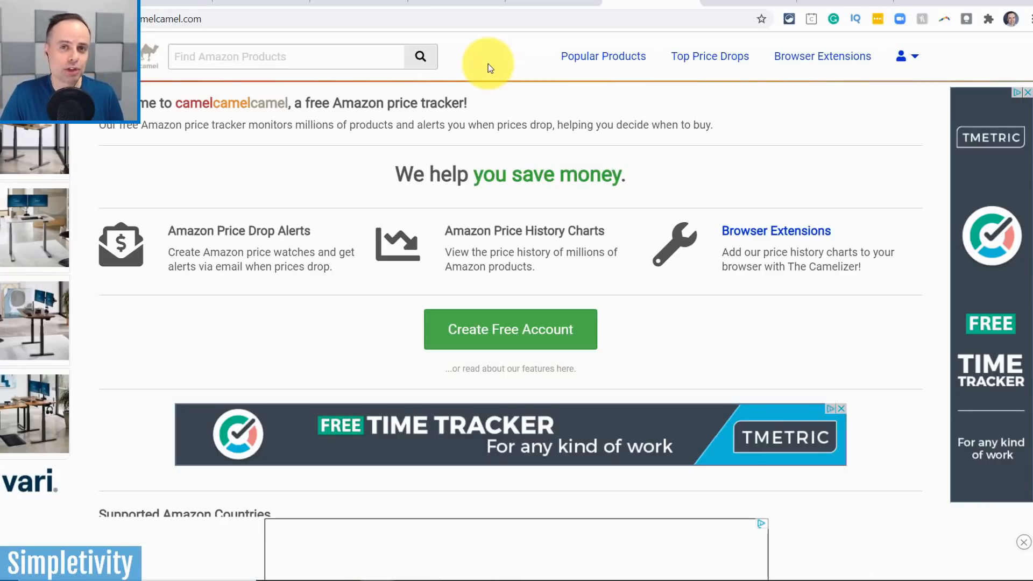
pyautogui.moveTo(230, 77)
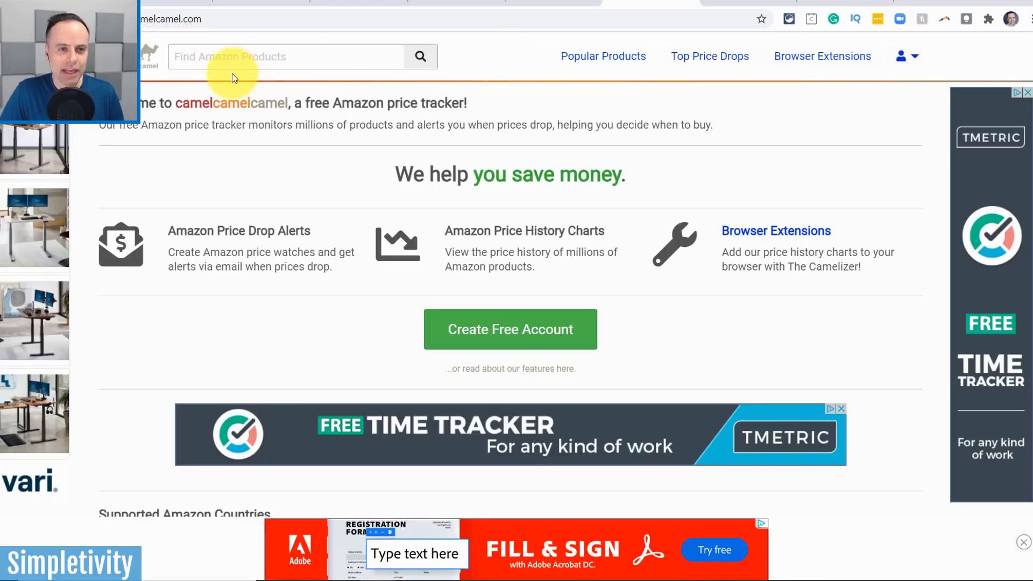
pyautogui.click(286, 56)
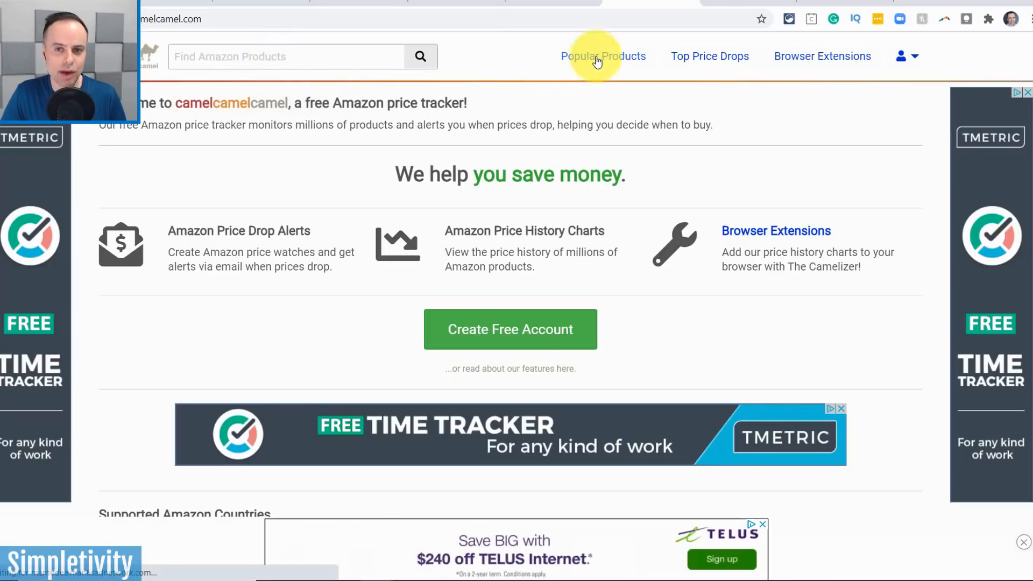
pyautogui.click(601, 56)
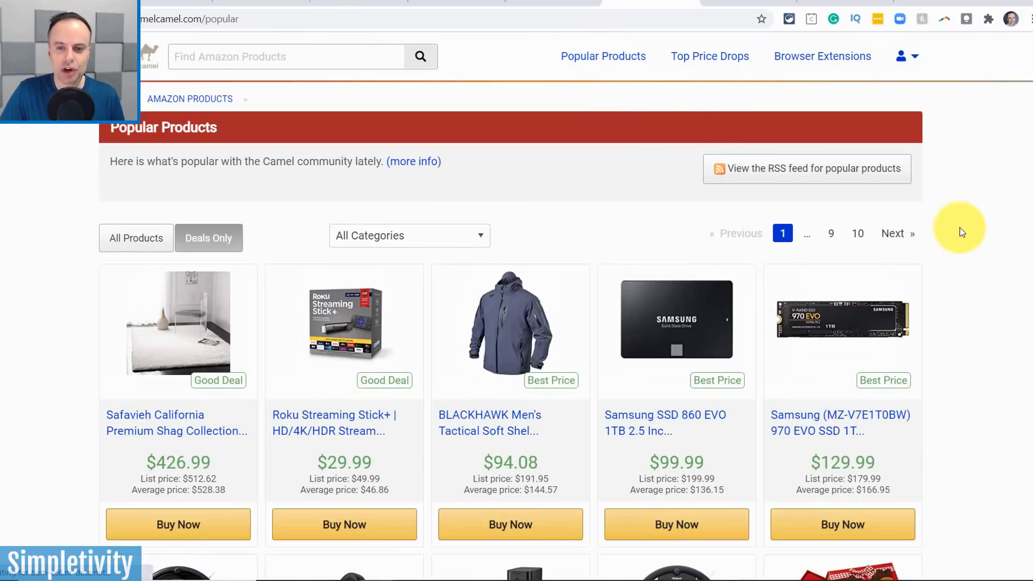
# Step: Browse down to the second row of deals with Roomba vacuums and Sony WH1000XM3 headphones
pyautogui.scroll(-3)
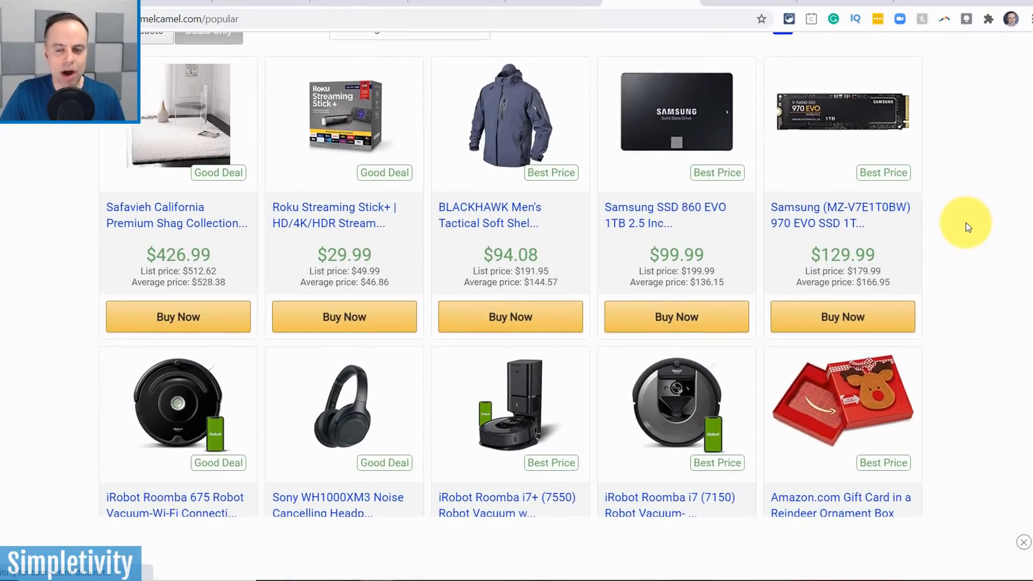
pyautogui.scroll(-3)
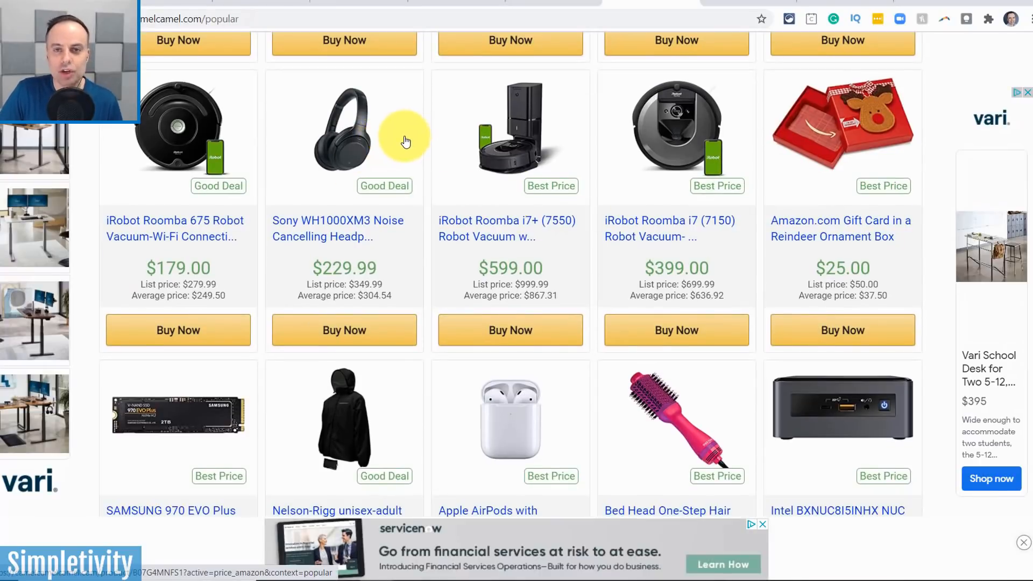
pyautogui.moveTo(386, 189)
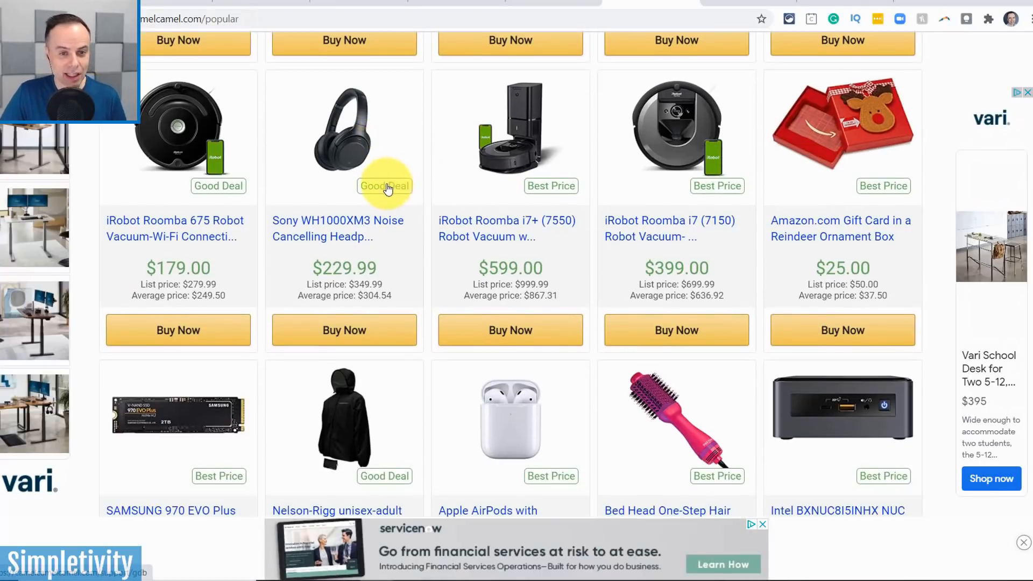
pyautogui.moveTo(391, 140)
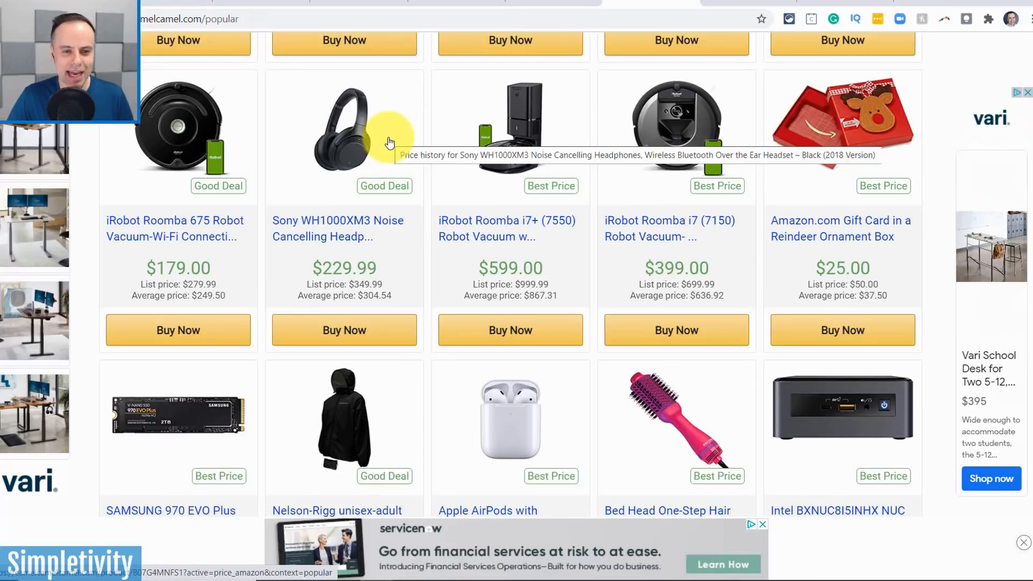
pyautogui.moveTo(392, 272)
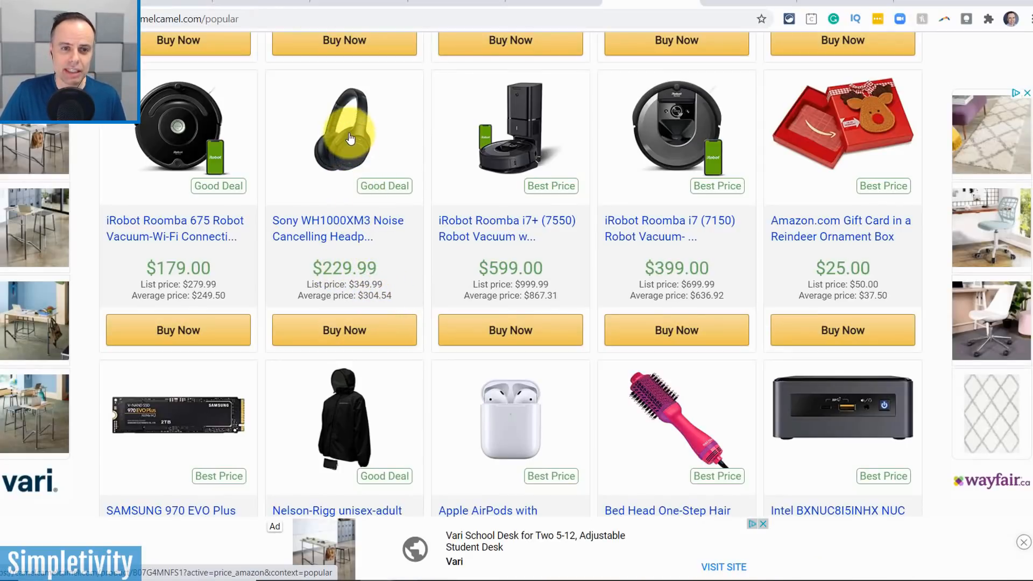
# Step: Show the Sony WH1000XM3 price history chart with lowest $221.75 and highest $349.99
pyautogui.click(345, 128)
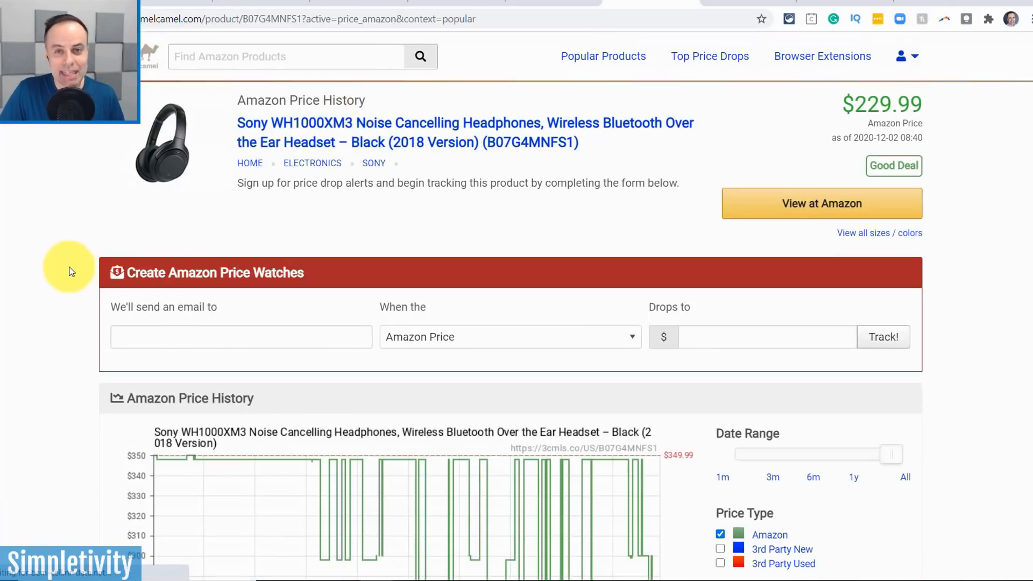
pyautogui.scroll(-3)
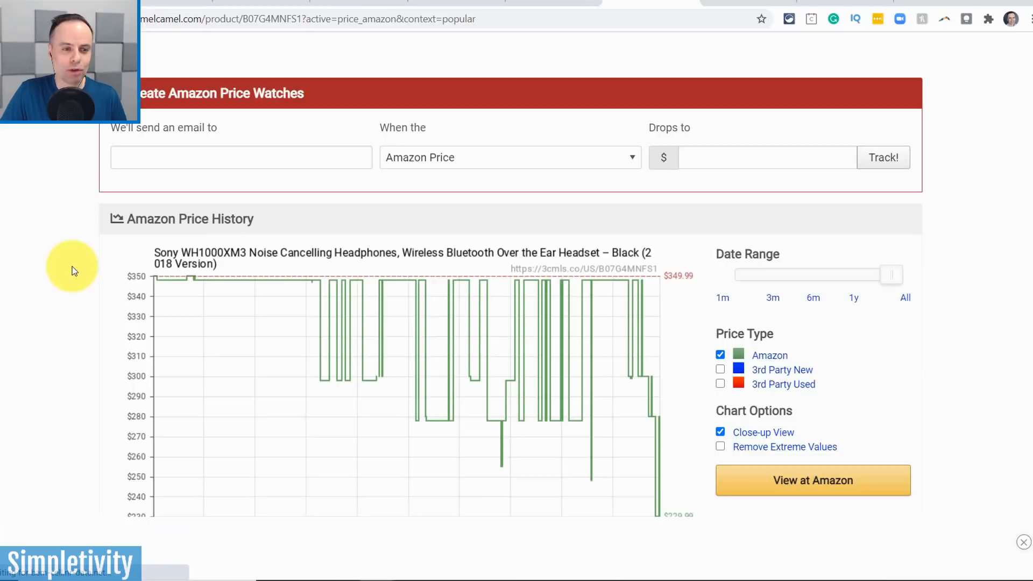
pyautogui.scroll(-3)
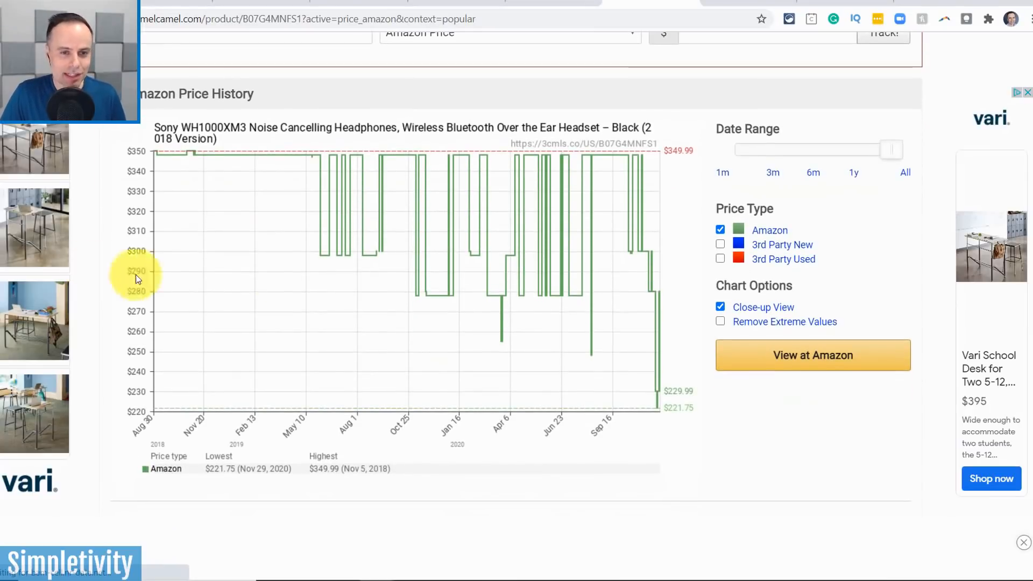
pyautogui.moveTo(397, 210)
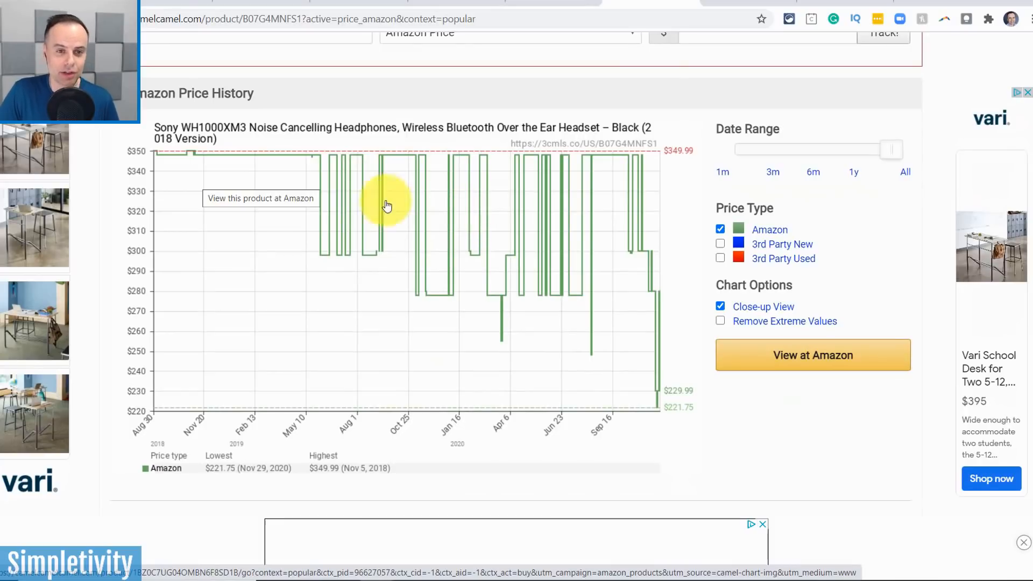
pyautogui.moveTo(222, 176)
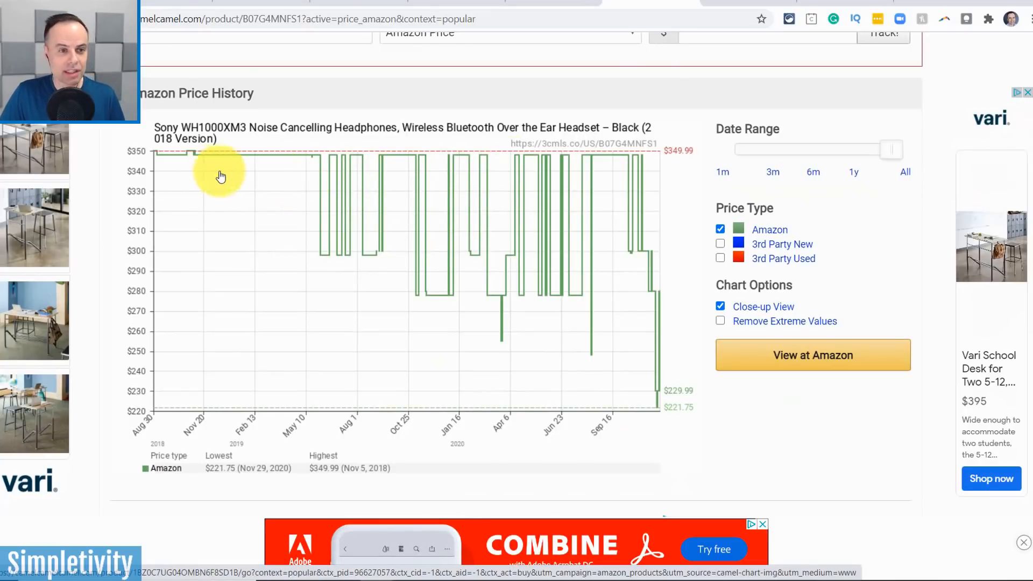
pyautogui.moveTo(665, 163)
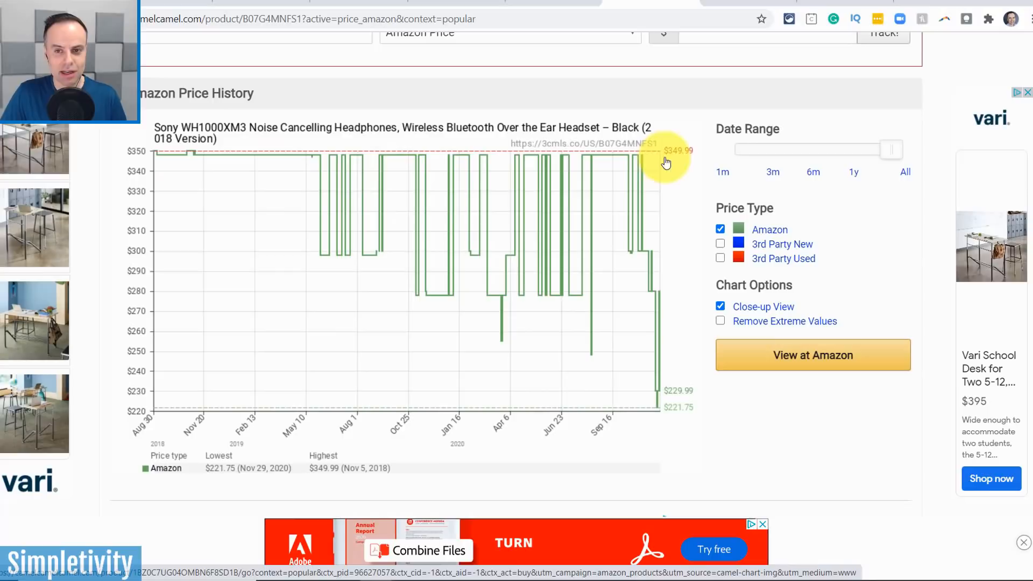
pyautogui.moveTo(242, 164)
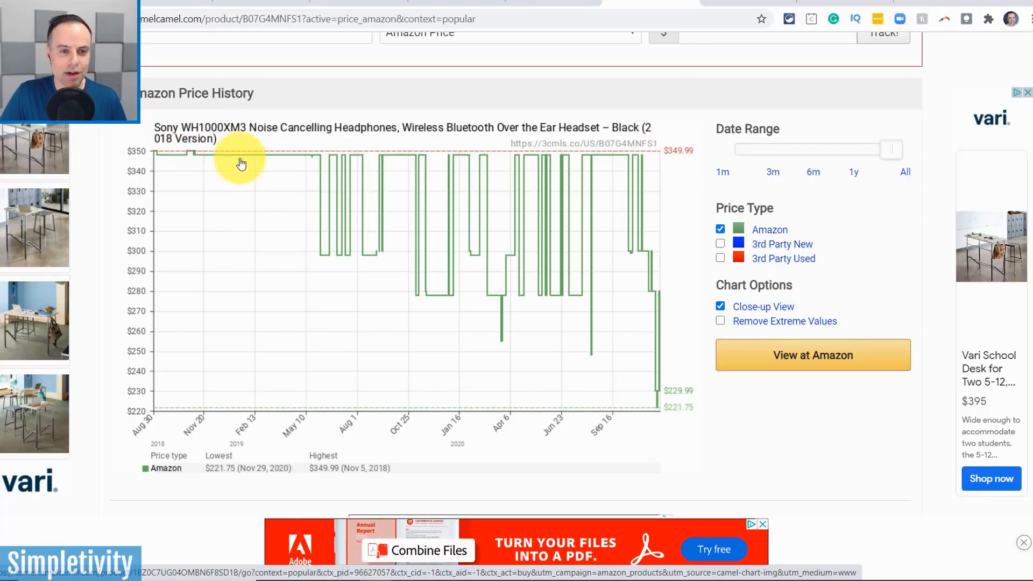
pyautogui.moveTo(388, 177)
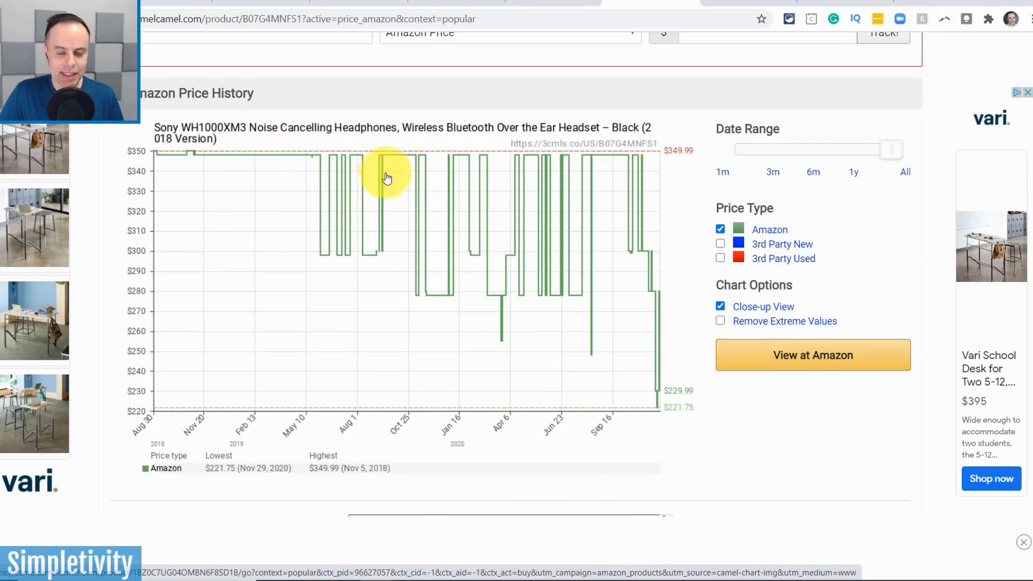
pyautogui.moveTo(448, 257)
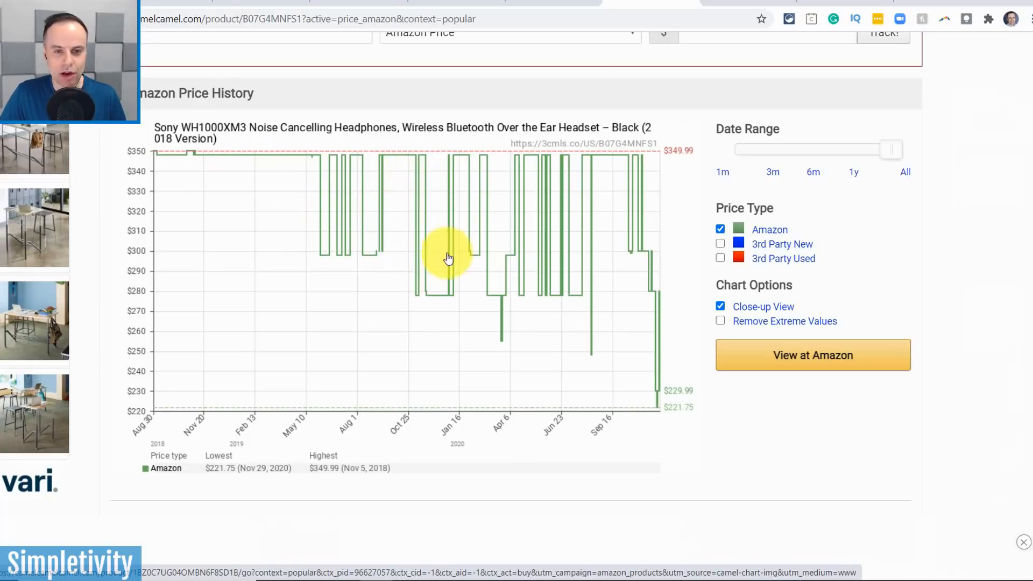
pyautogui.moveTo(498, 262)
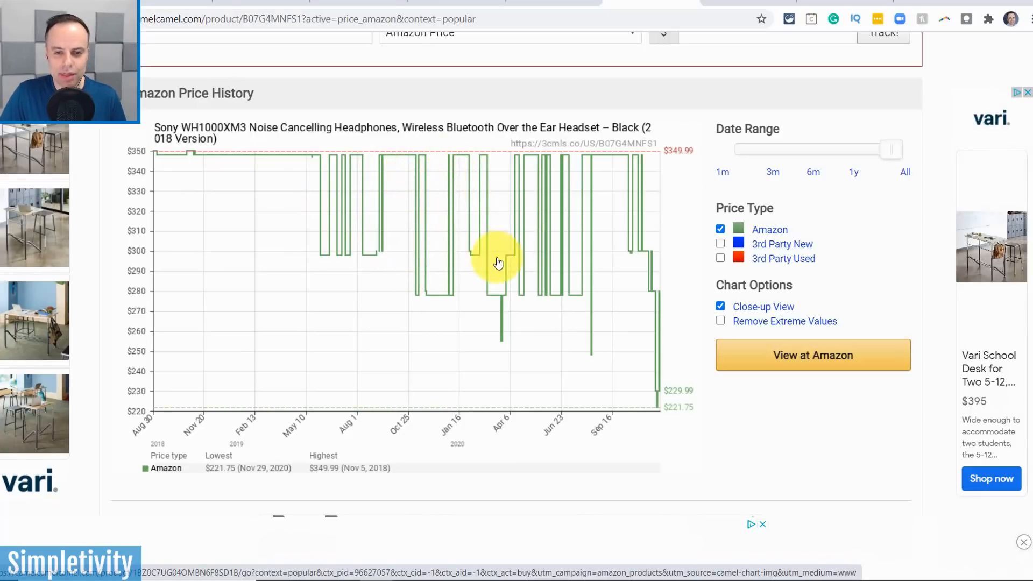
pyautogui.moveTo(515, 191)
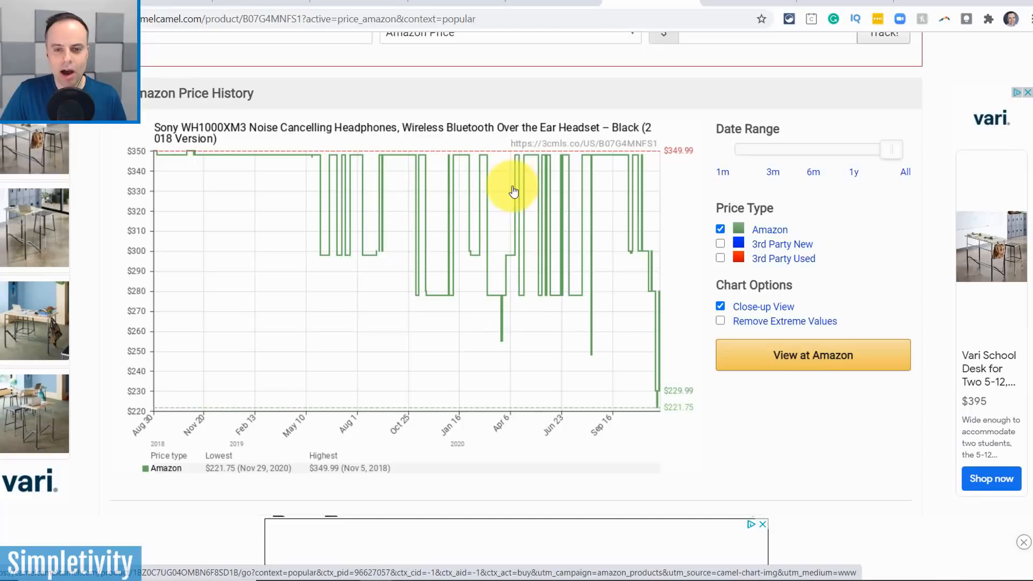
pyautogui.moveTo(553, 211)
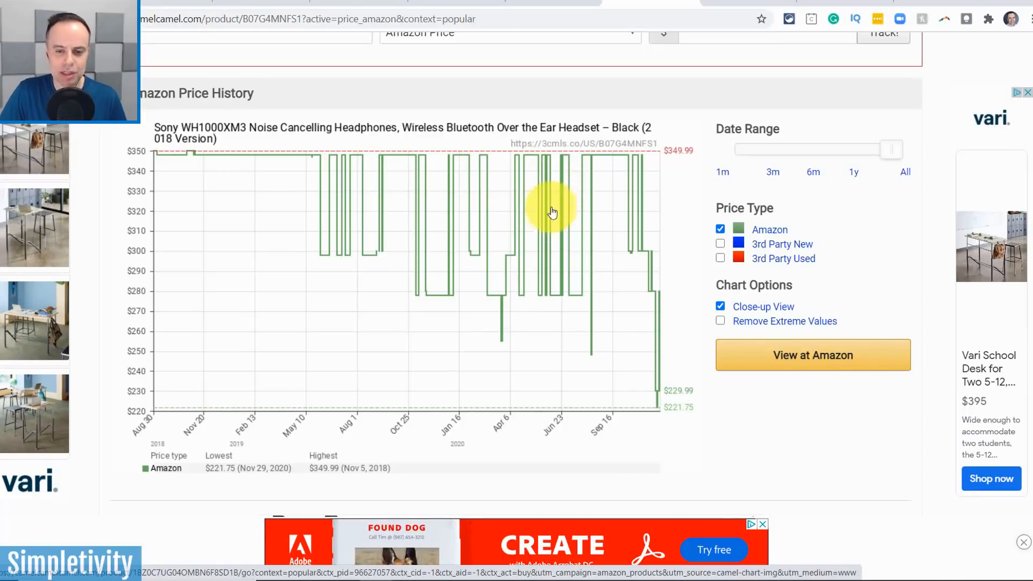
pyautogui.moveTo(661, 407)
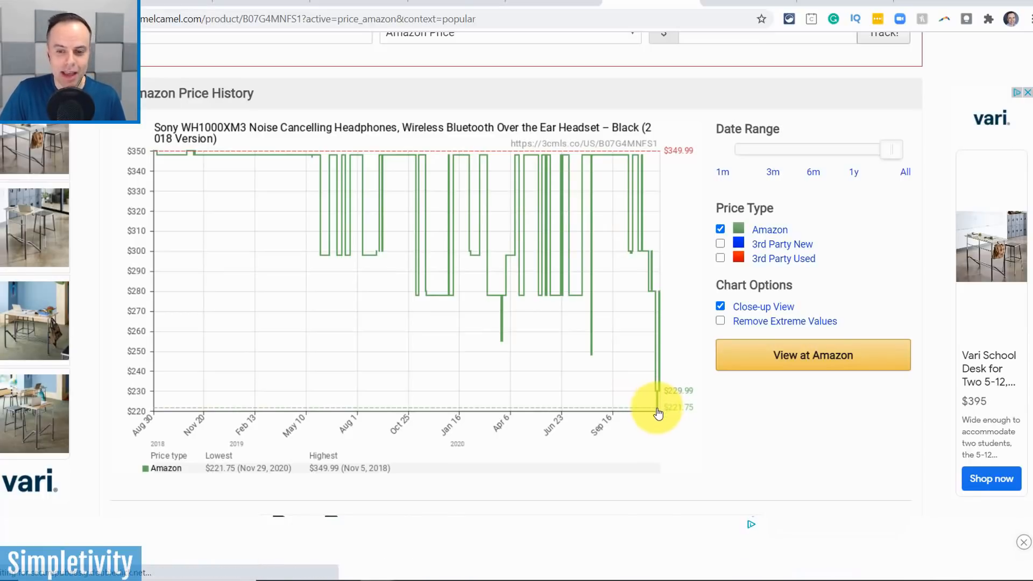
pyautogui.moveTo(676, 416)
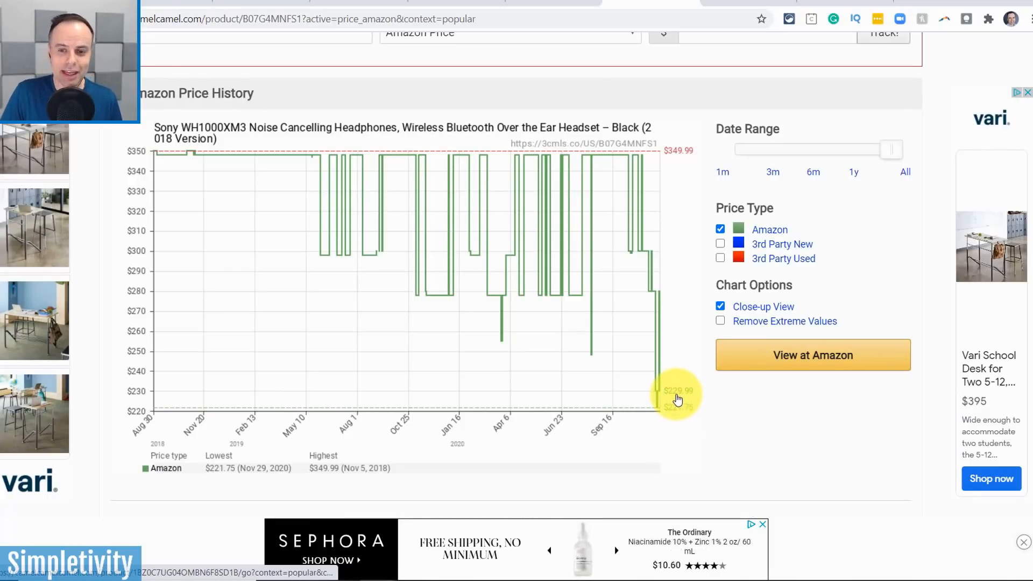
# Step: Reveal the price-watch targets, including -3% ($223.09) and best price $221.75
pyautogui.scroll(3)
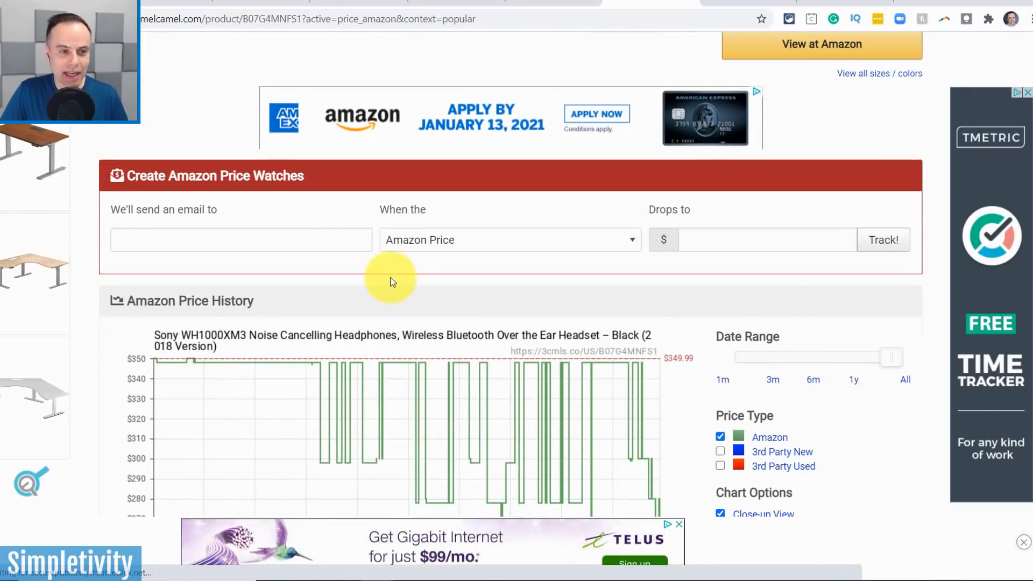
pyautogui.moveTo(245, 240)
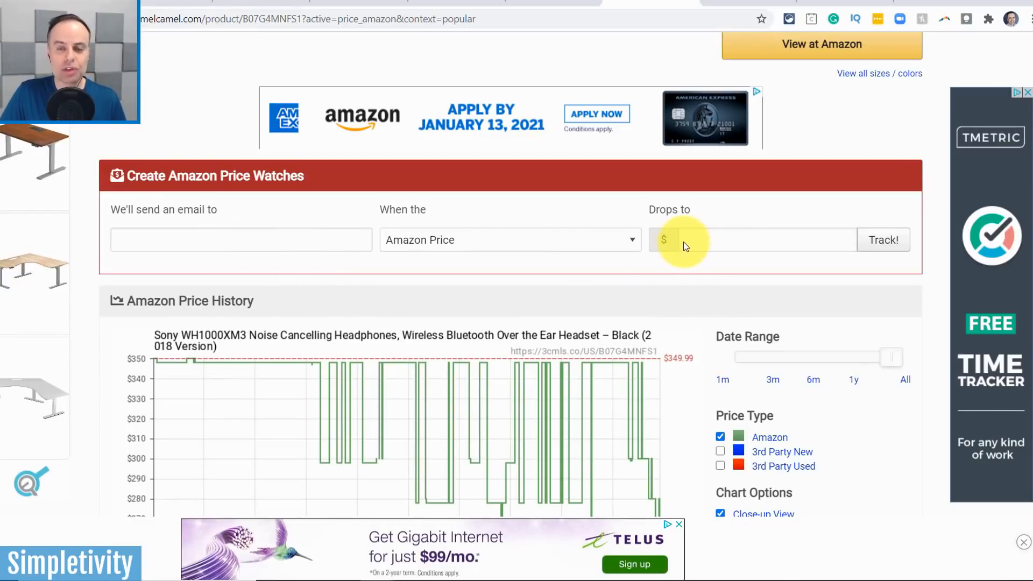
pyautogui.moveTo(705, 242)
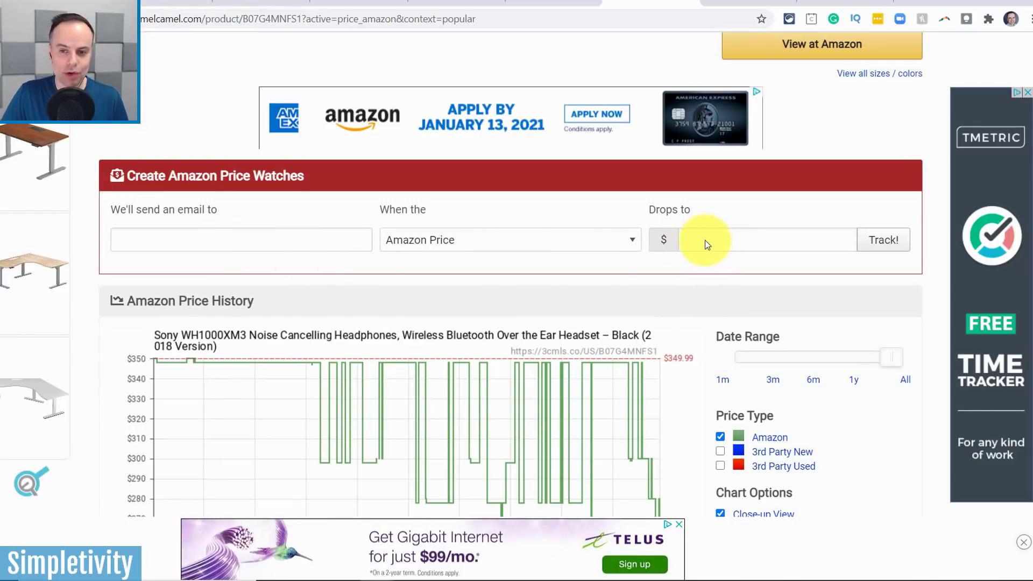
pyautogui.click(767, 239)
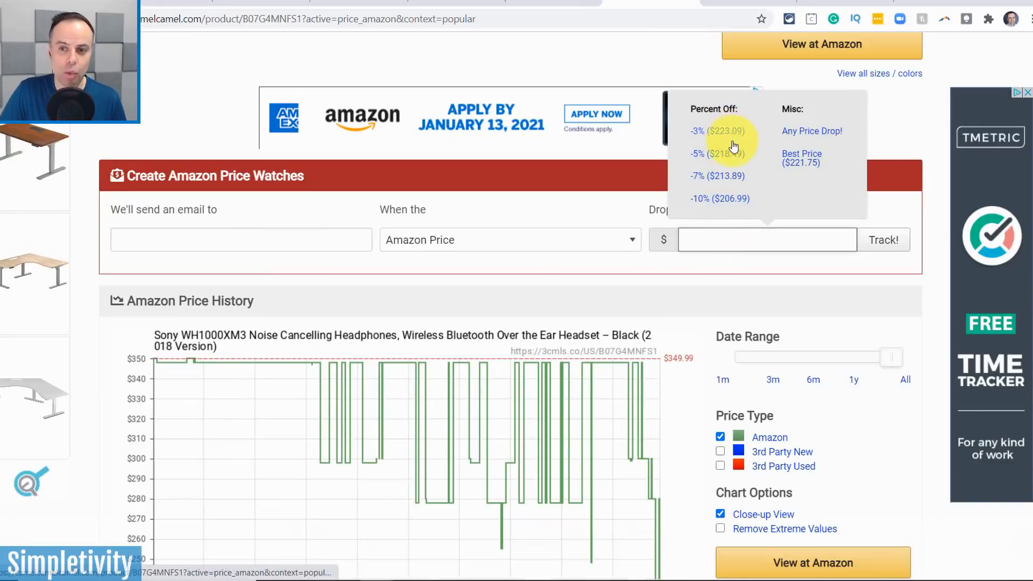
pyautogui.moveTo(724, 158)
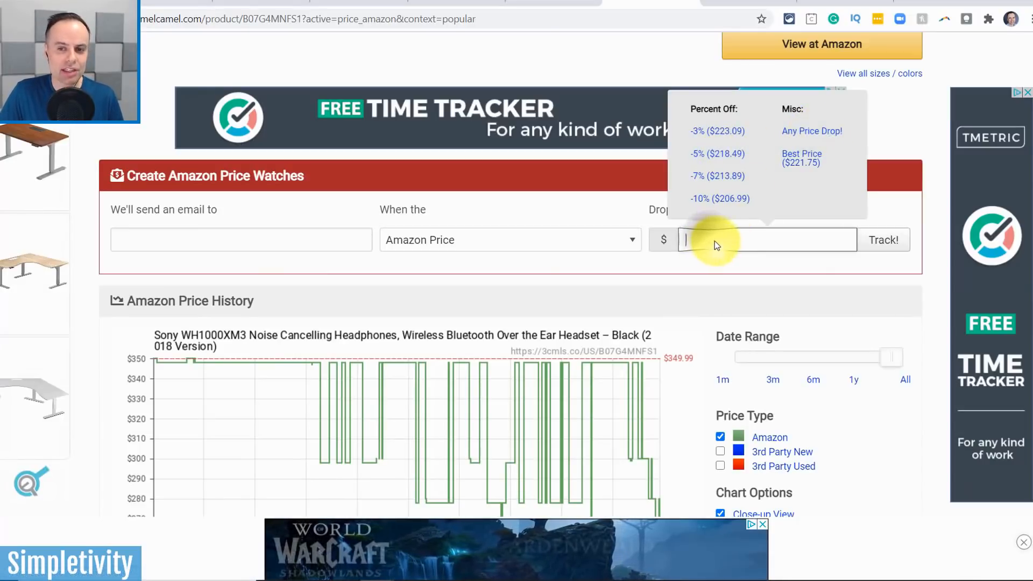
pyautogui.moveTo(884, 239)
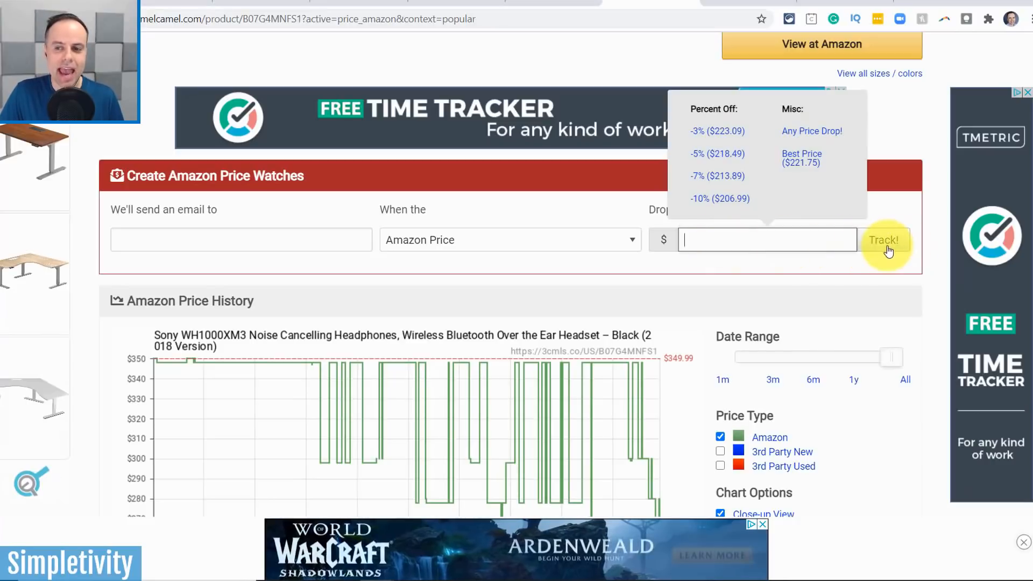
pyautogui.moveTo(854, 282)
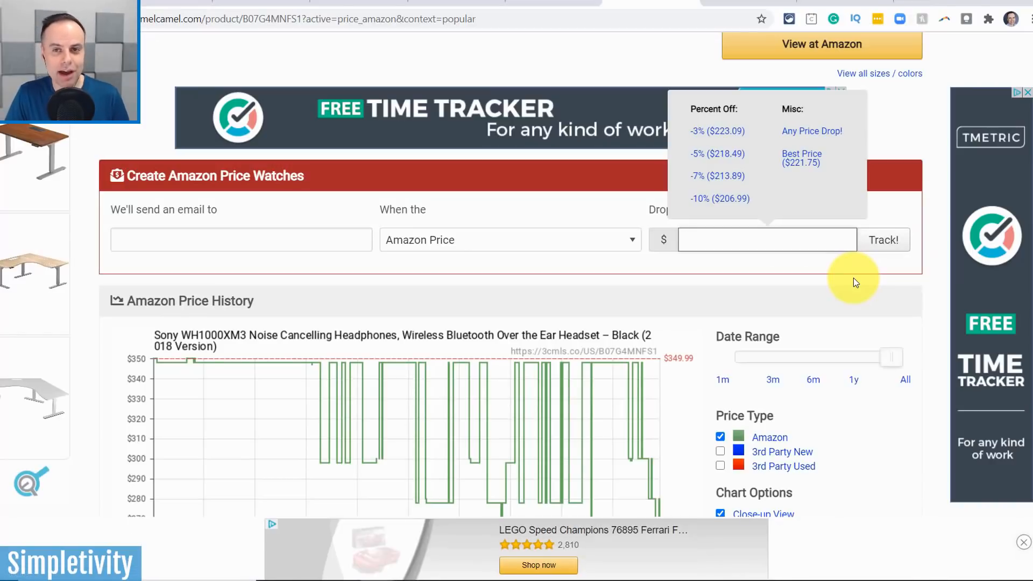
pyautogui.moveTo(832, 284)
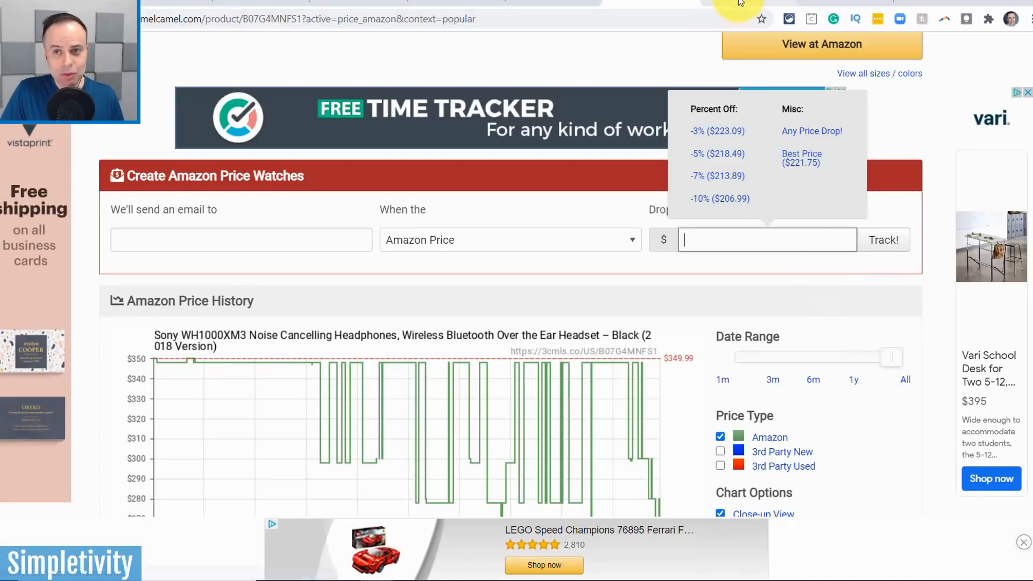
pyautogui.moveTo(740, 4)
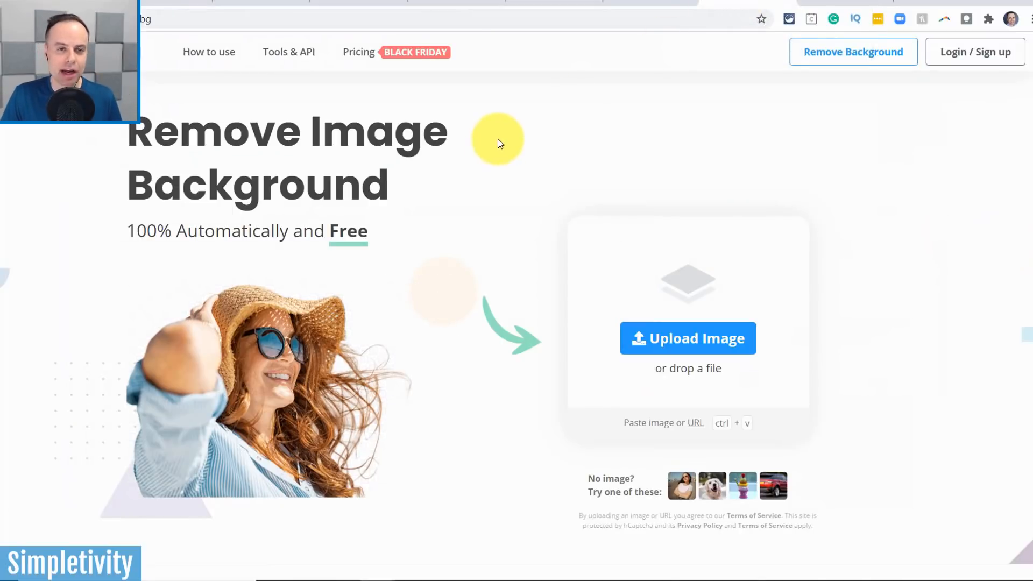
pyautogui.moveTo(209, 51)
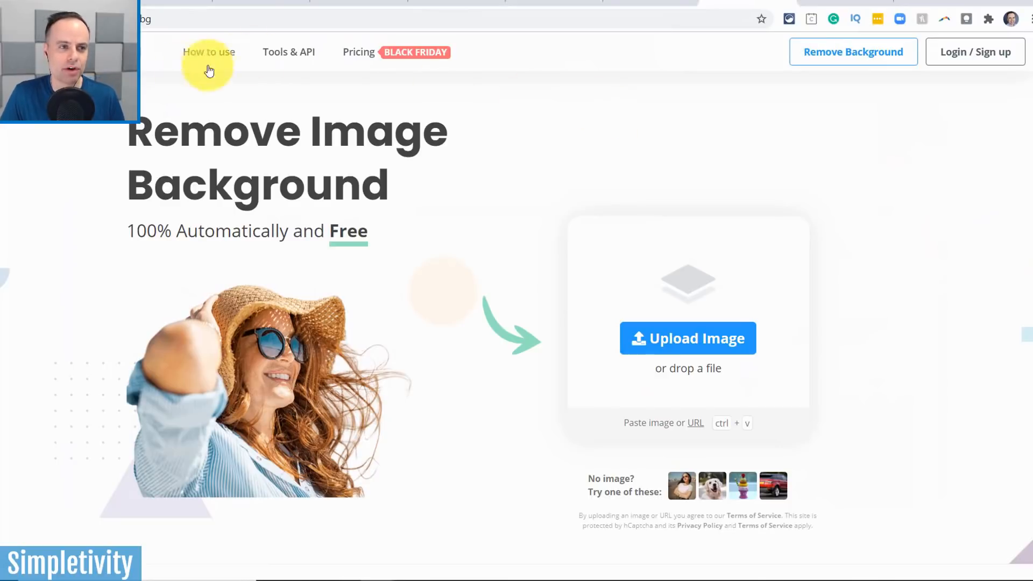
pyautogui.moveTo(147, 31)
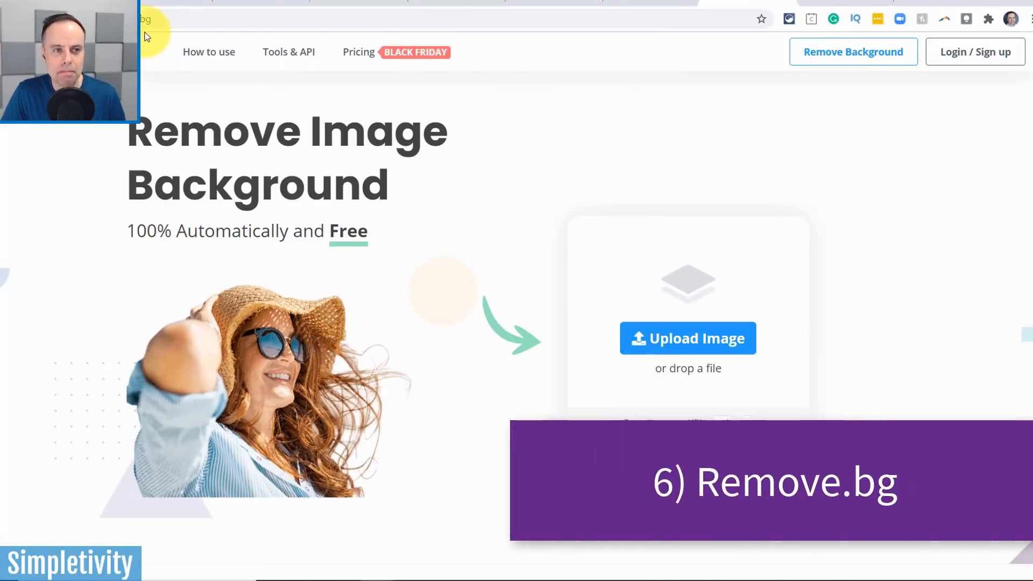
pyautogui.moveTo(145, 83)
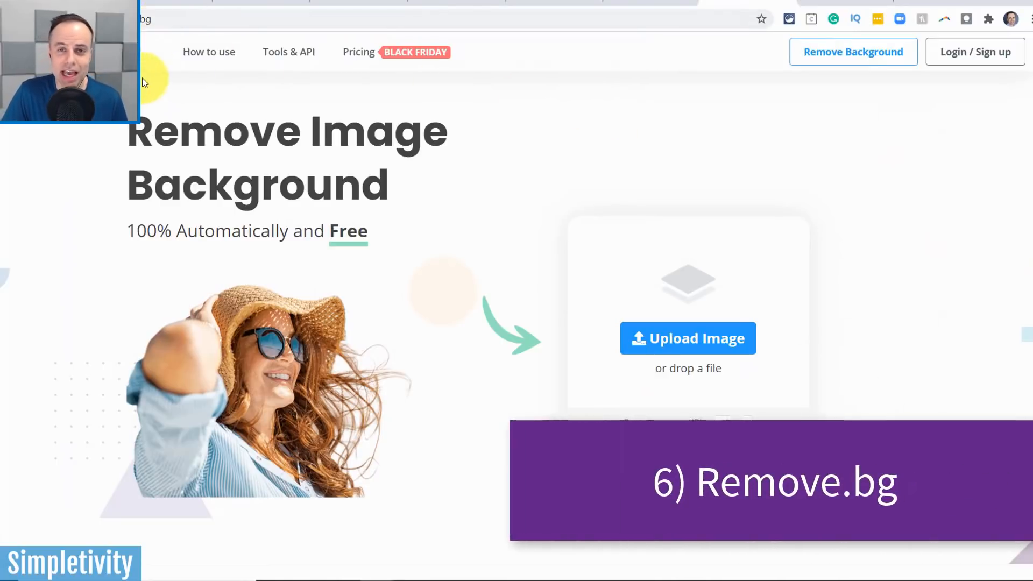
pyautogui.moveTo(535, 129)
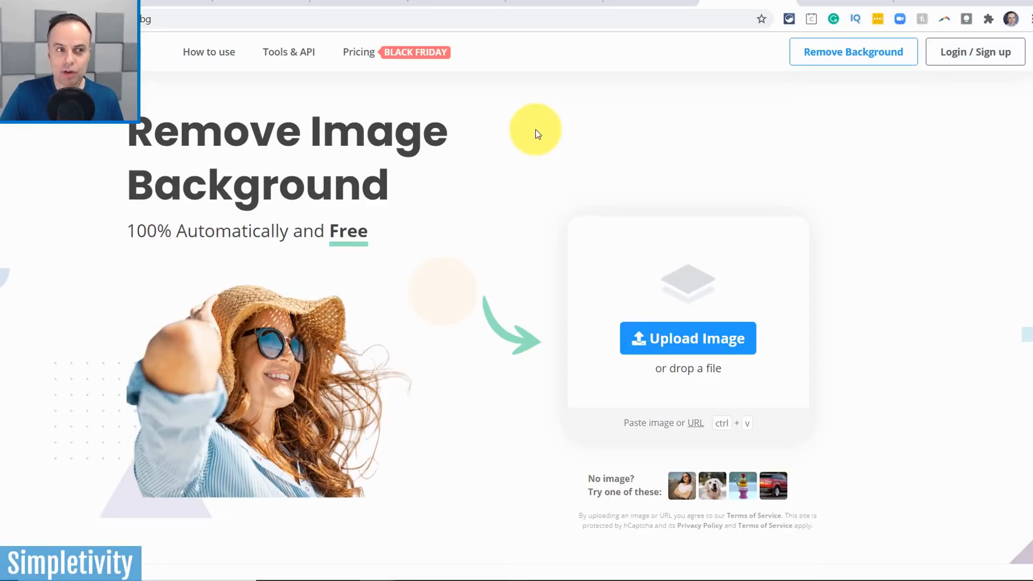
pyautogui.moveTo(319, 315)
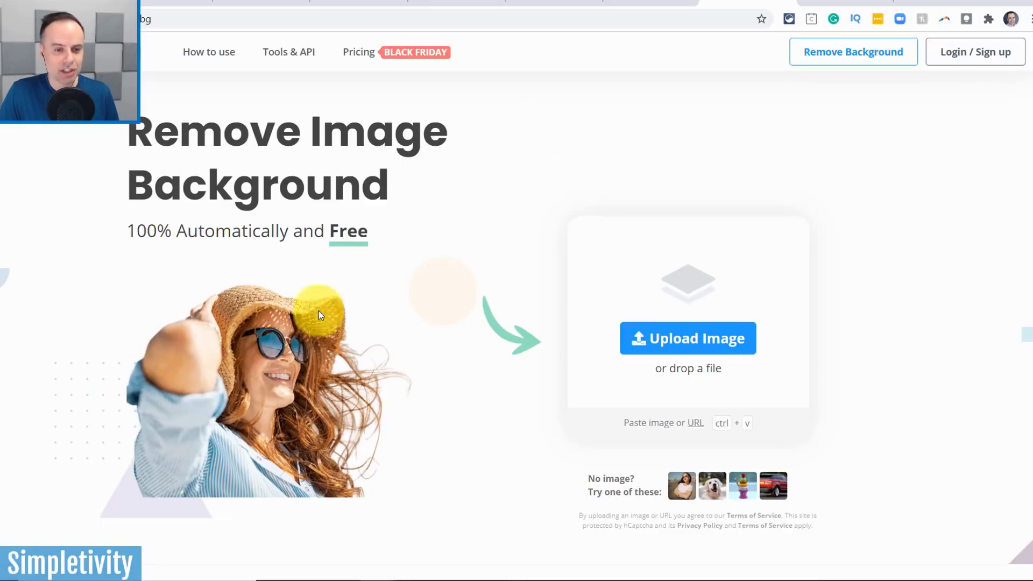
pyautogui.moveTo(540, 180)
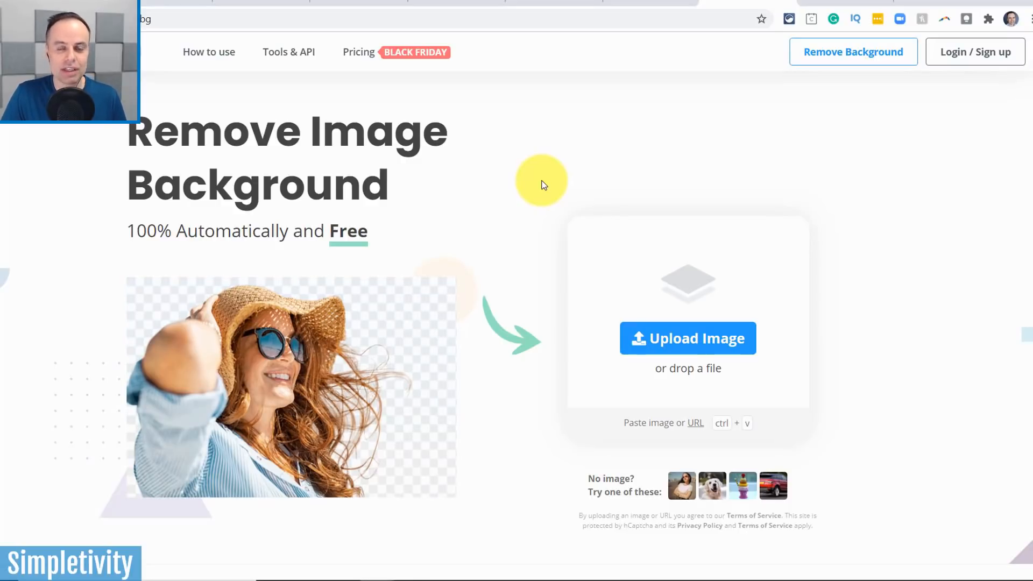
pyautogui.moveTo(688, 338)
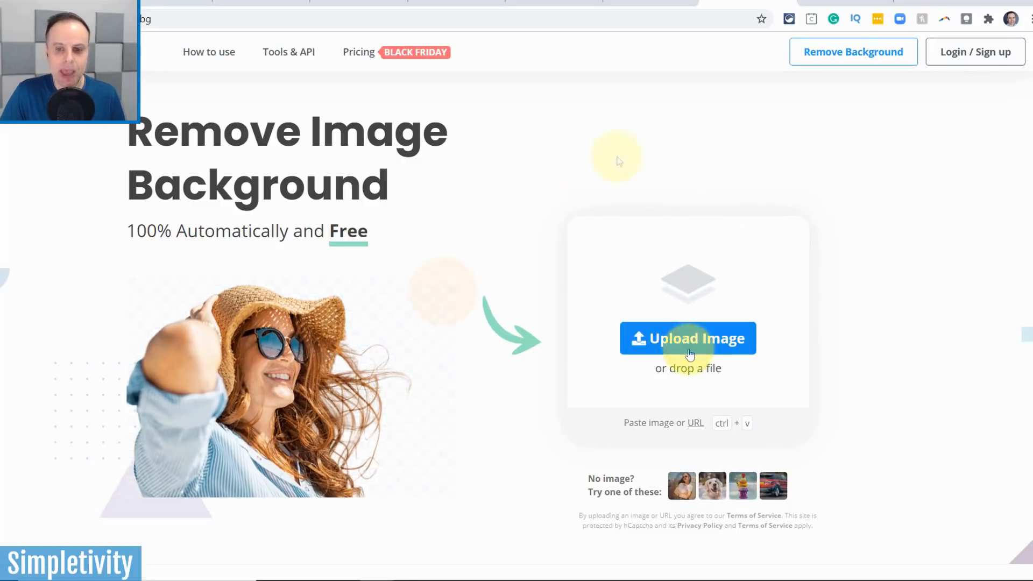
# Step: Upload the headshot photo from Pictures for background removal
pyautogui.click(687, 338)
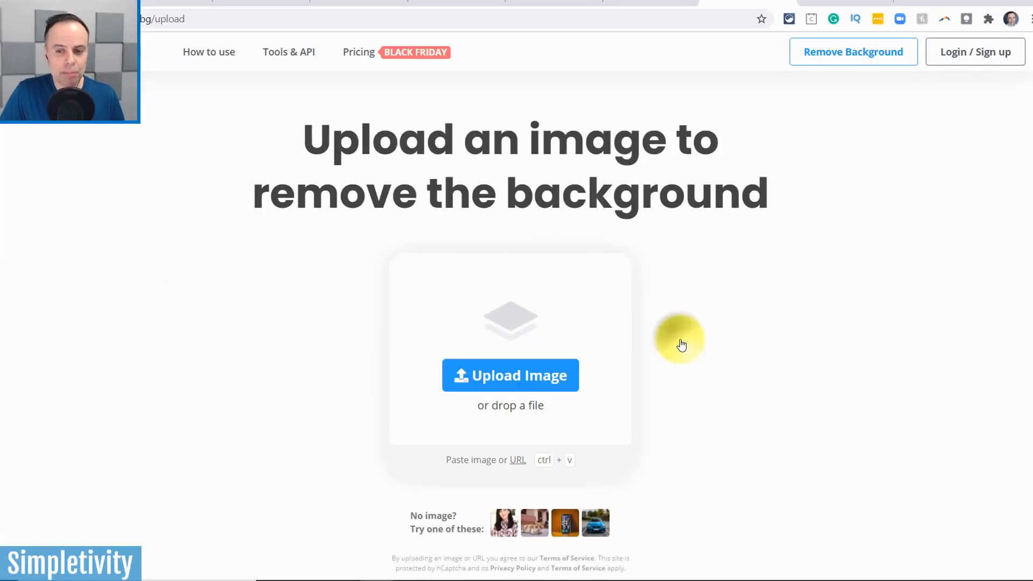
pyautogui.click(510, 374)
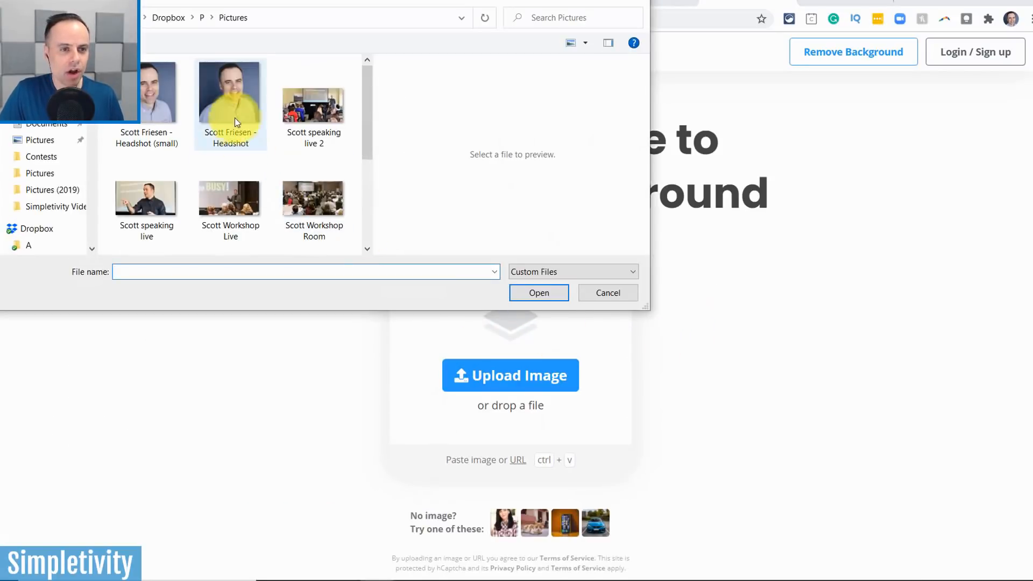
pyautogui.click(230, 103)
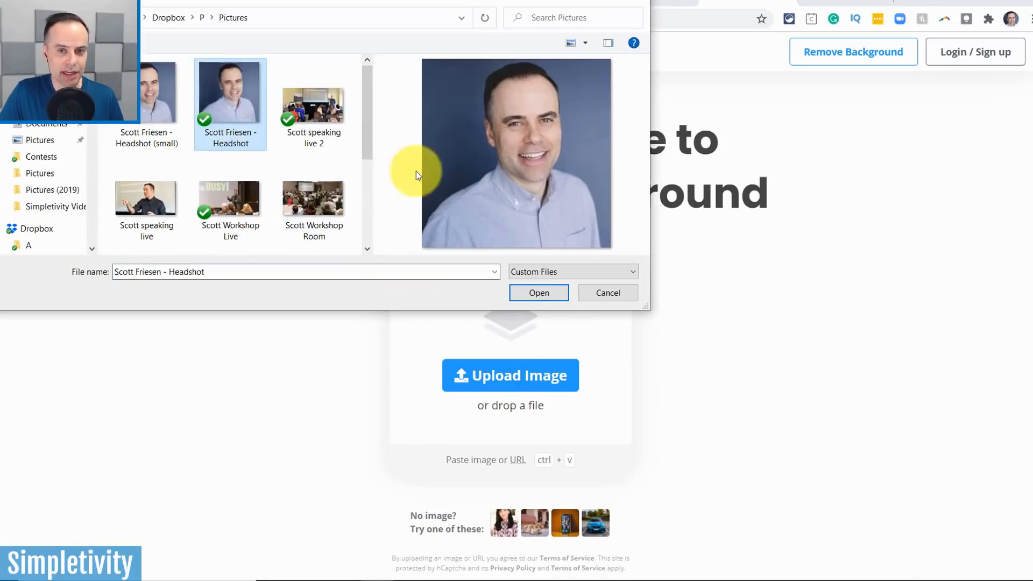
pyautogui.moveTo(450, 95)
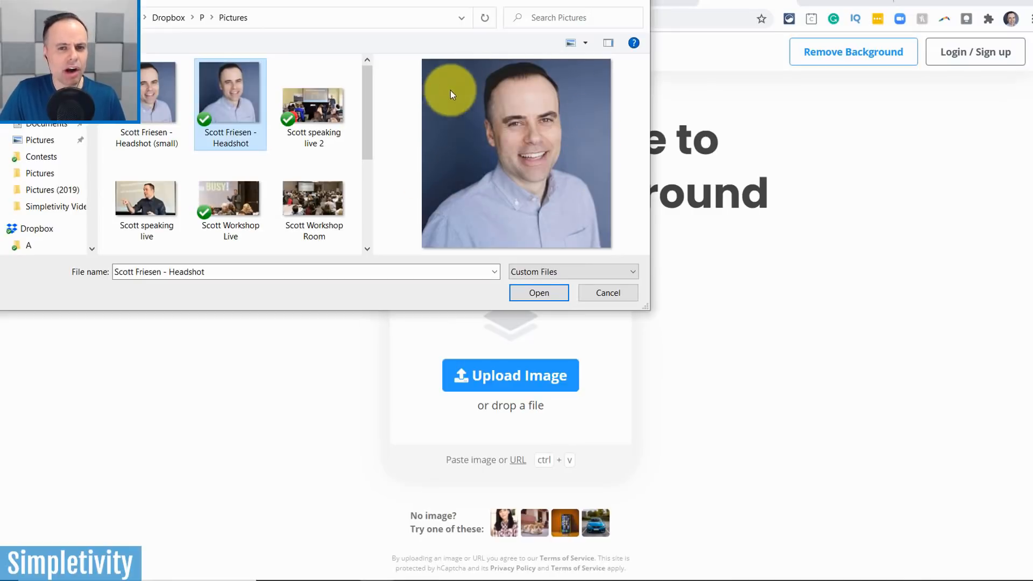
pyautogui.click(538, 293)
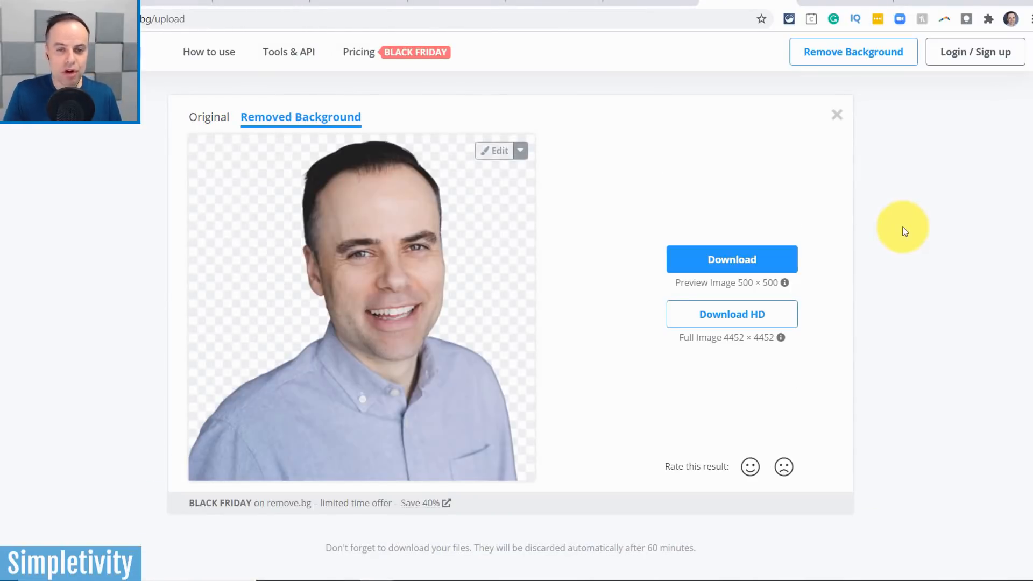
pyautogui.moveTo(549, 272)
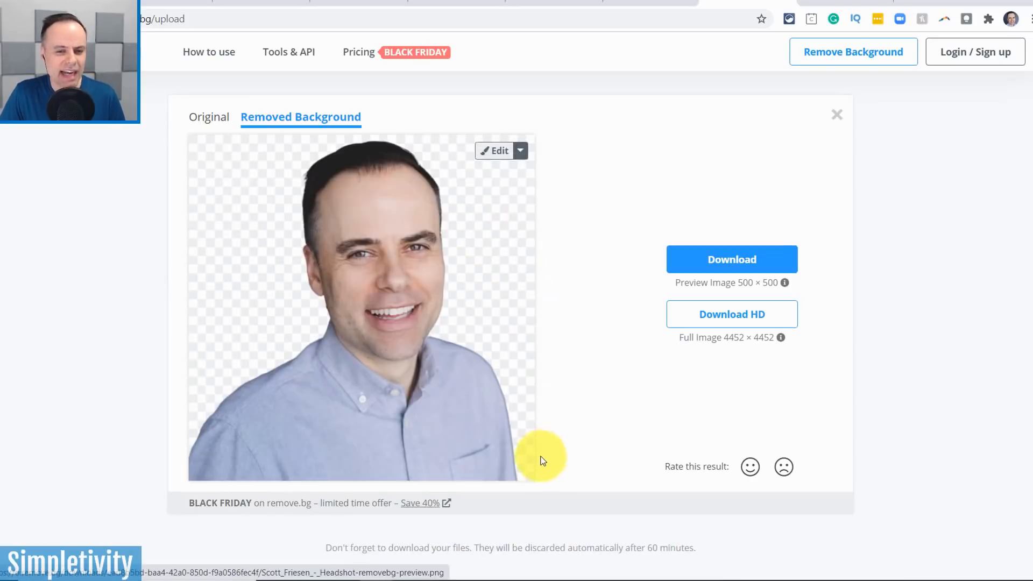
pyautogui.moveTo(586, 221)
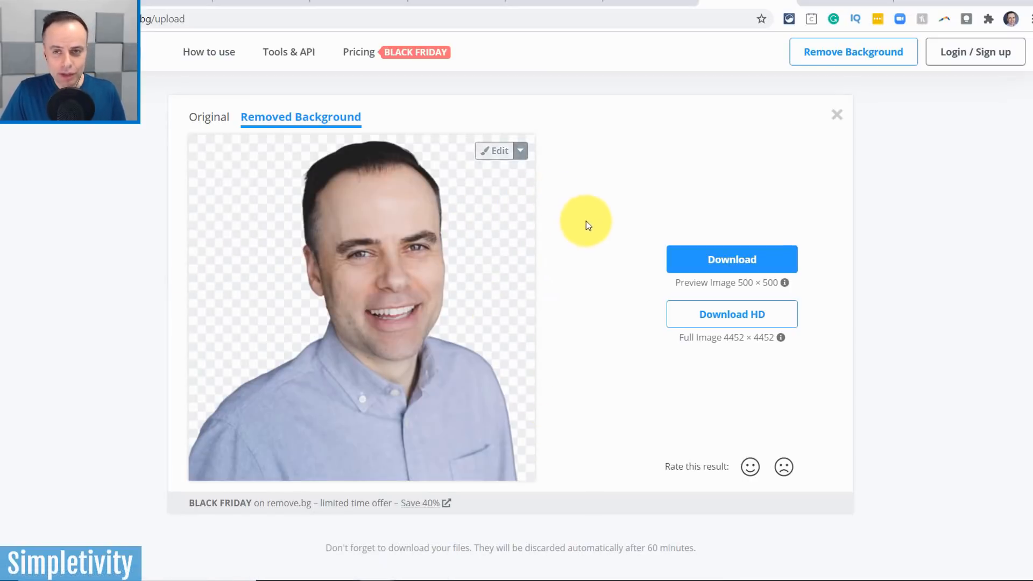
pyautogui.moveTo(482, 258)
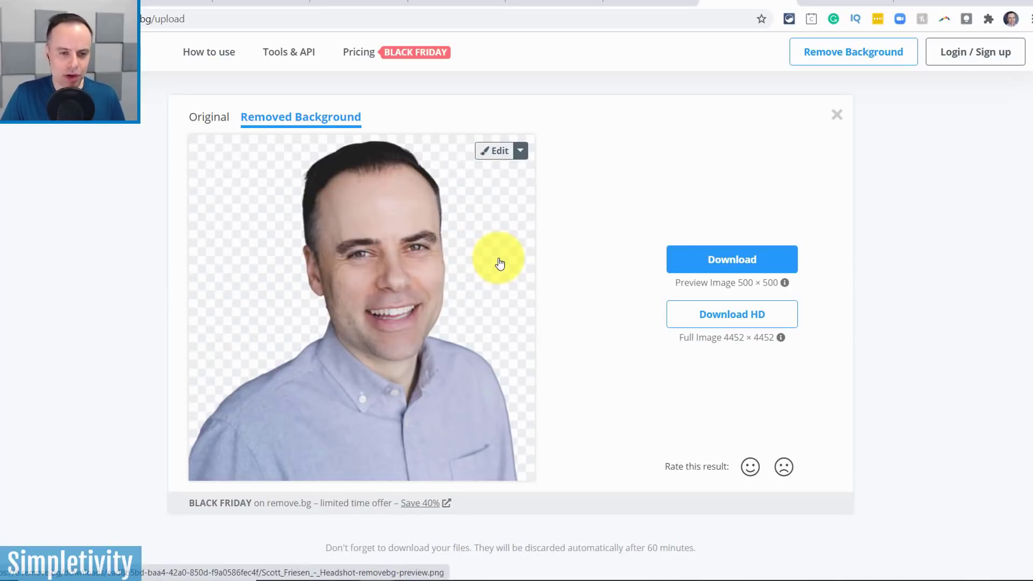
pyautogui.moveTo(262, 376)
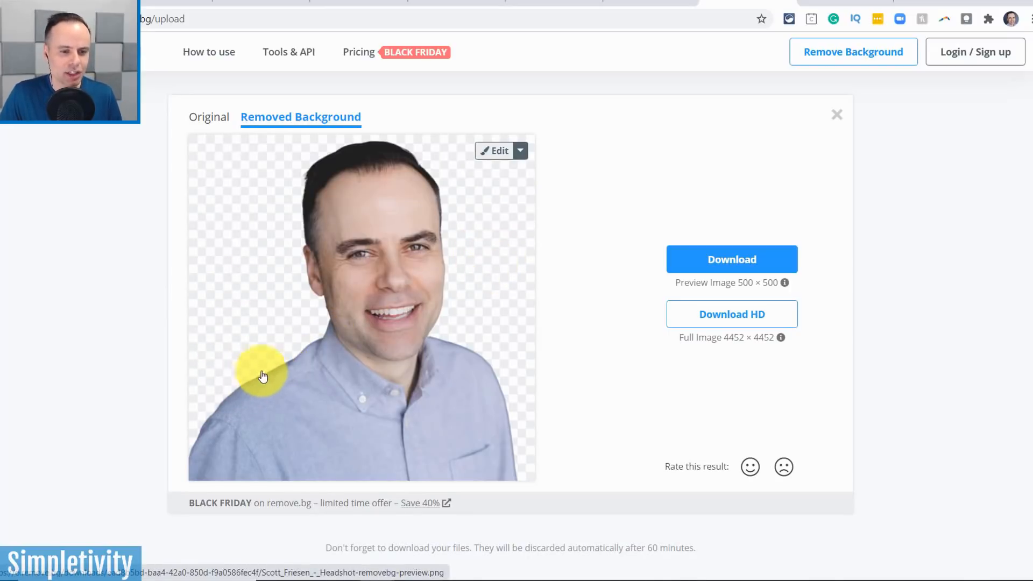
pyautogui.moveTo(430, 324)
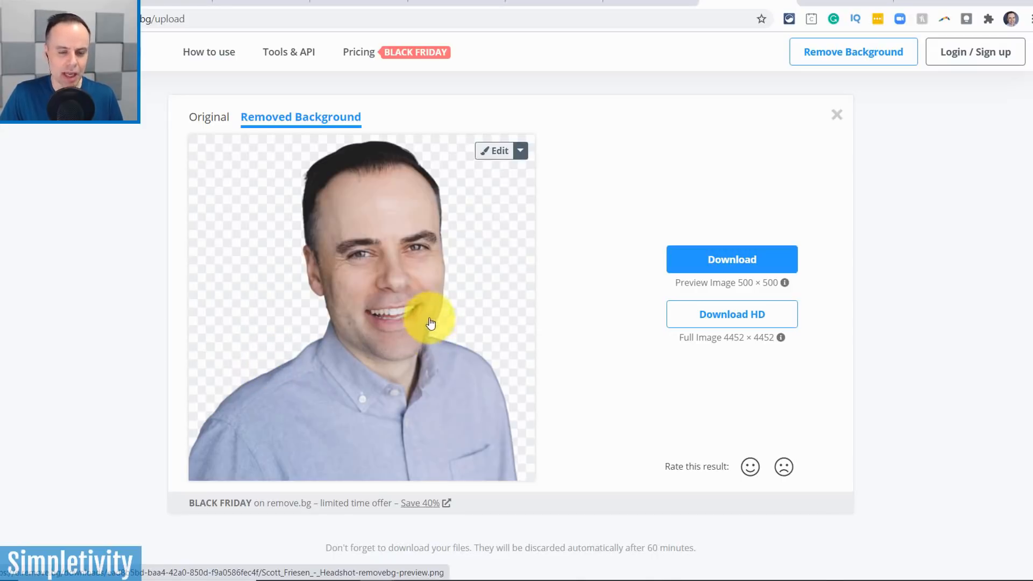
pyautogui.moveTo(415, 165)
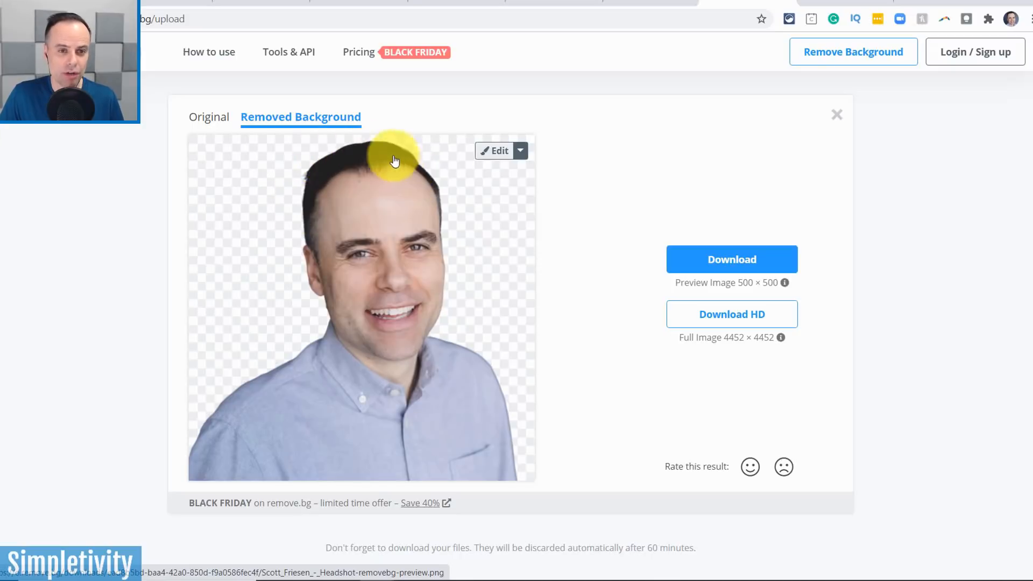
# Step: View the original headshot, then switch back to the background-removed version
pyautogui.click(209, 117)
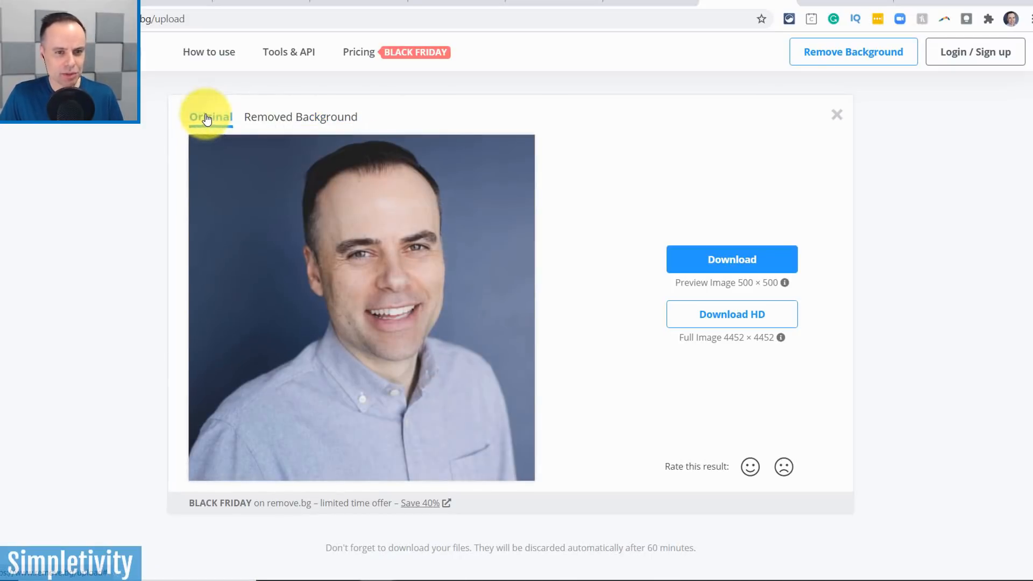
pyautogui.click(301, 116)
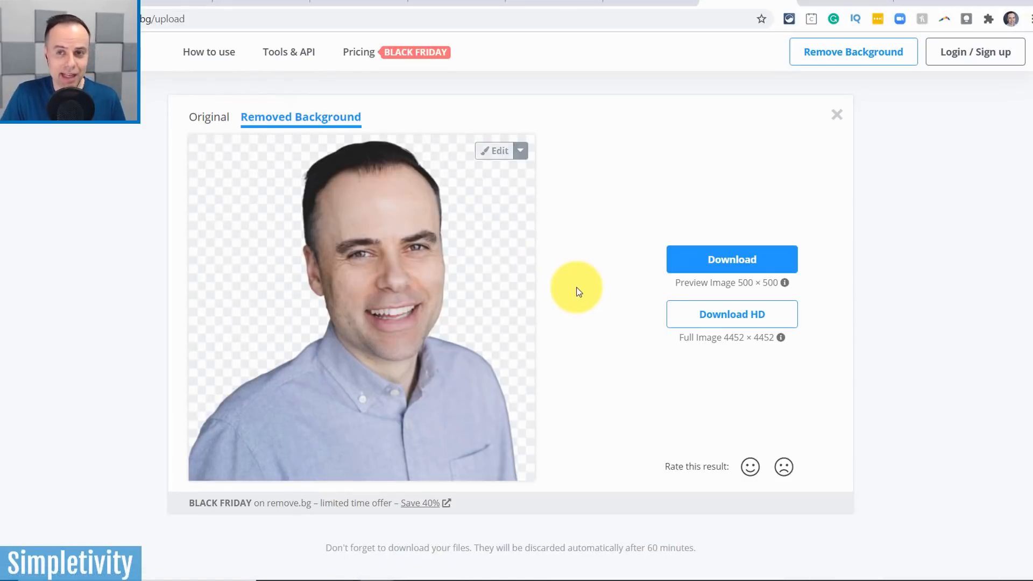
pyautogui.moveTo(528, 220)
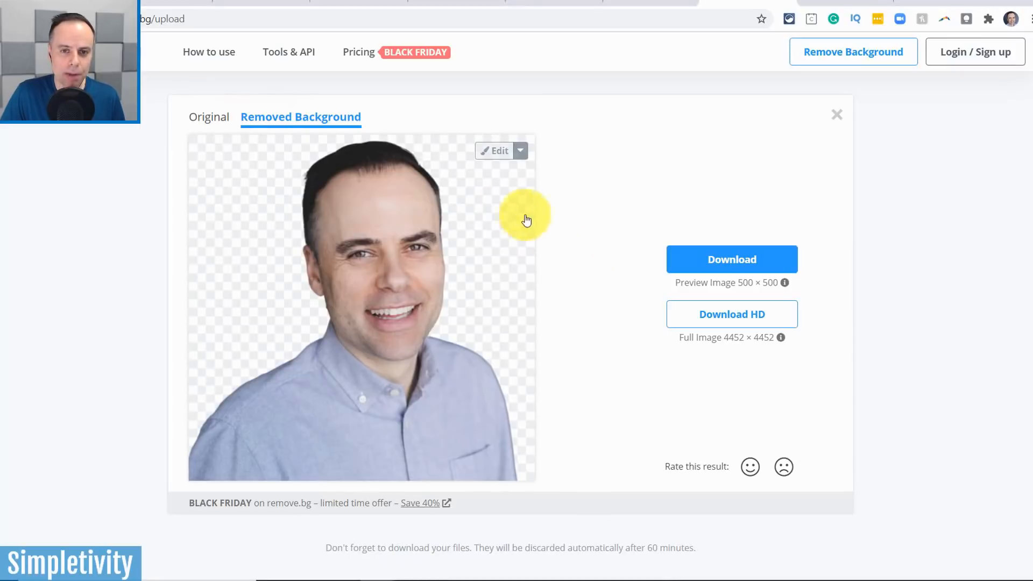
# Step: Apply a solid yellow colour background behind the cut-out headshot in the editor
pyautogui.click(495, 151)
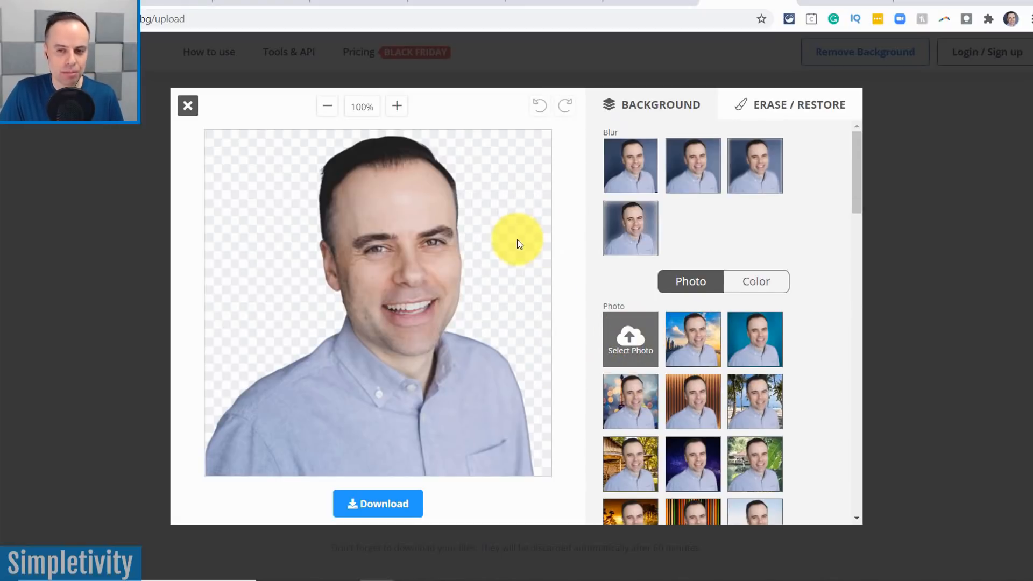
pyautogui.click(755, 281)
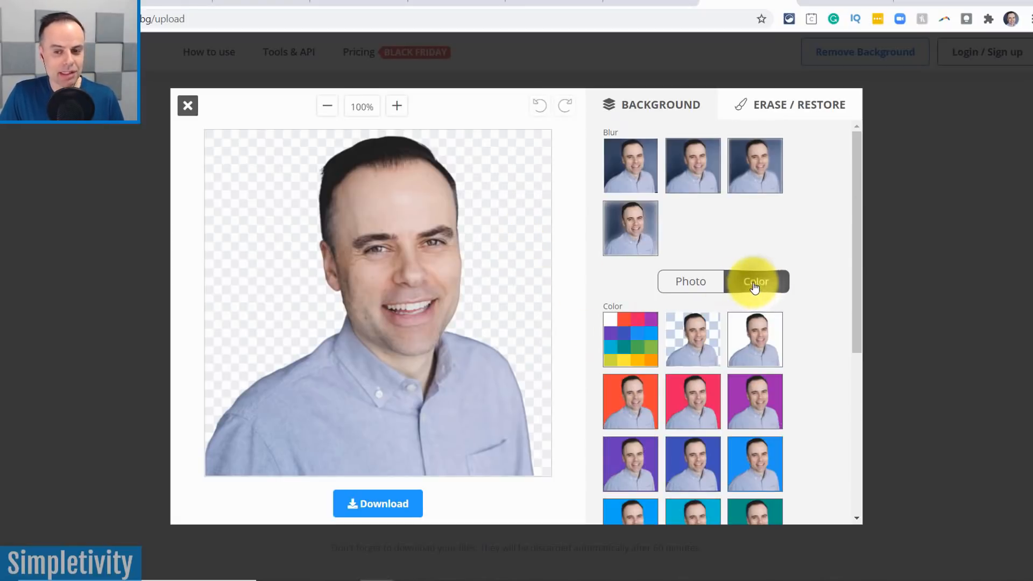
pyautogui.scroll(-3)
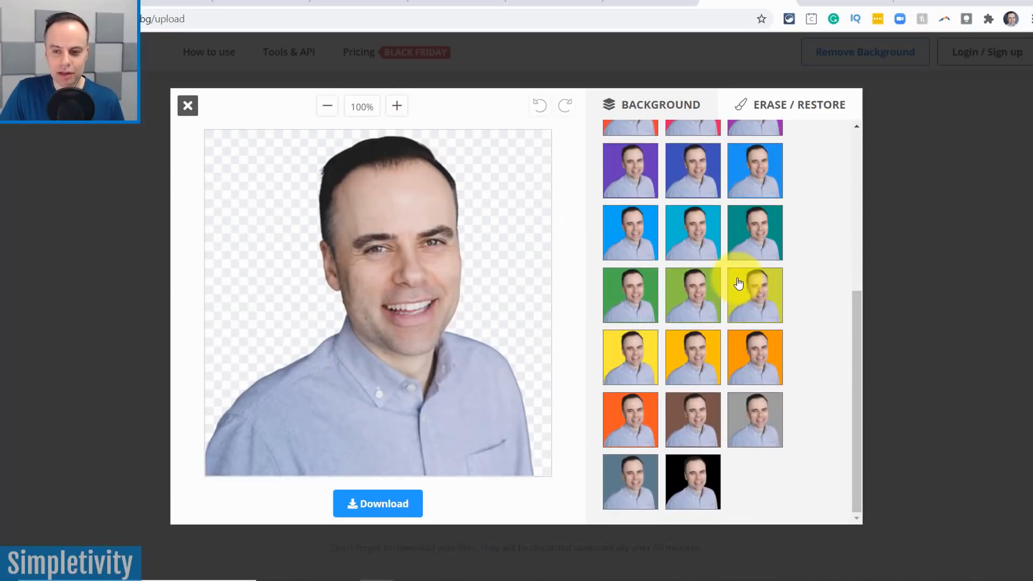
pyautogui.click(629, 357)
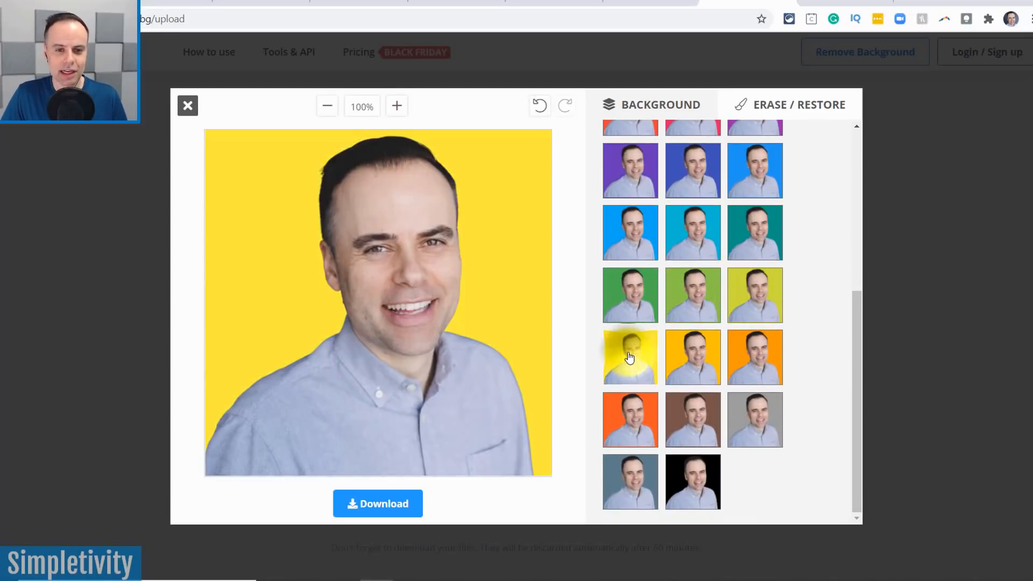
pyautogui.moveTo(630, 357)
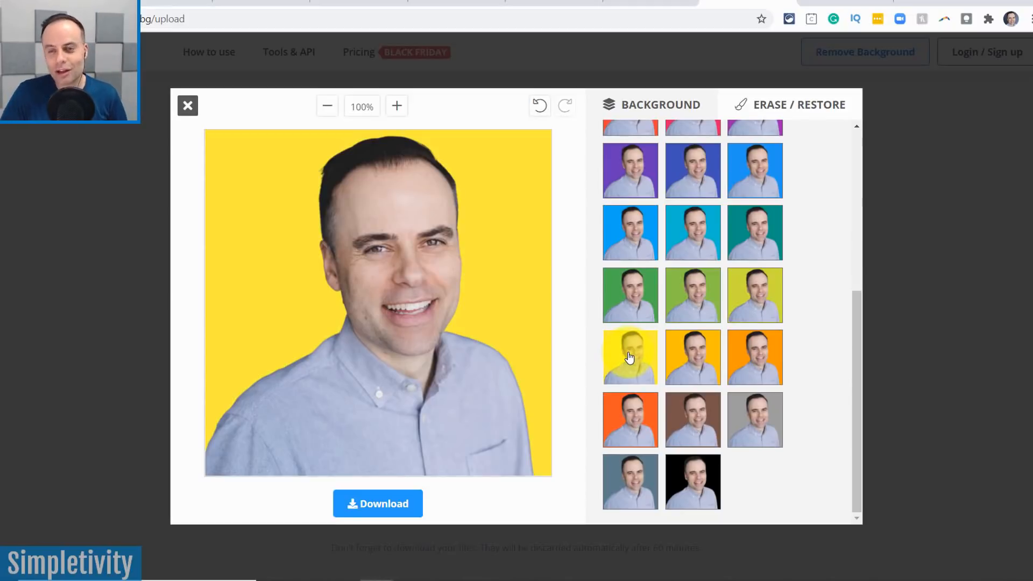
pyautogui.moveTo(559, 270)
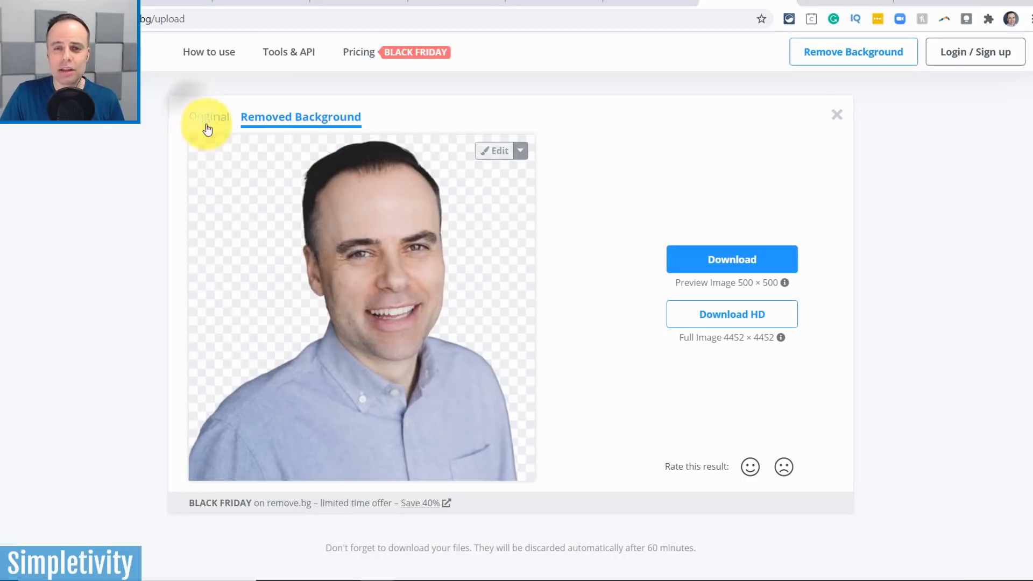
pyautogui.moveTo(480, 100)
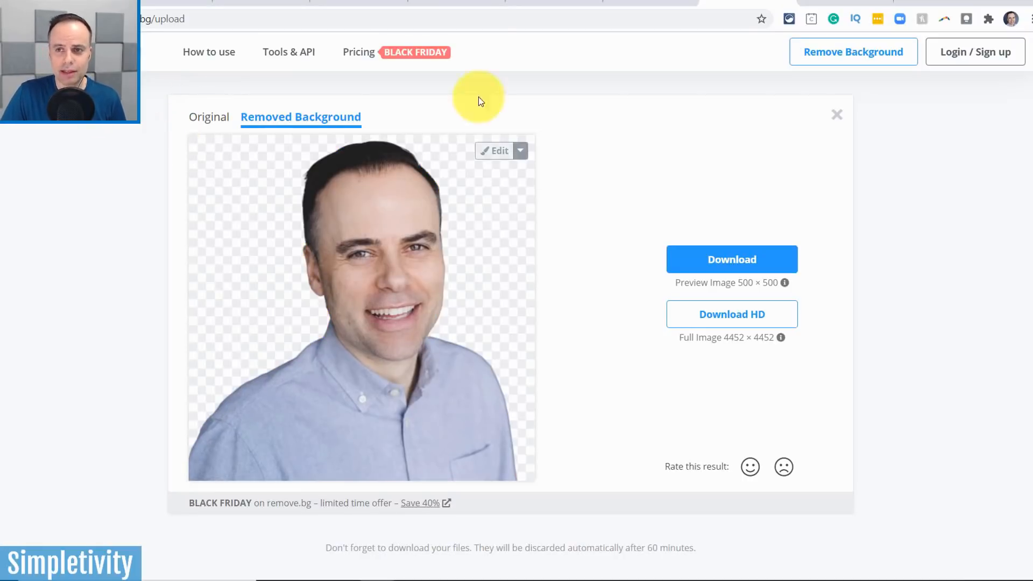
pyautogui.moveTo(826, 10)
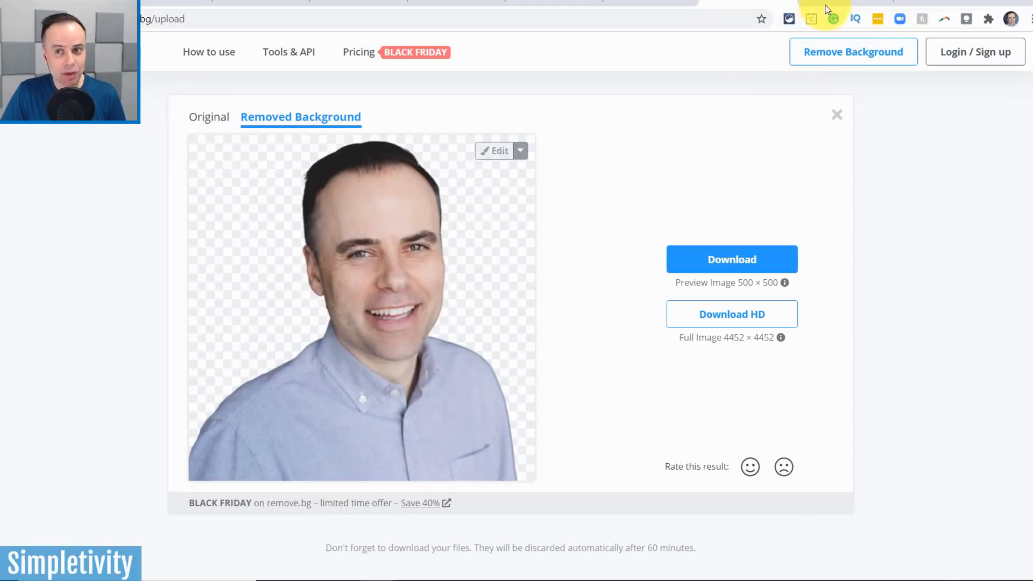
pyautogui.moveTo(840, 3)
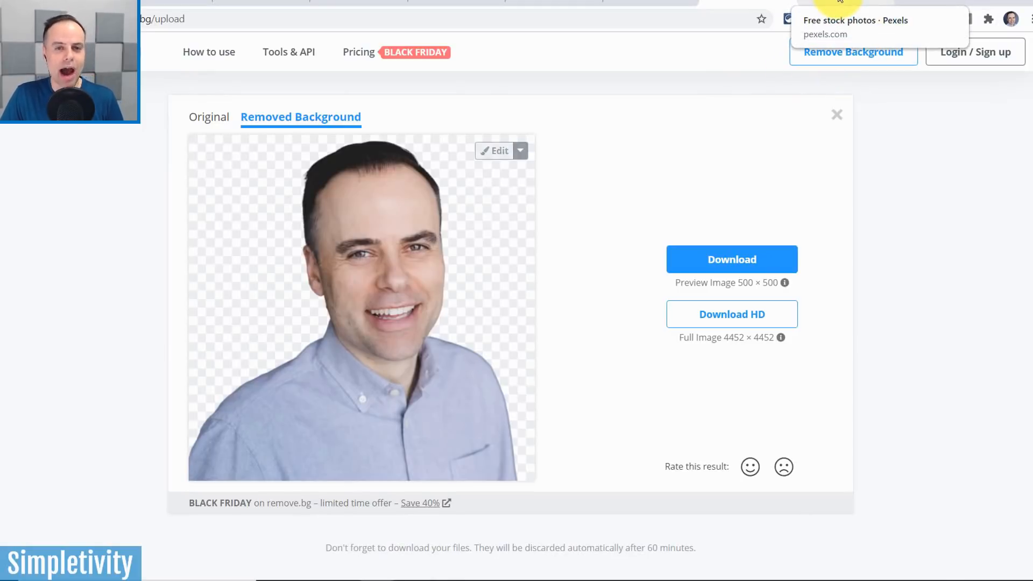
# Step: Go to the Pexels homepage and search the suggested 'tech' topic
pyautogui.click(856, 19)
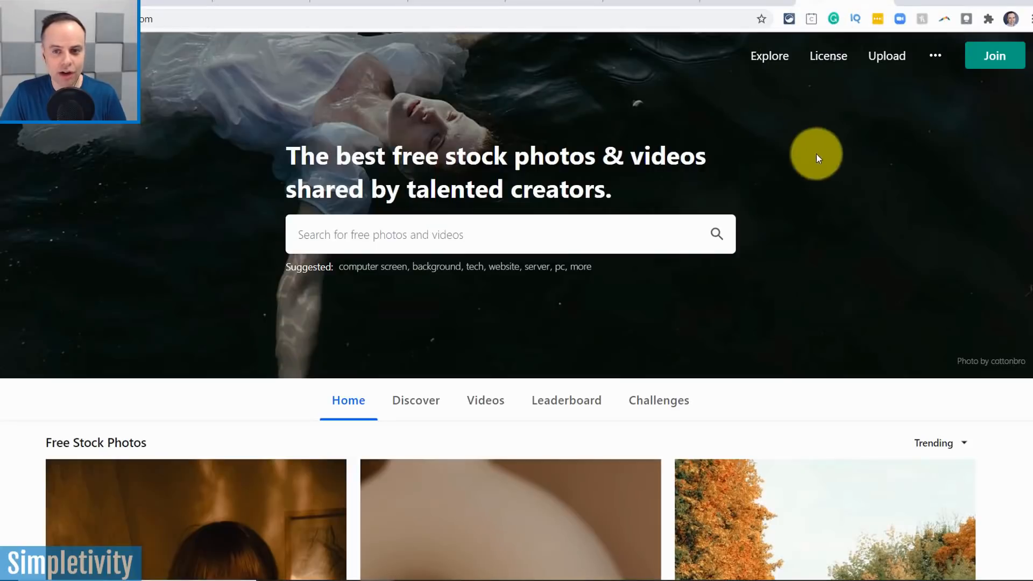
pyautogui.moveTo(119, 205)
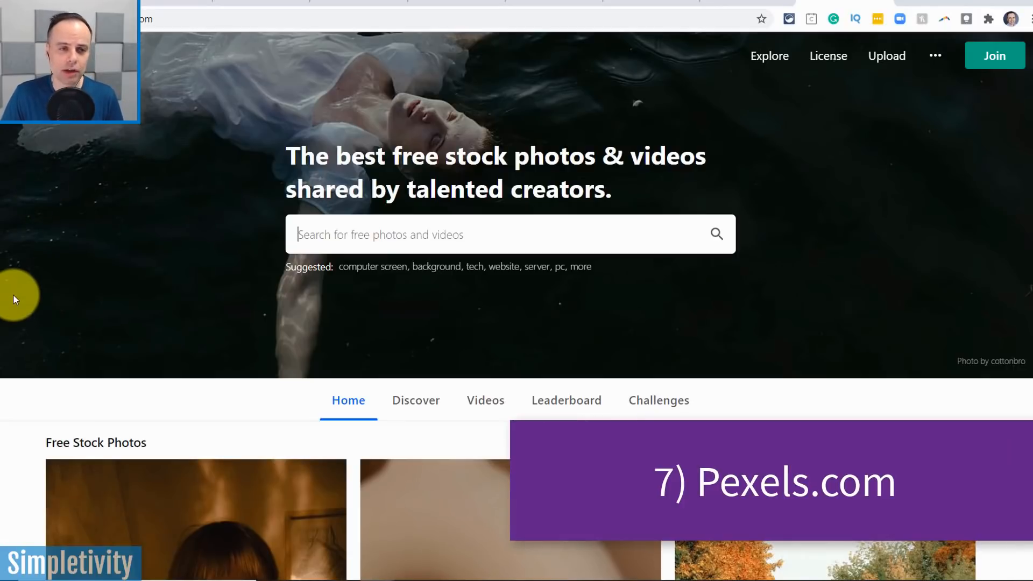
pyautogui.moveTo(39, 164)
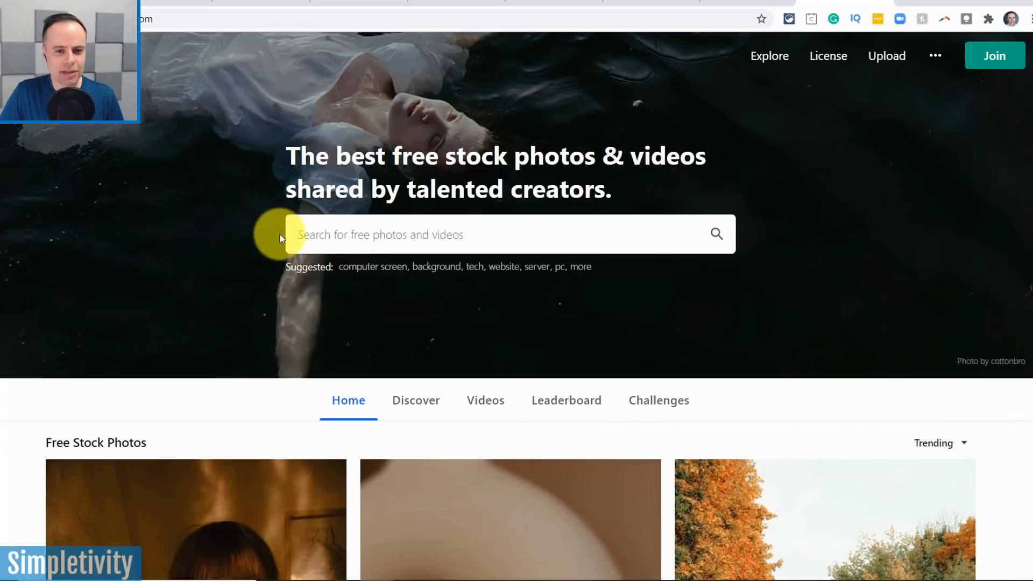
pyautogui.moveTo(445, 289)
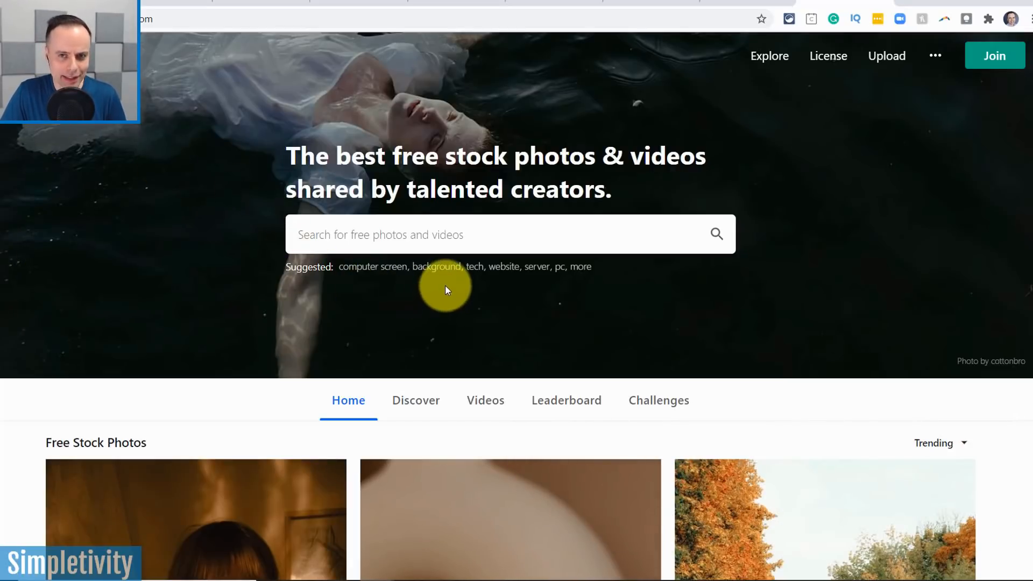
pyautogui.moveTo(428, 280)
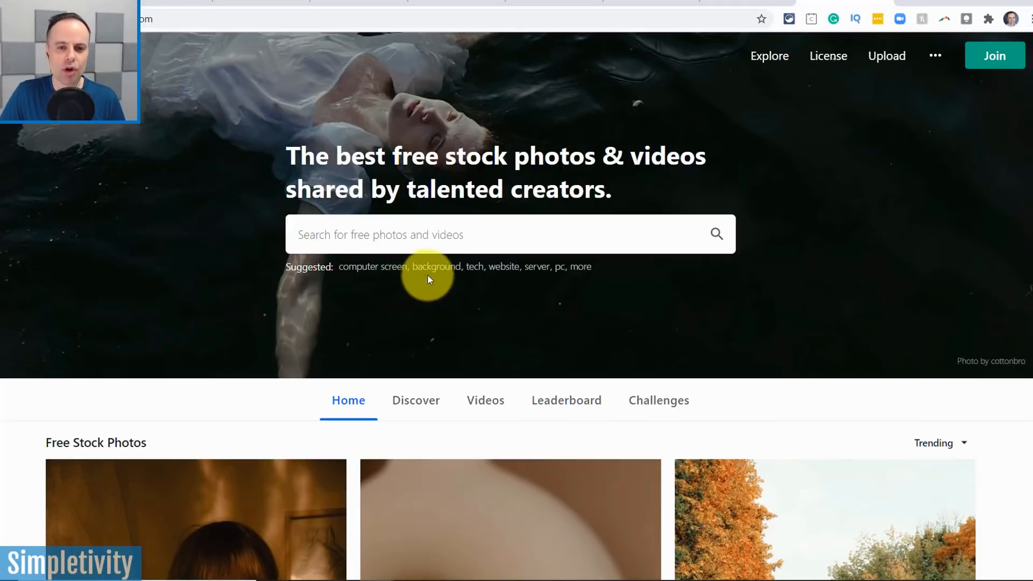
pyautogui.click(475, 267)
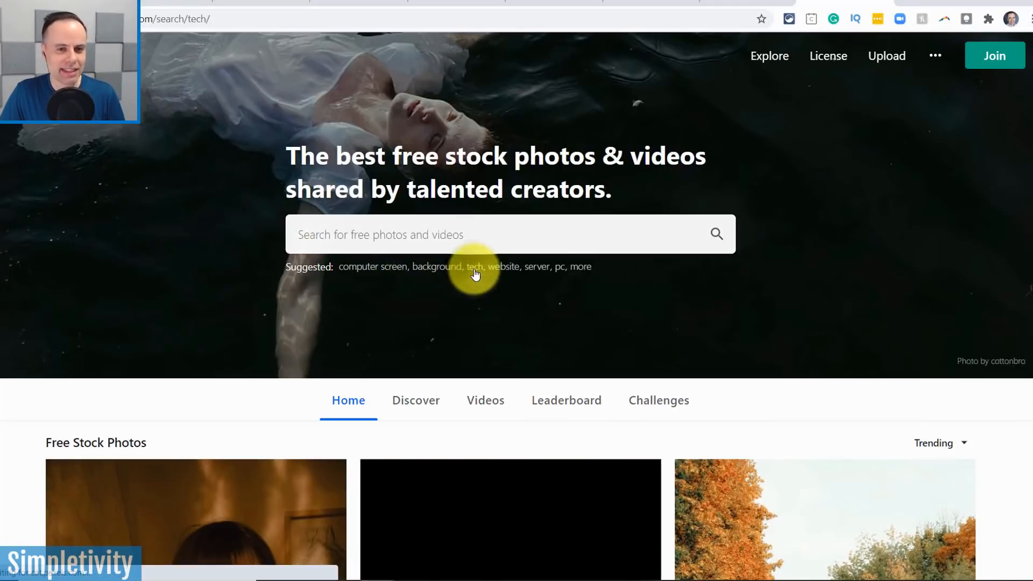
# Step: Browse down and back up through the Tech Photos results grid
pyautogui.click(474, 267)
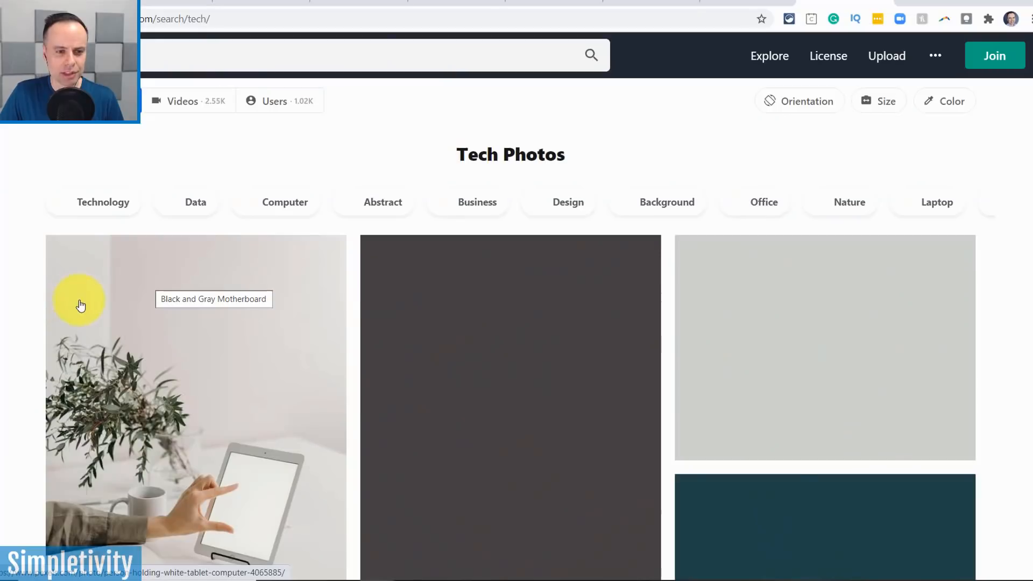
pyautogui.scroll(-3)
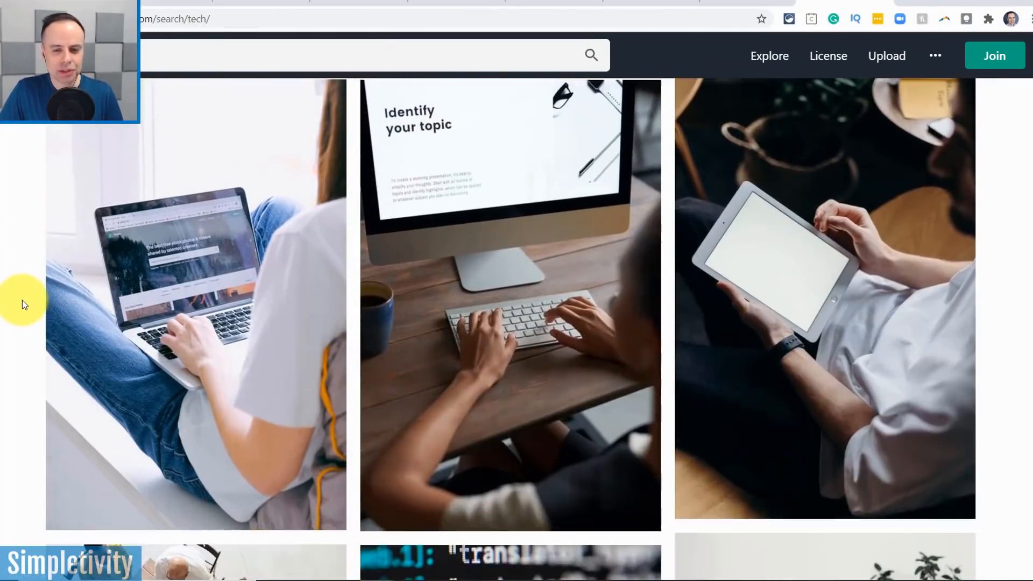
pyautogui.scroll(-3)
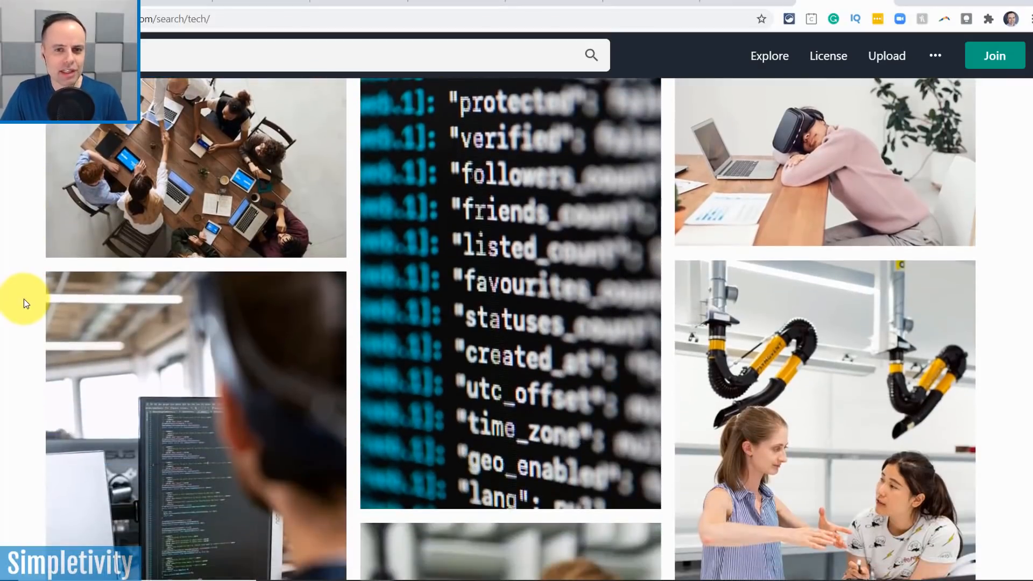
pyautogui.scroll(-3)
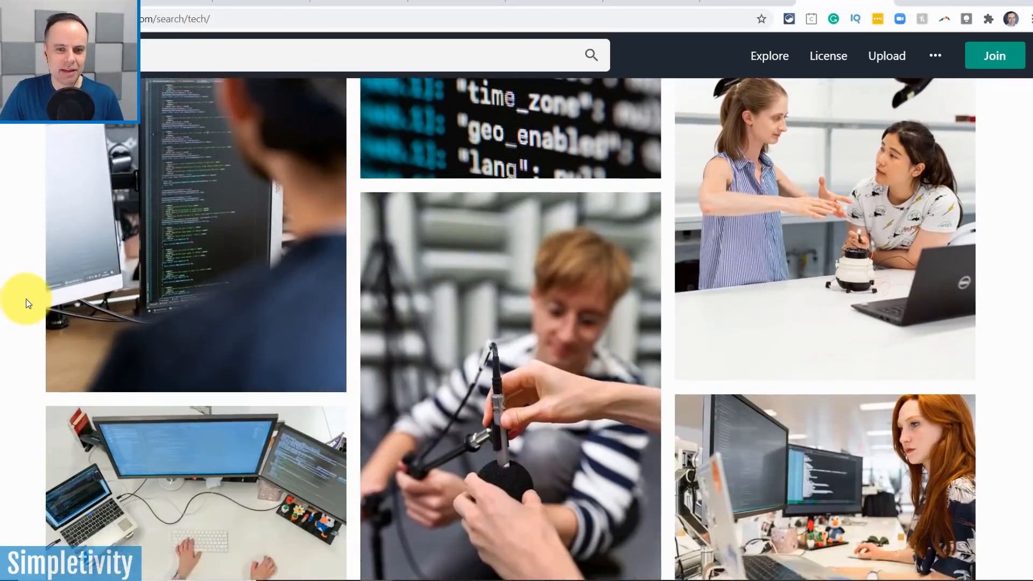
pyautogui.scroll(-3)
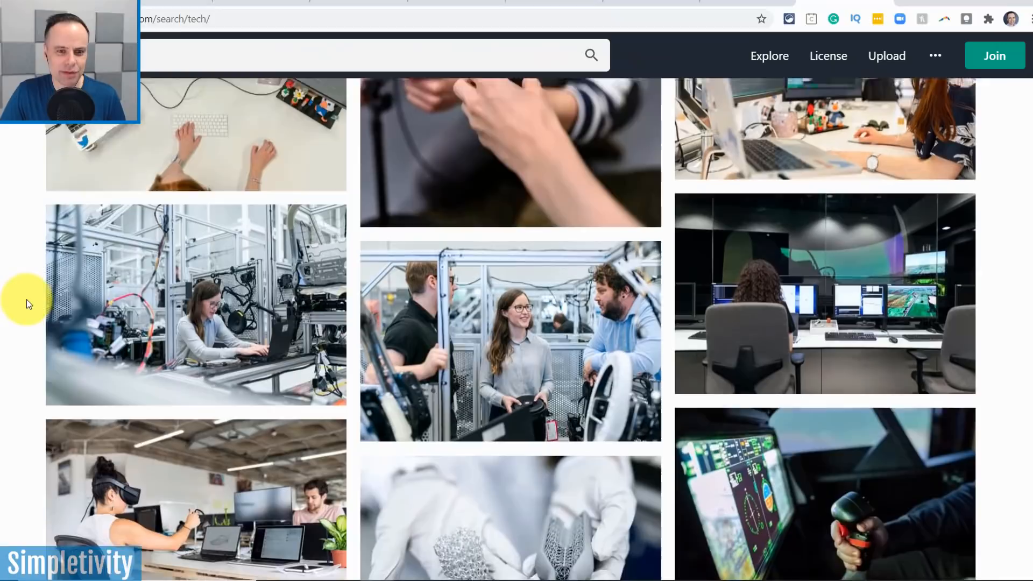
pyautogui.scroll(-3)
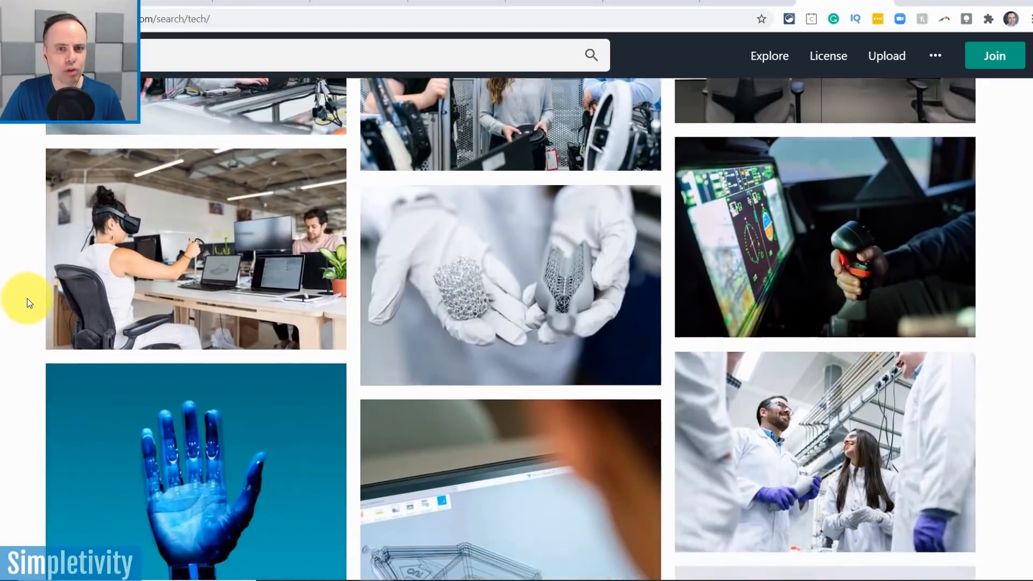
pyautogui.scroll(-3)
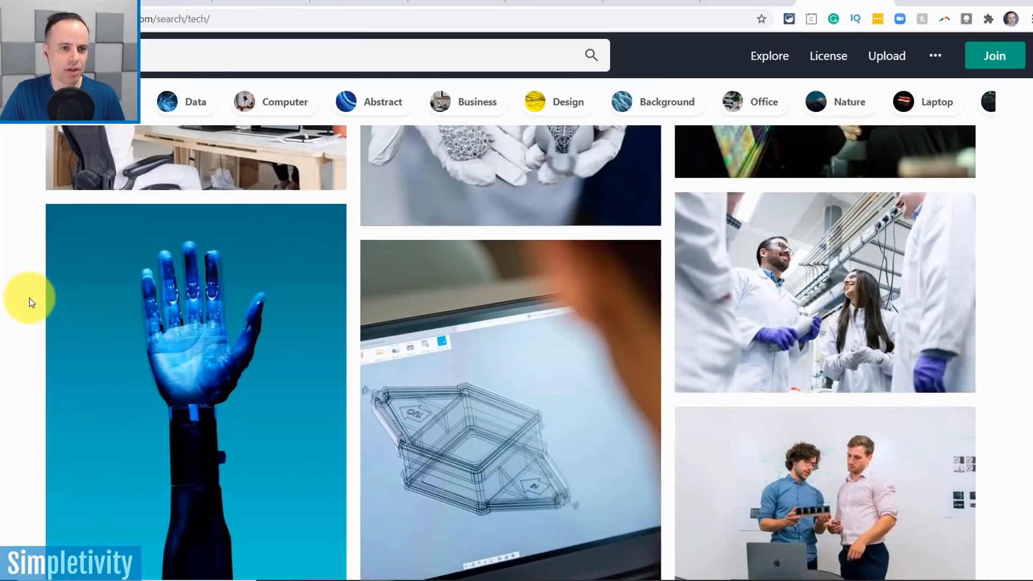
pyautogui.scroll(-3)
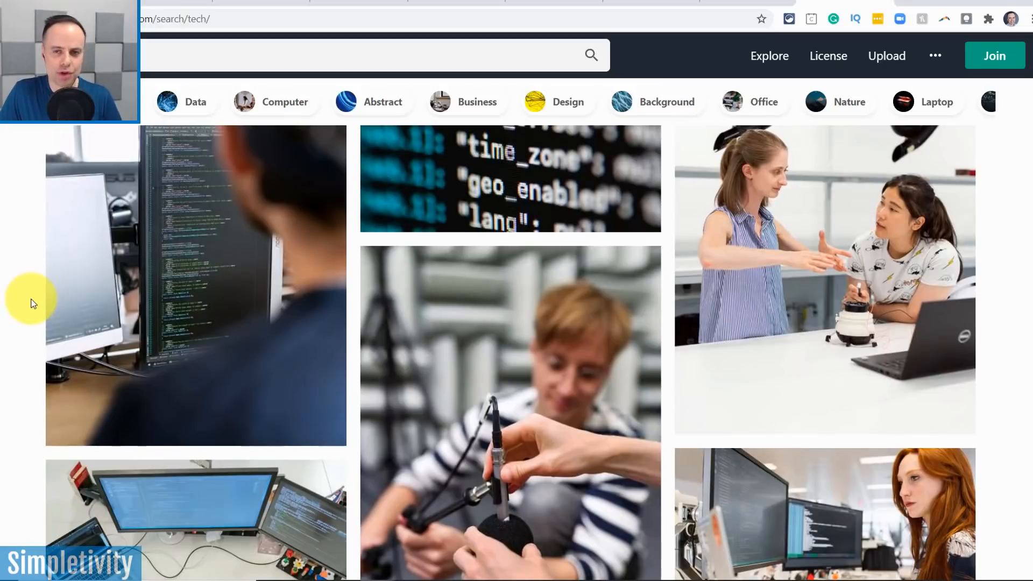
pyautogui.scroll(-3)
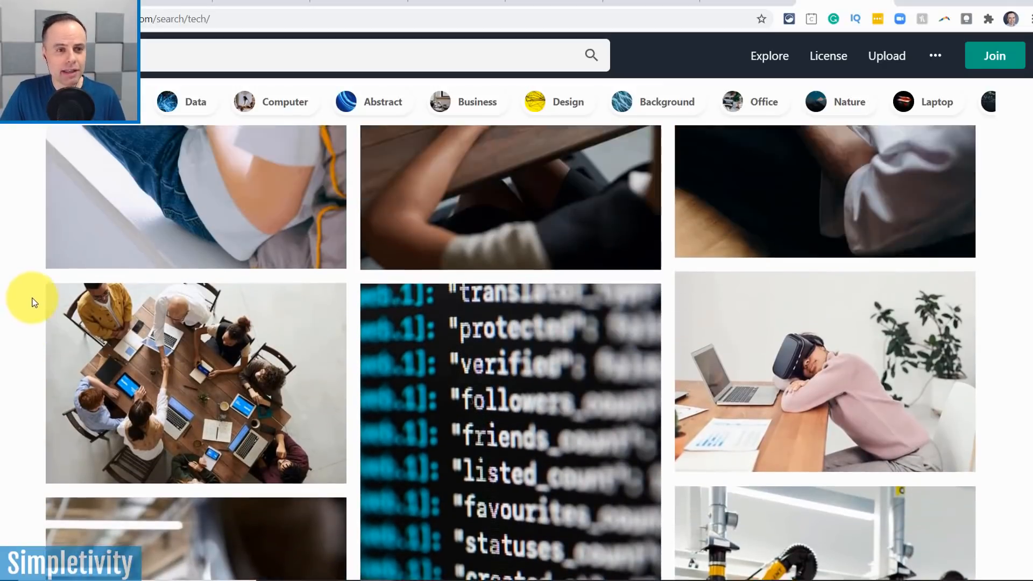
pyautogui.scroll(-3)
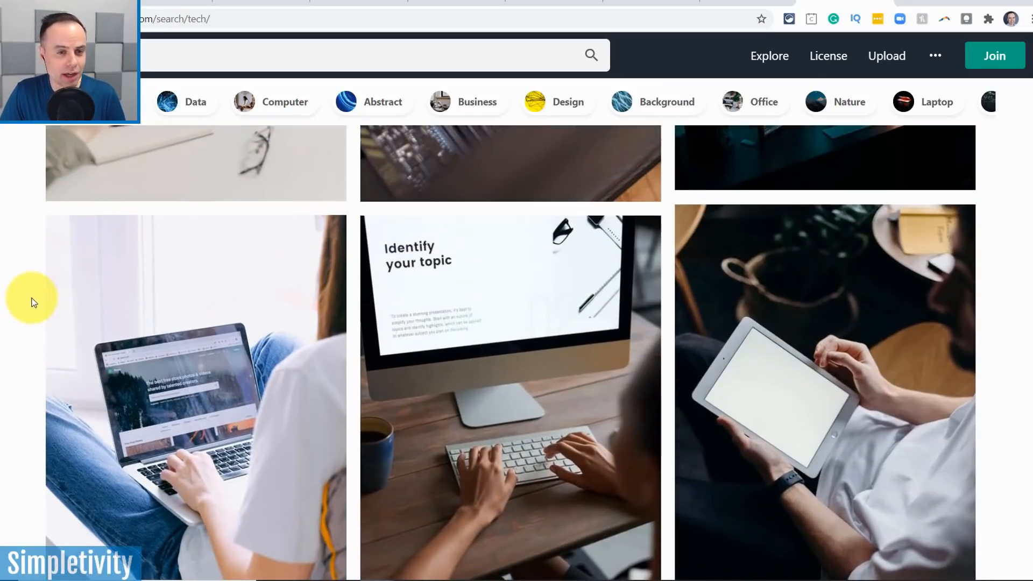
pyautogui.scroll(3)
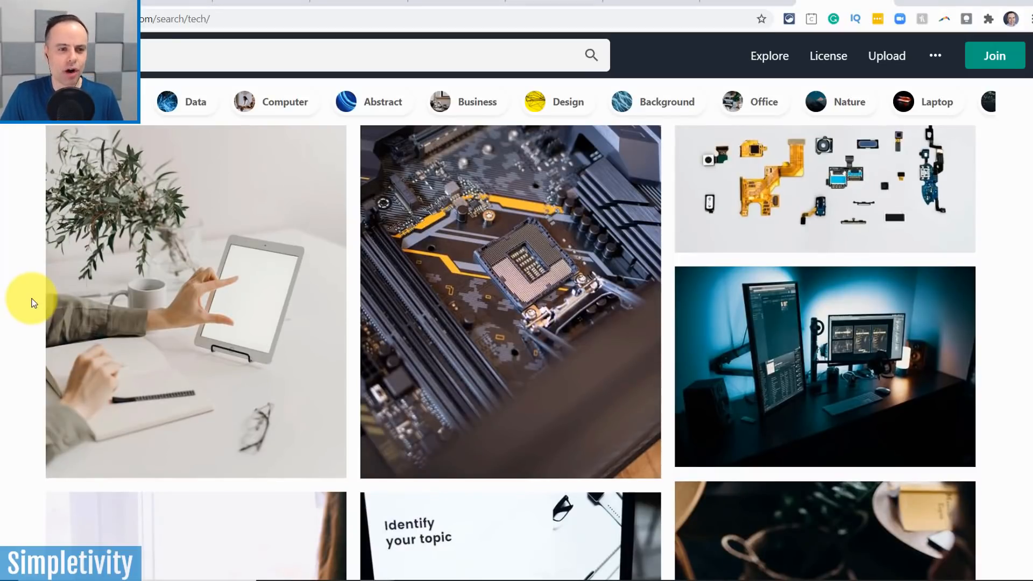
pyautogui.scroll(-3)
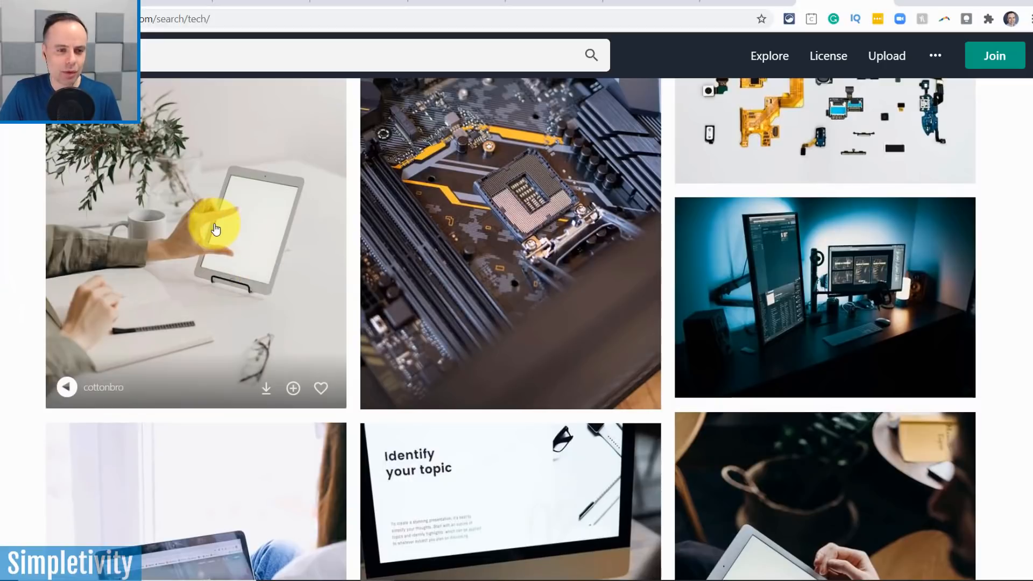
# Step: View the white tablet photo's detail page and browse its Similar Photos
pyautogui.click(196, 230)
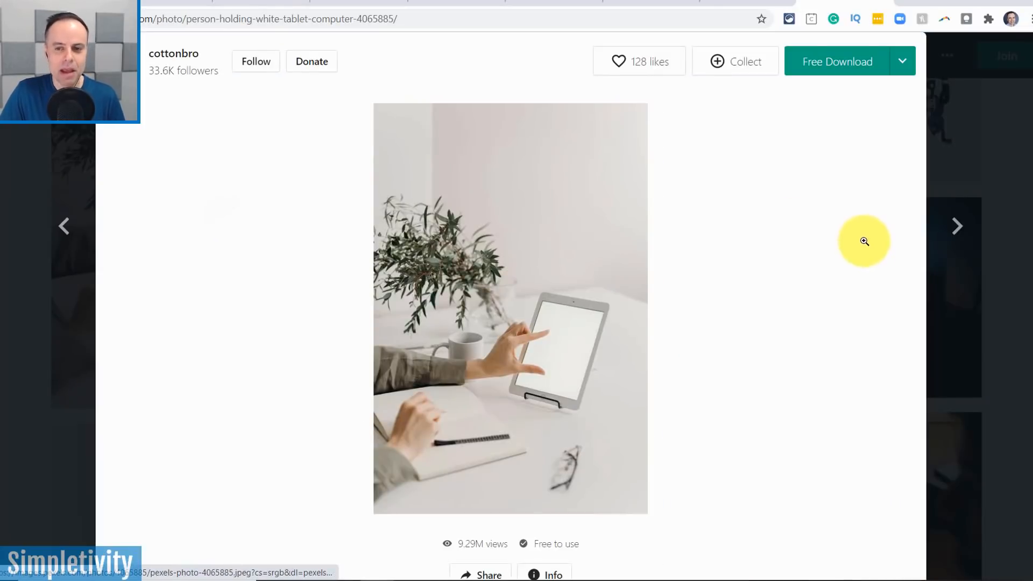
pyautogui.scroll(-3)
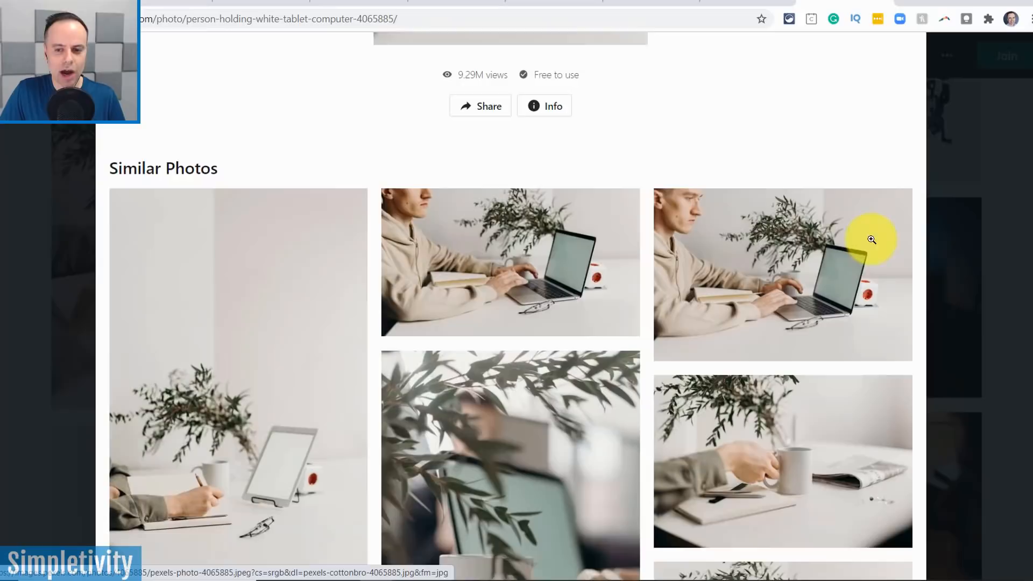
pyautogui.scroll(-3)
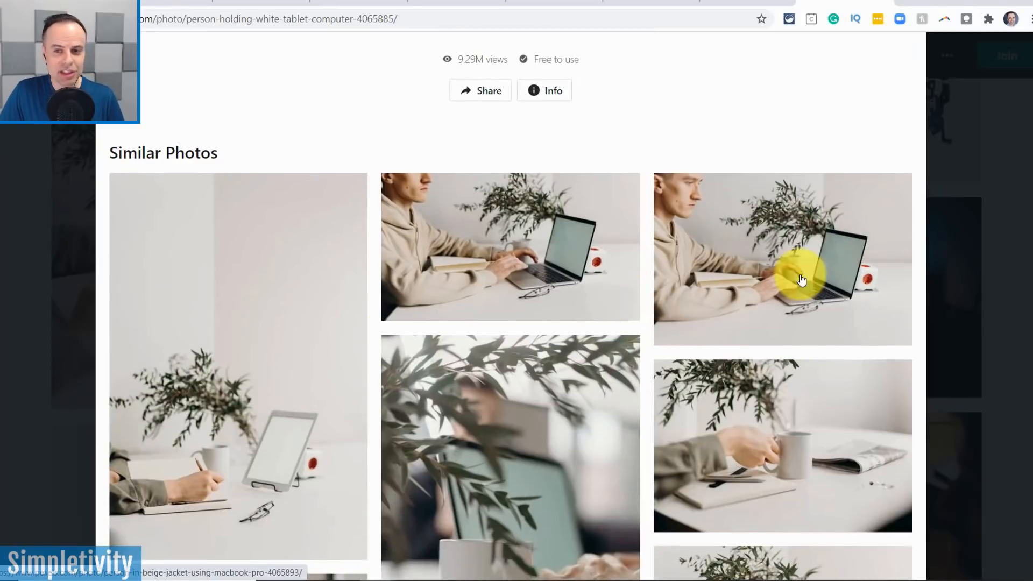
pyautogui.scroll(-3)
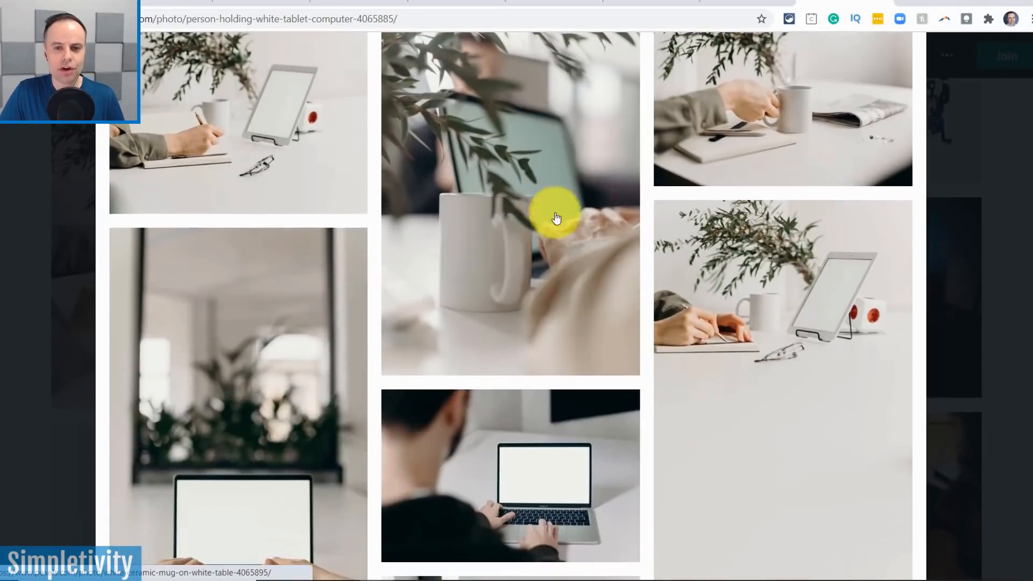
pyautogui.scroll(-3)
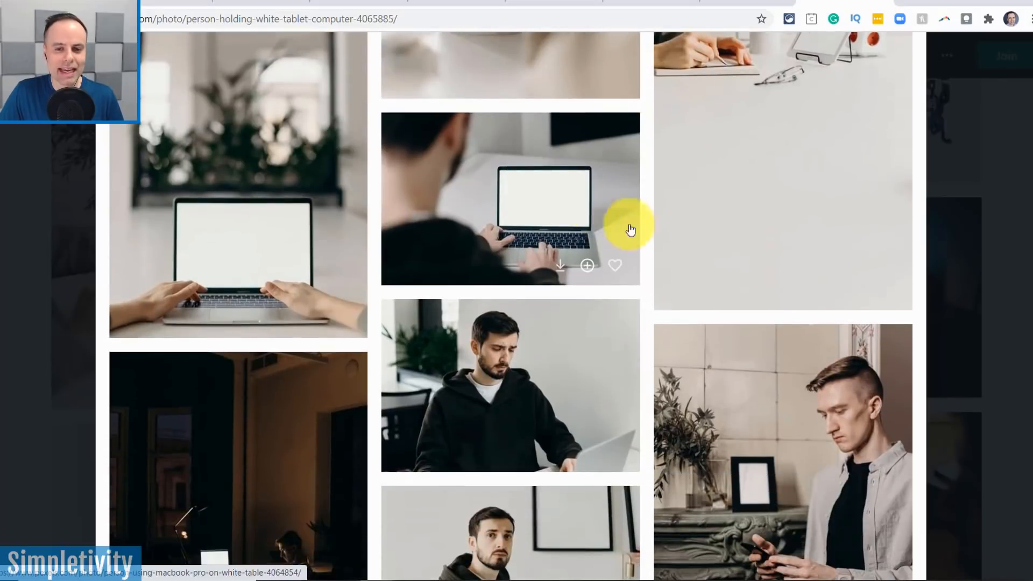